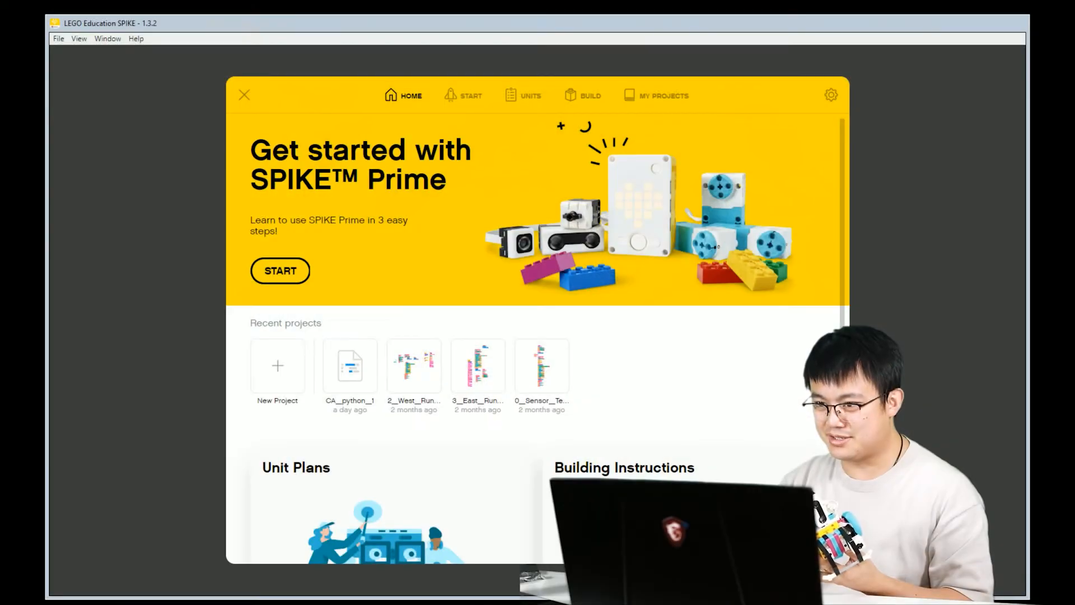
mouse_move(543, 370)
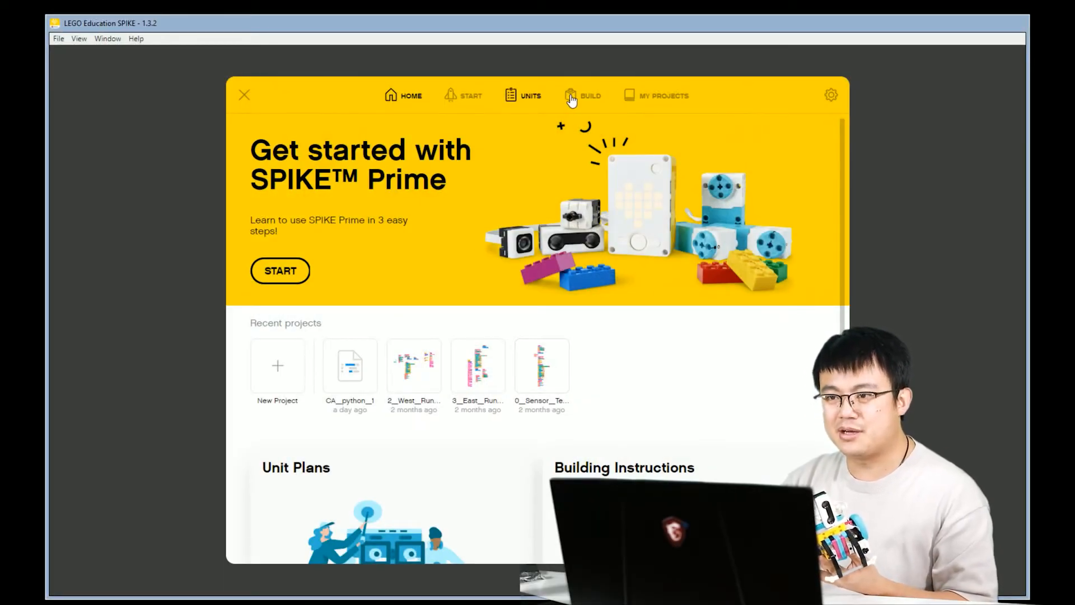
Go to the BUILD collection and choose the Driving Base 2 model instructions.
click(583, 95)
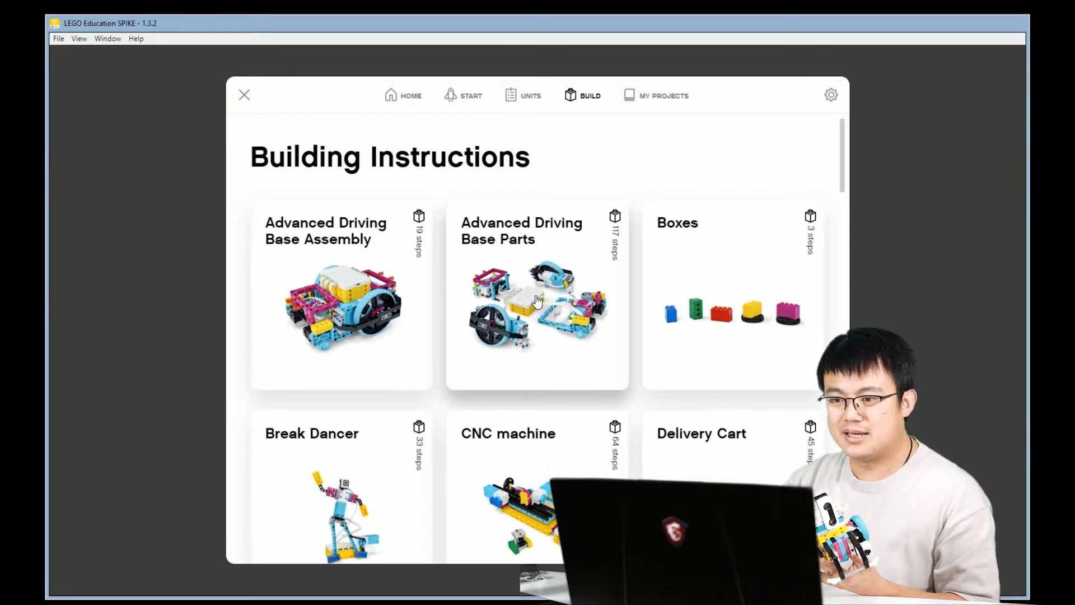
scroll(down, 3)
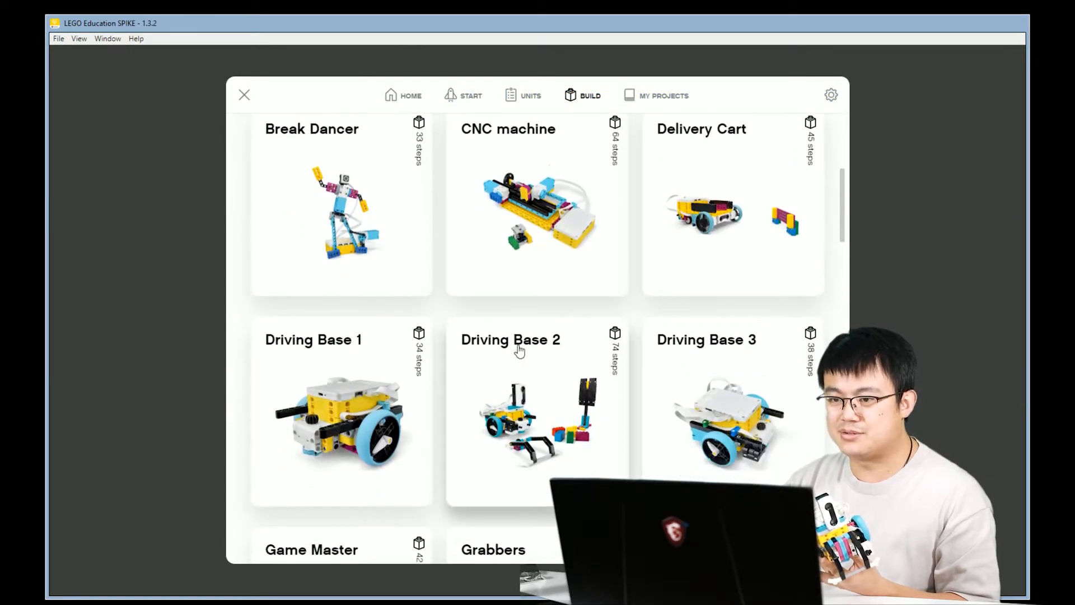
click(510, 343)
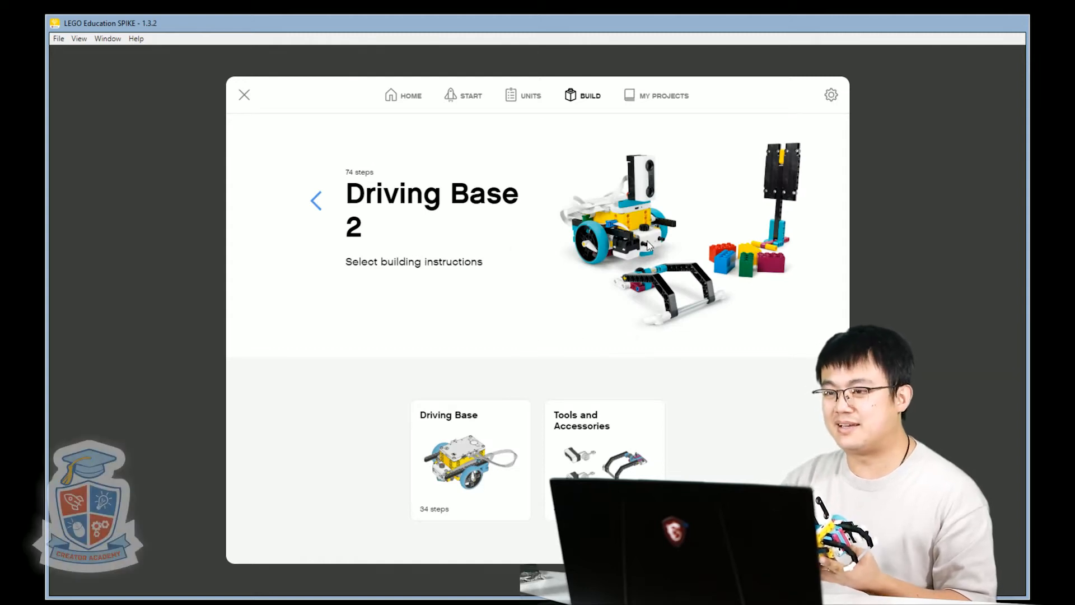
mouse_move(625, 251)
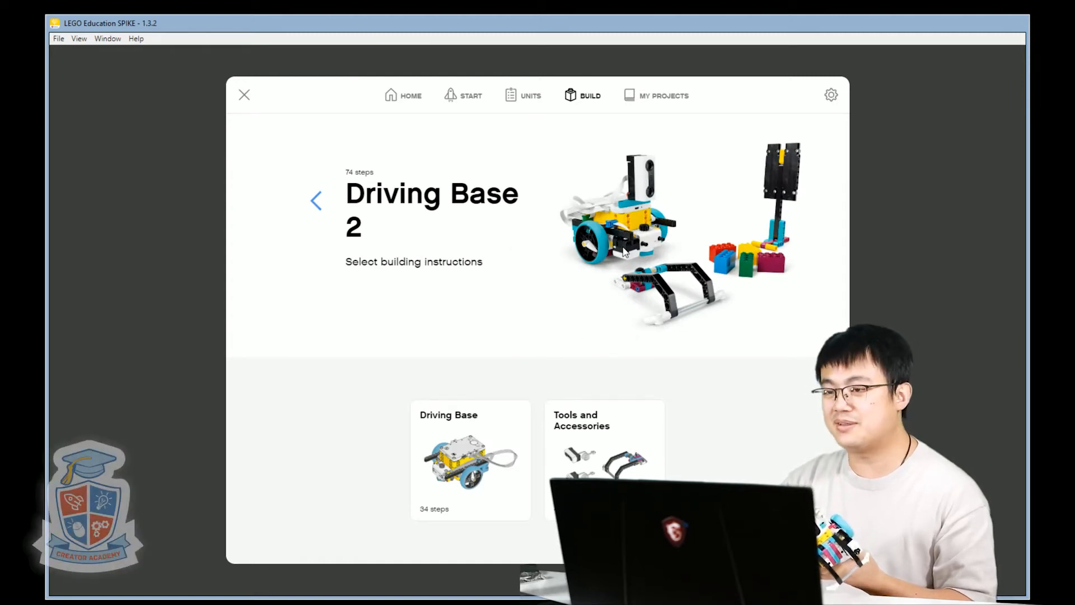
mouse_move(726, 226)
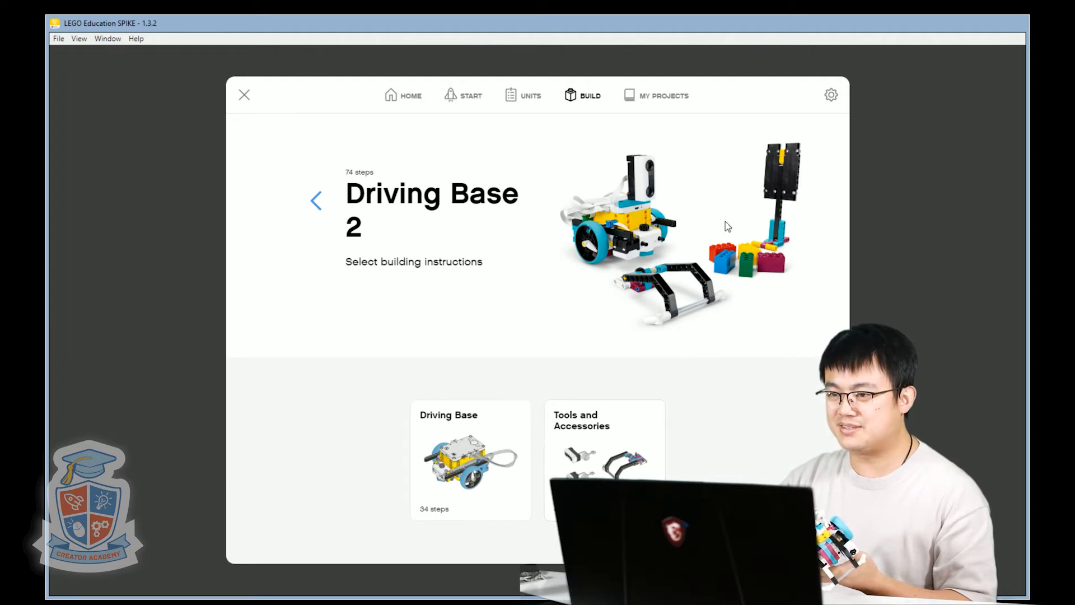
mouse_move(793, 199)
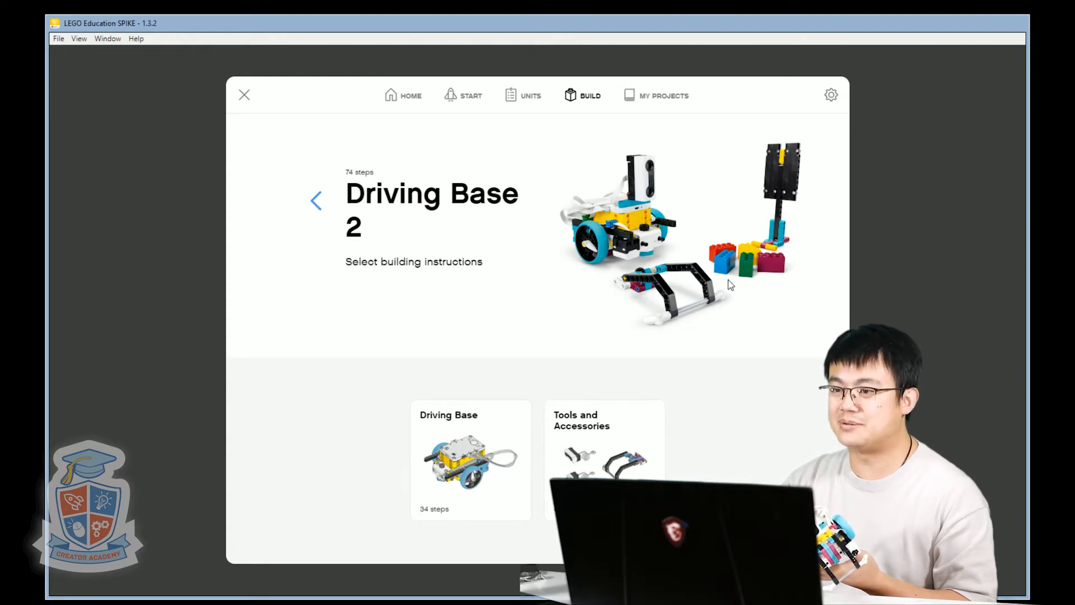
mouse_move(622, 457)
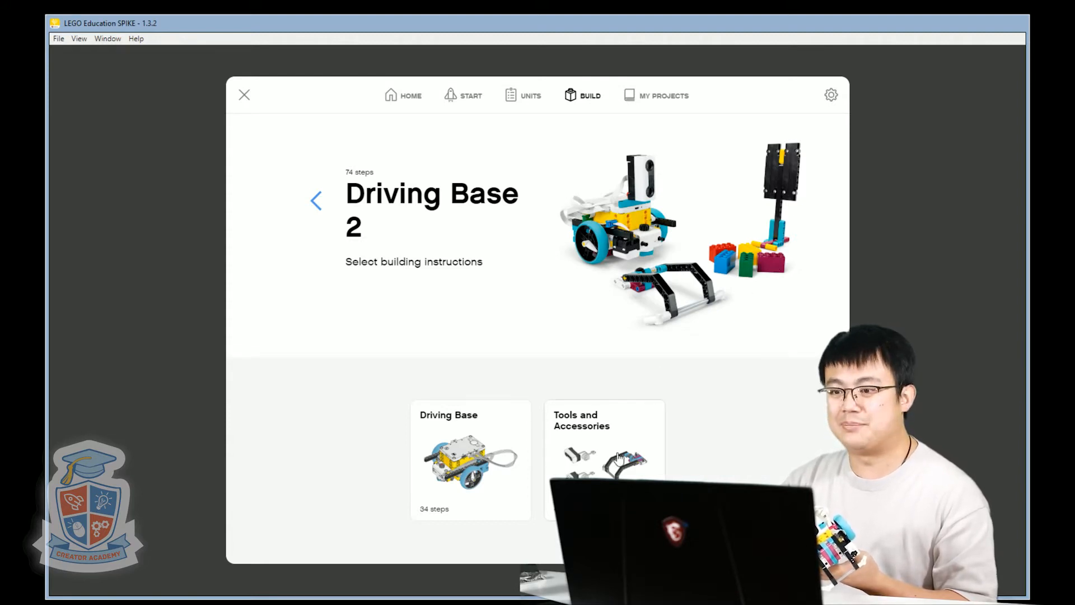
click(602, 453)
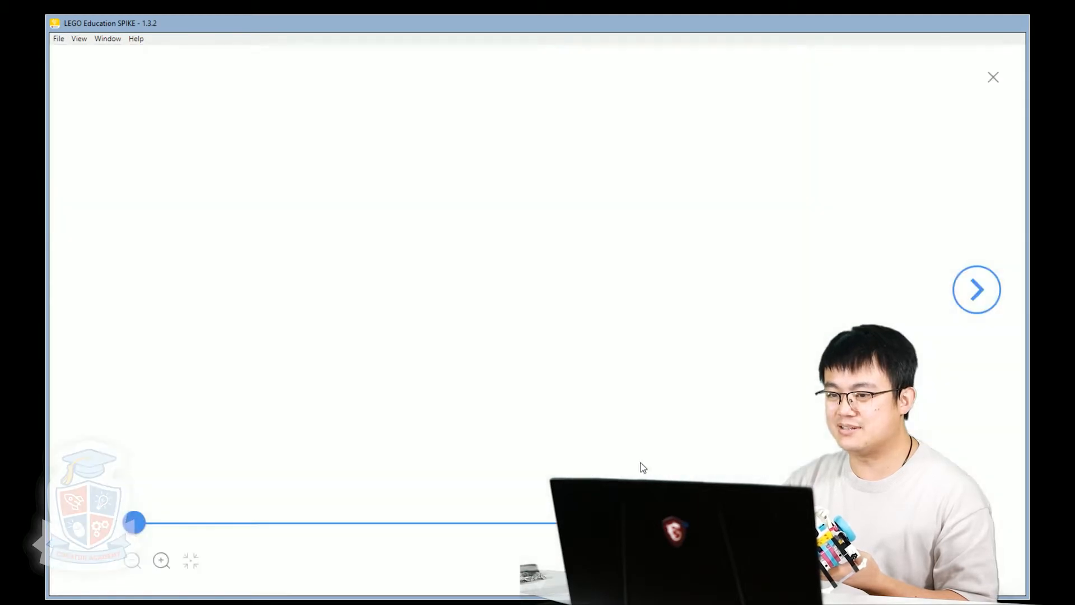
click(976, 288)
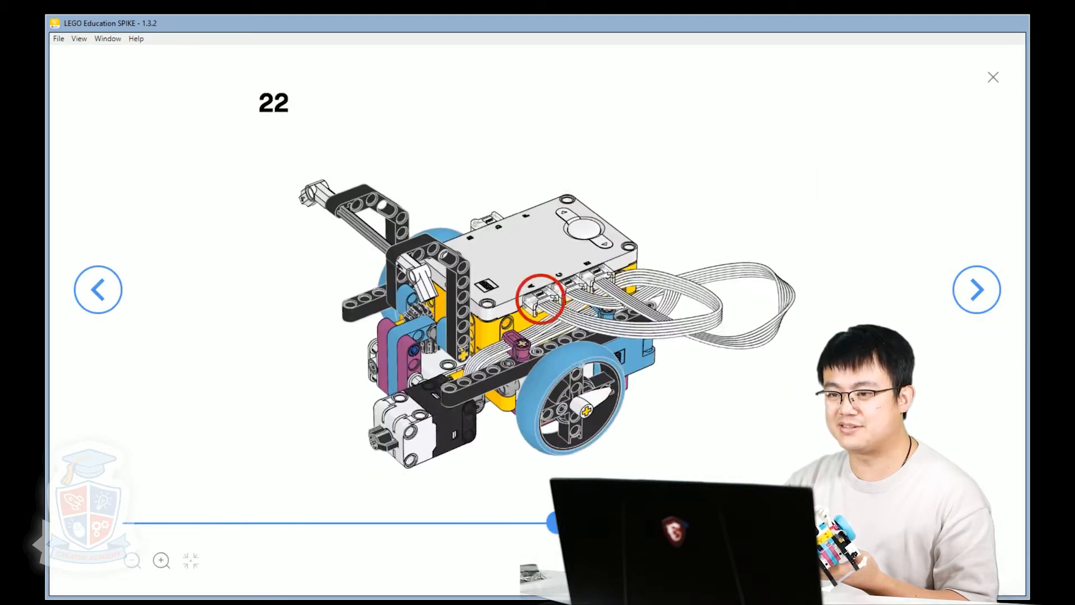
click(977, 289)
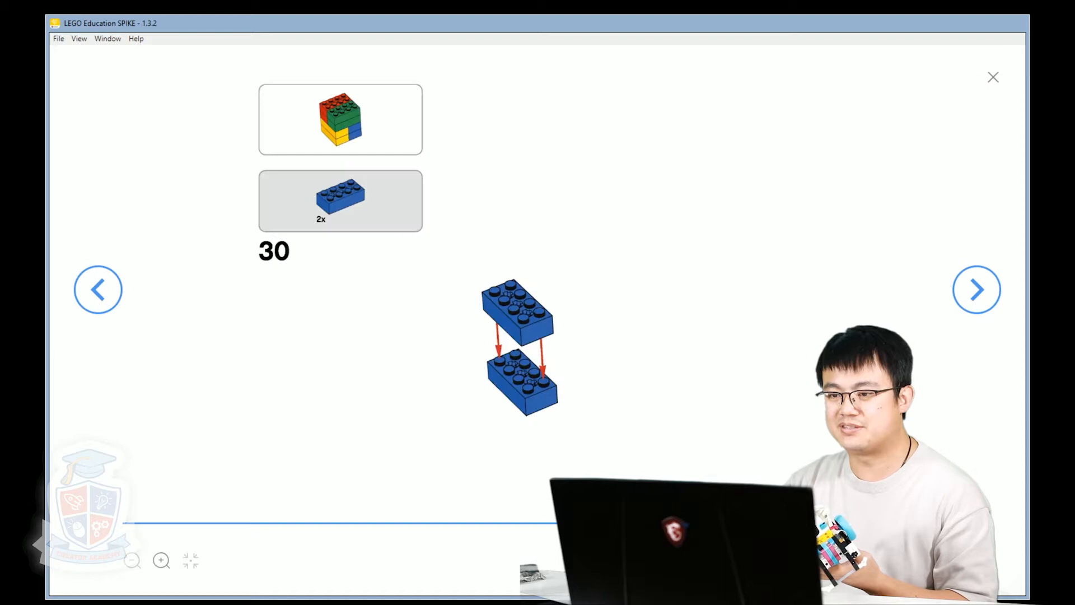
click(976, 289)
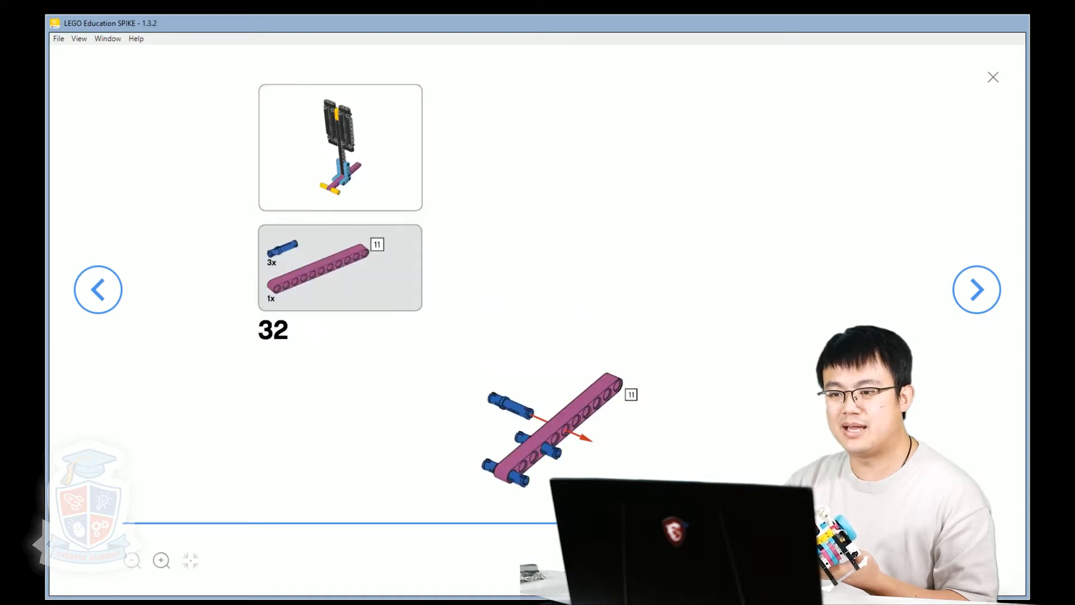
click(976, 289)
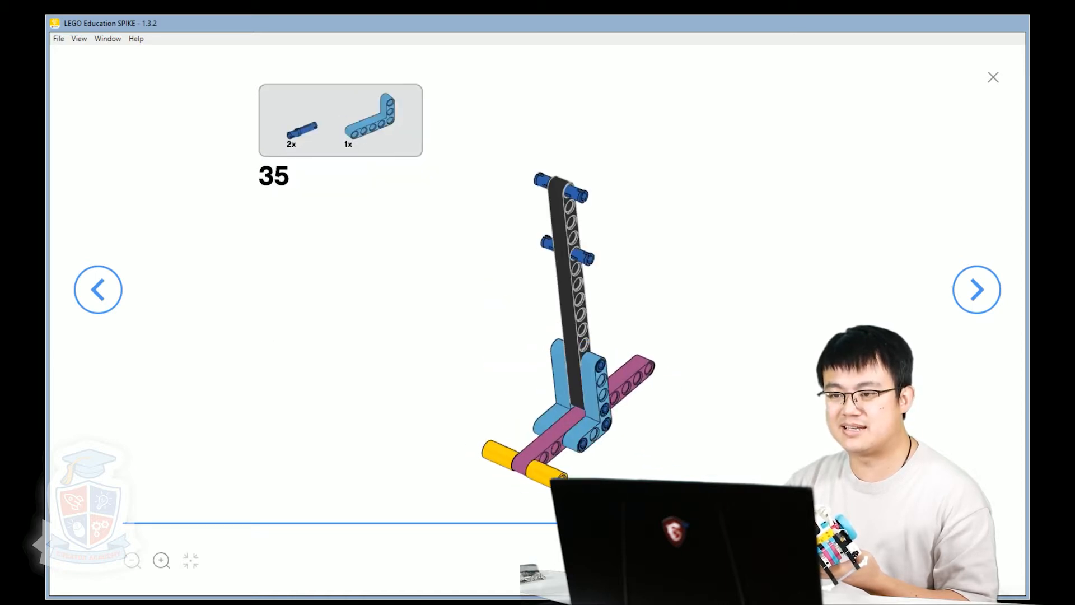
click(976, 289)
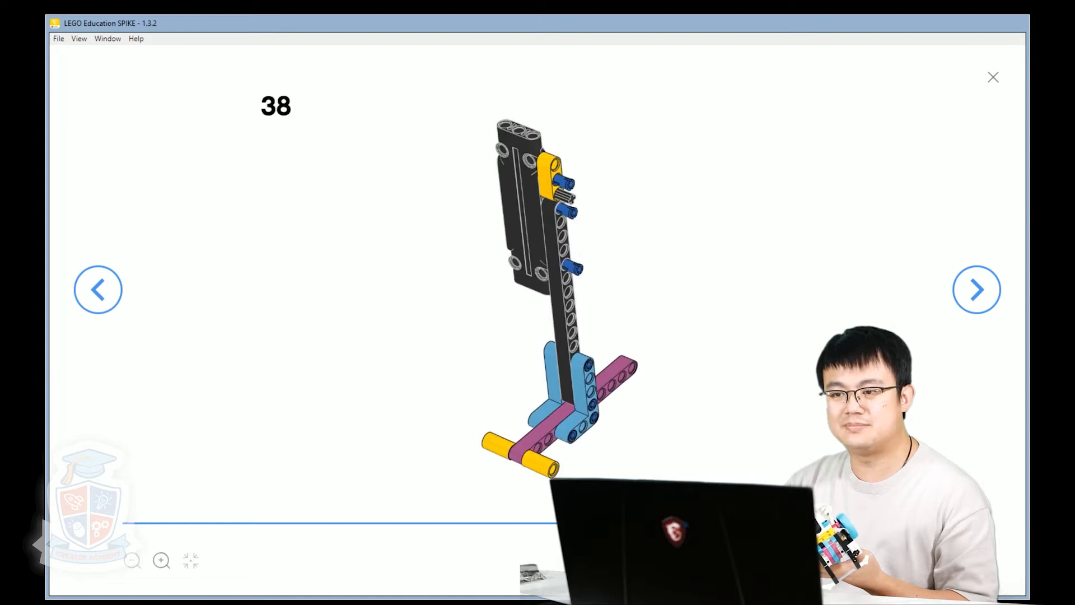
click(977, 289)
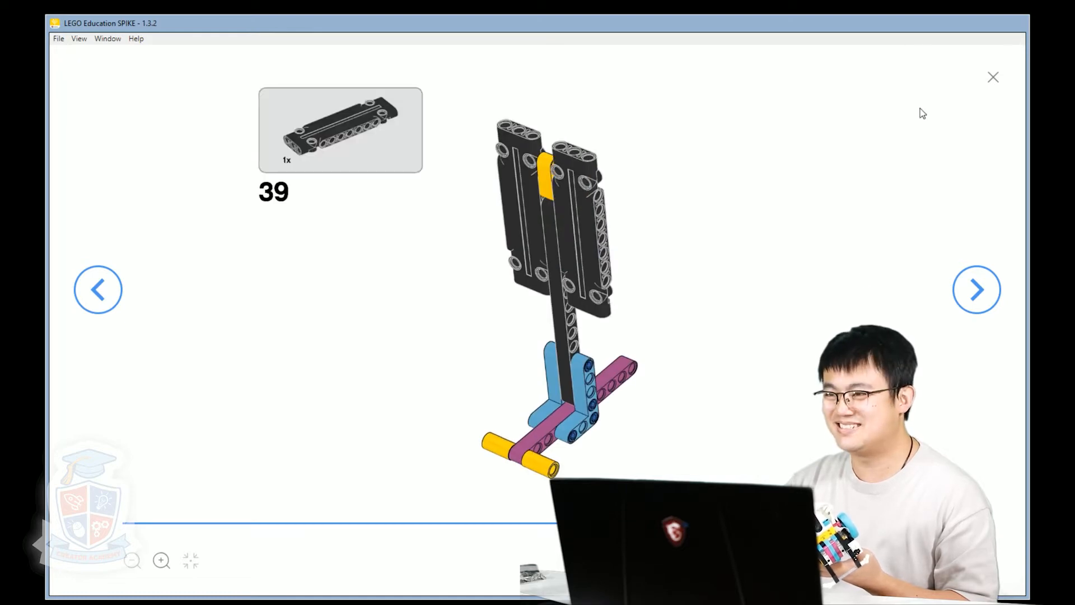
click(992, 76)
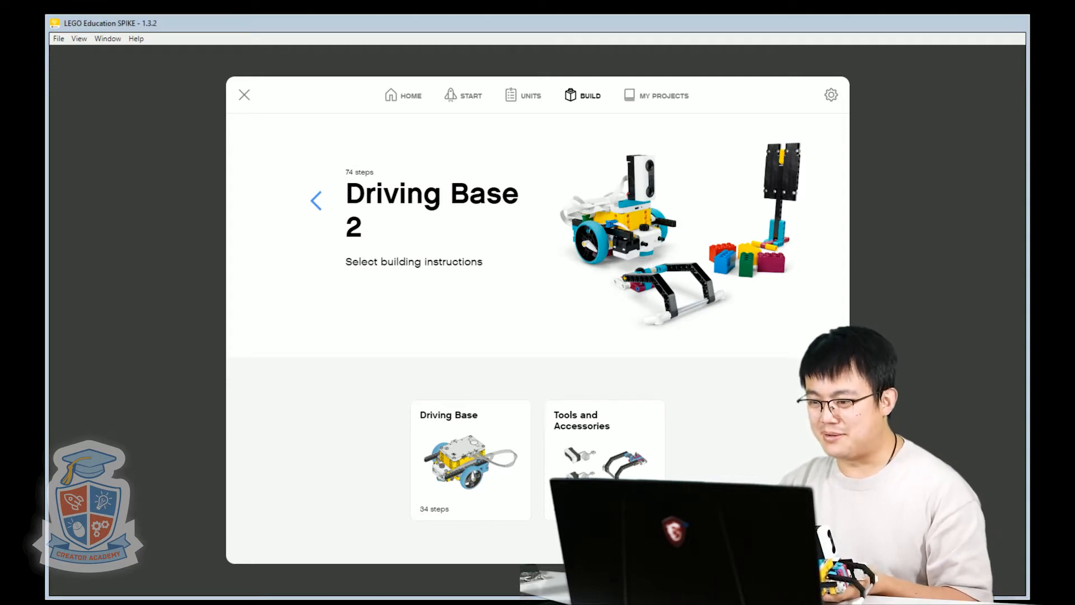
mouse_move(423, 116)
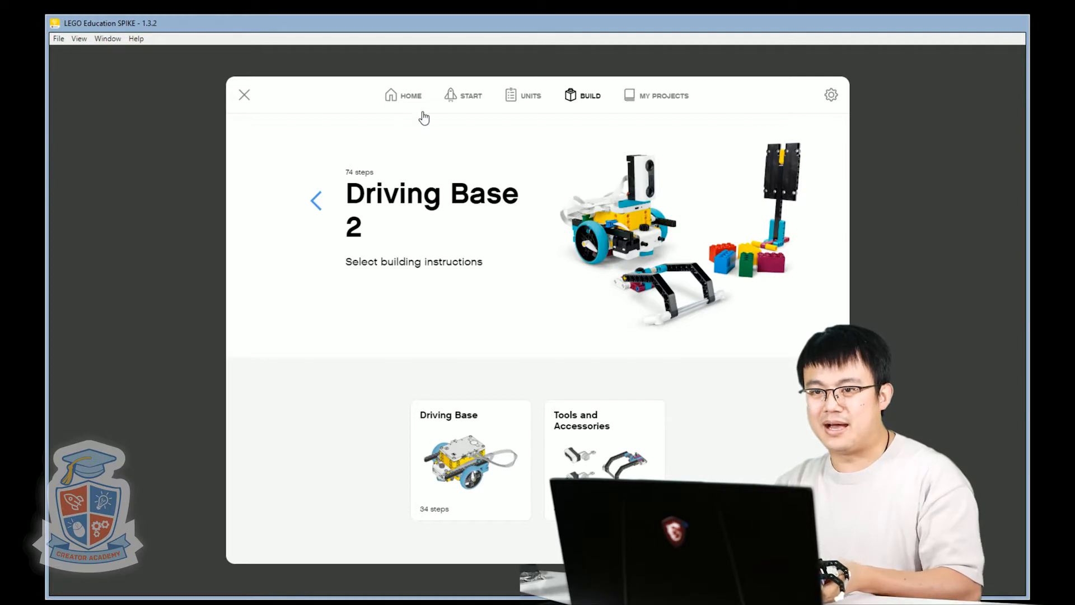
Return to HOME to reach the recent Python motor and distance sensor project.
click(402, 95)
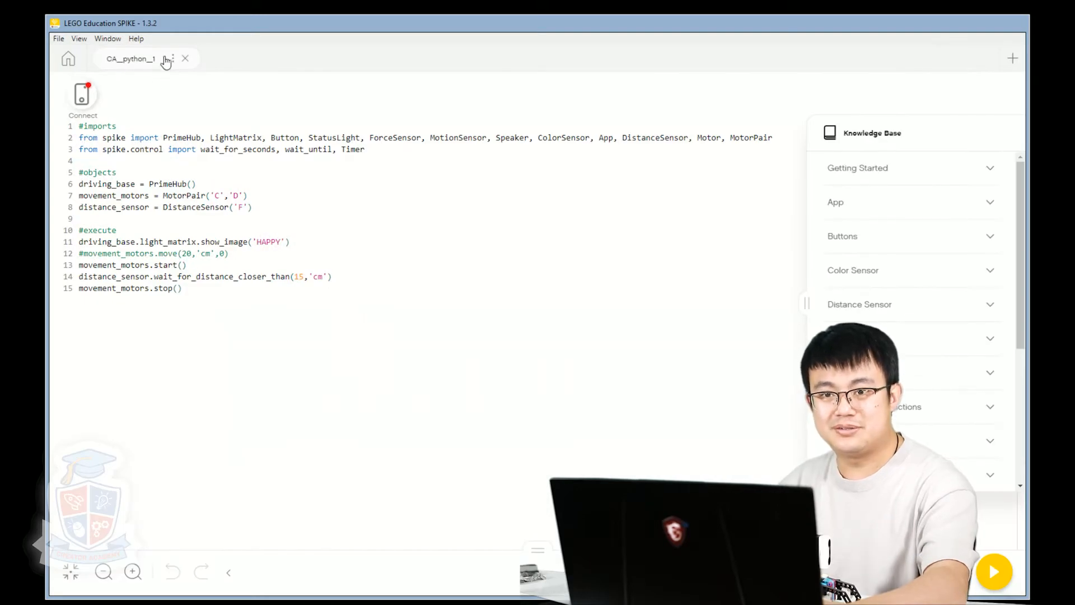
Reach the project settings from the tab's options menu to rename the project.
click(172, 58)
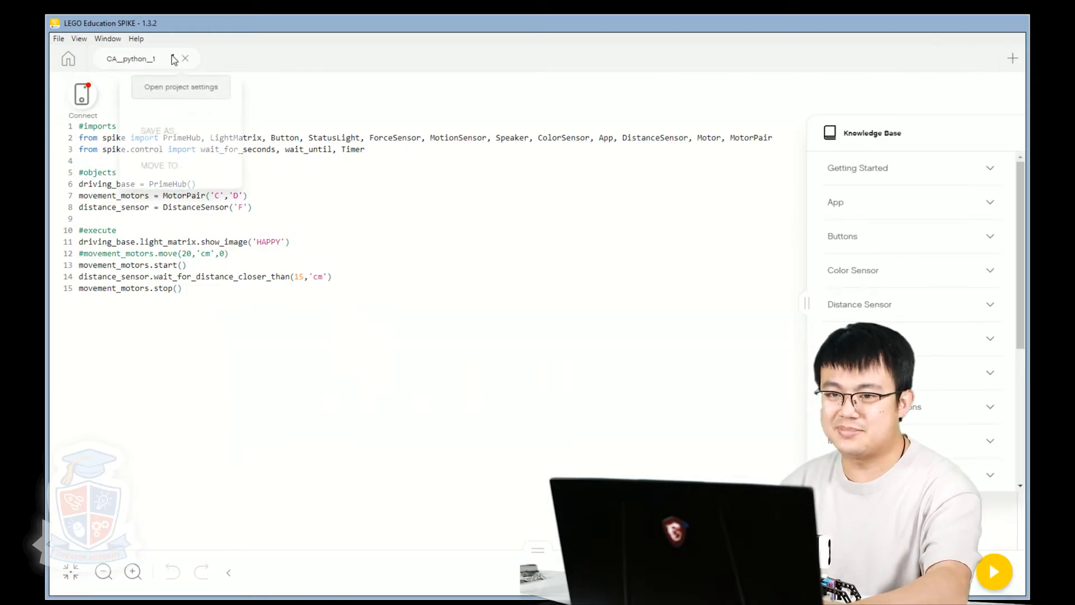
click(173, 58)
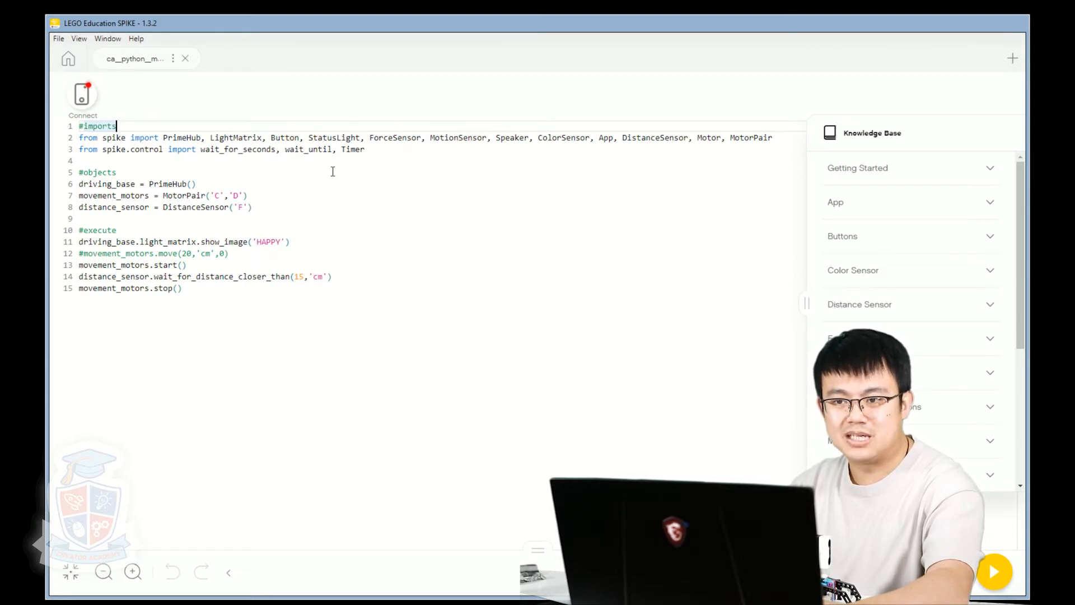
mouse_move(401, 154)
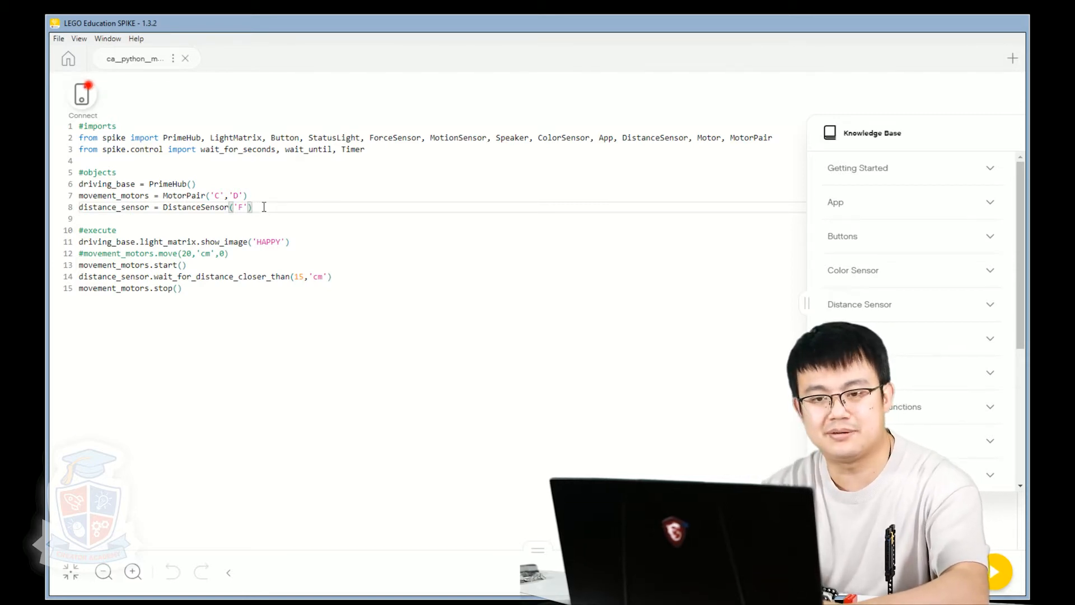
Define lifting_arm = Motor("E") after the distance sensor object.
text(l)
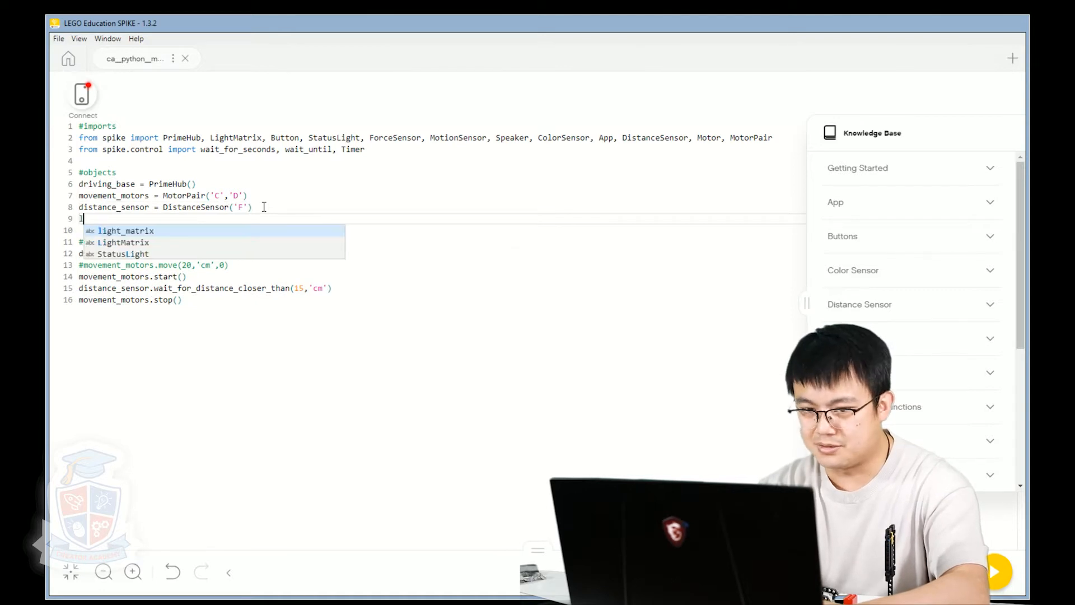
text(lifting_arm =)
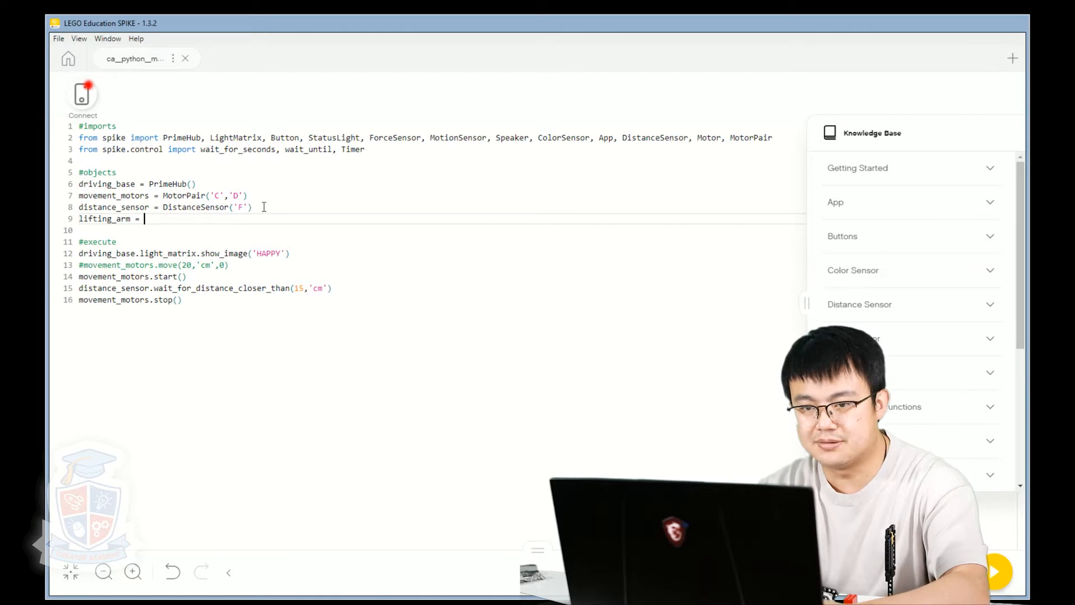
text(Mo)
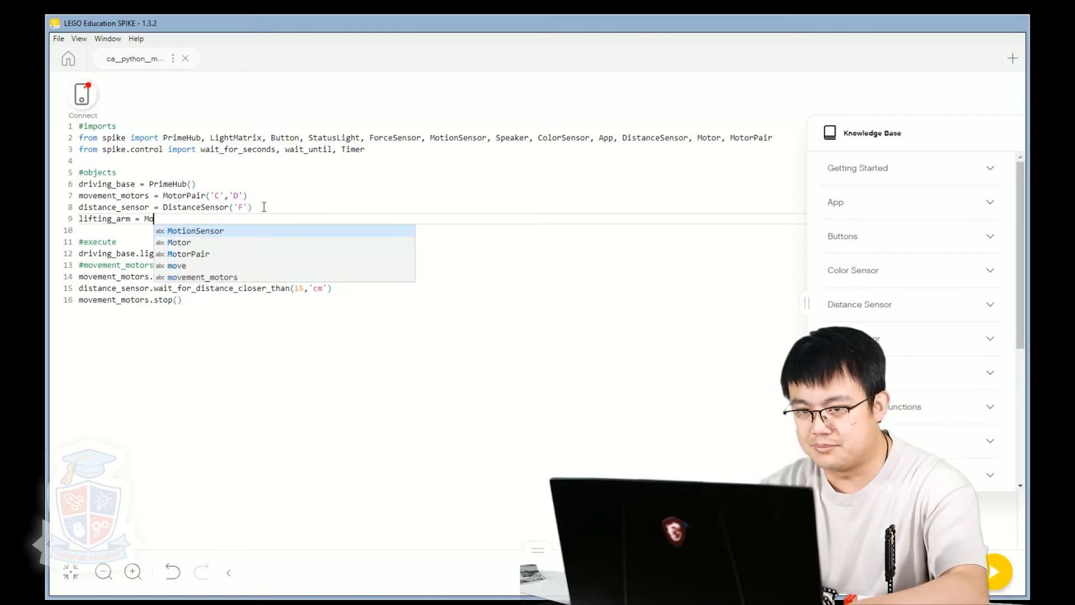
text(tor("E)
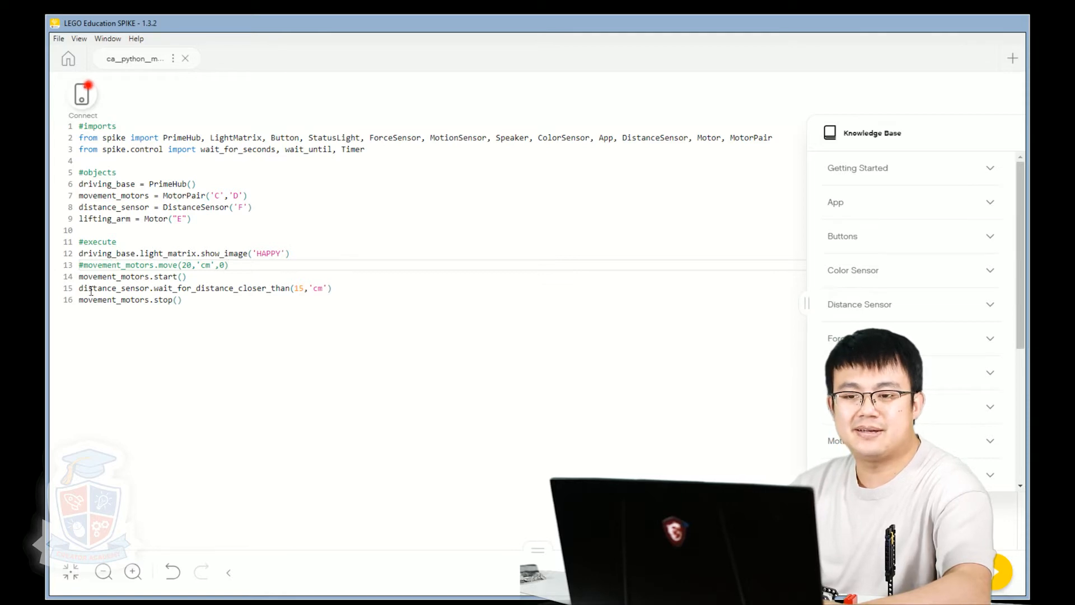
mouse_move(200, 351)
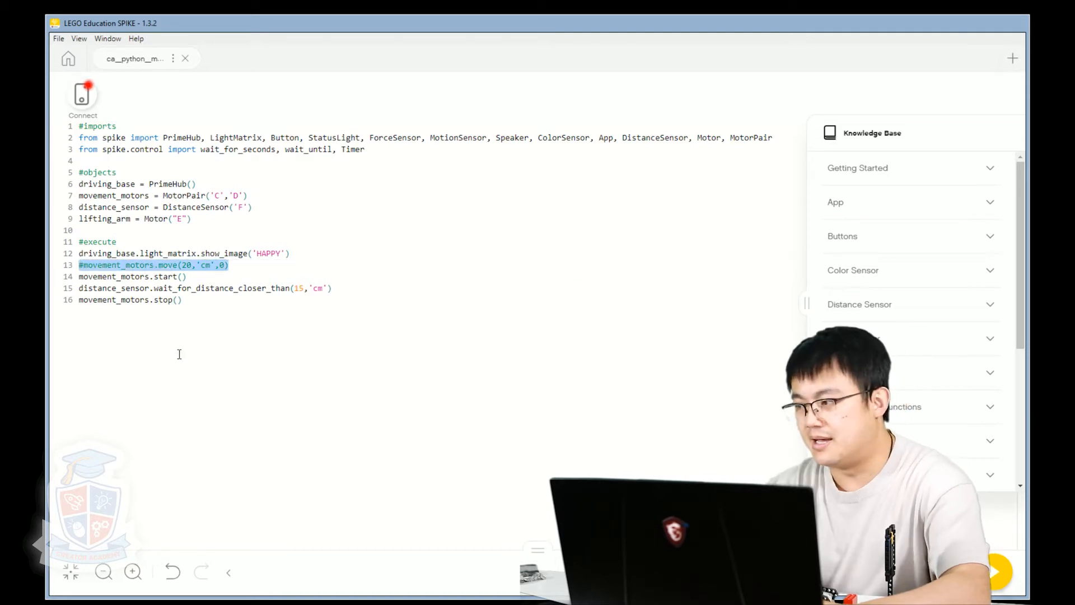
Add movement_motors.set_default_speed(20) and adjust the stop distance threshold.
text(mov)
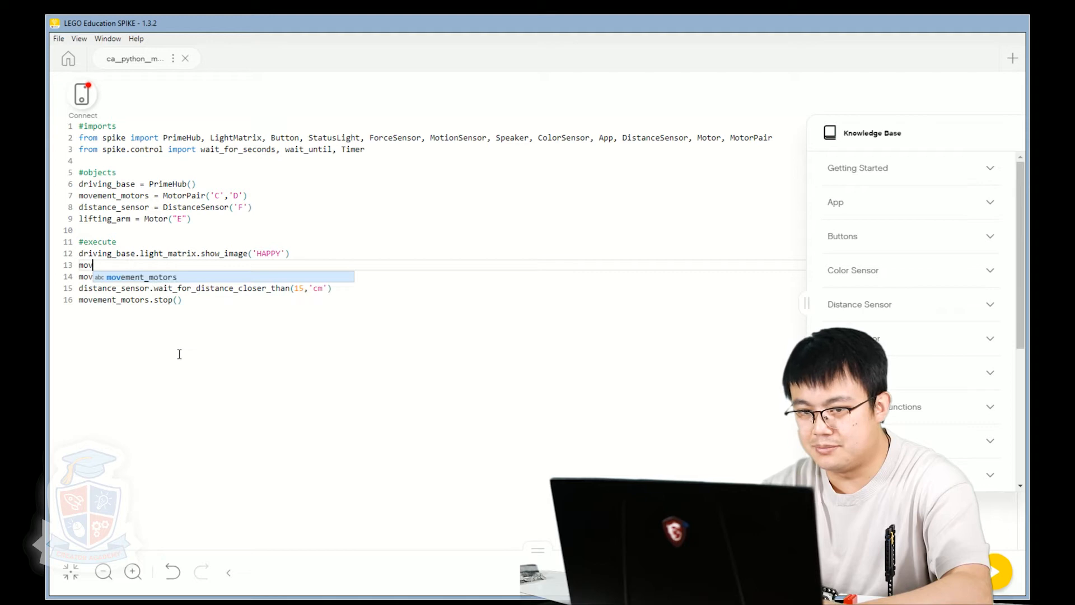
text(movement_motors.)
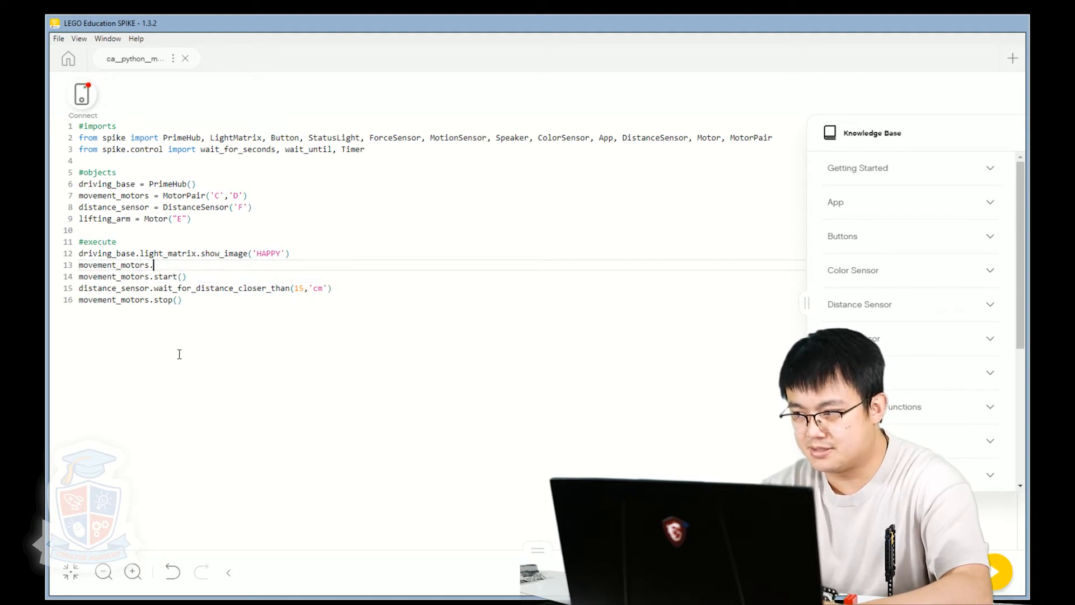
text(set_def)
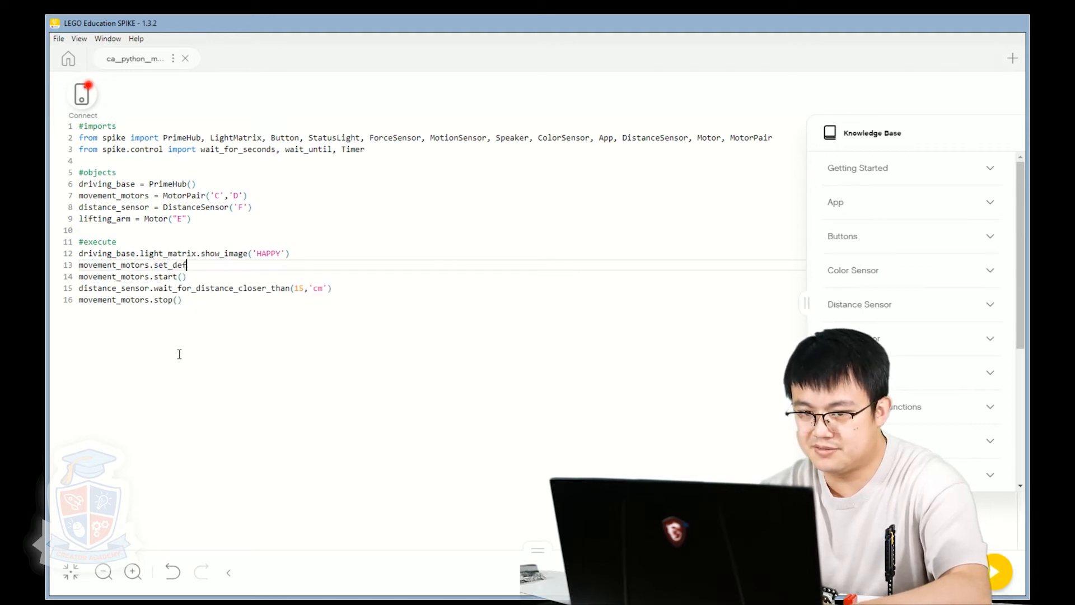
text(ault_speed)
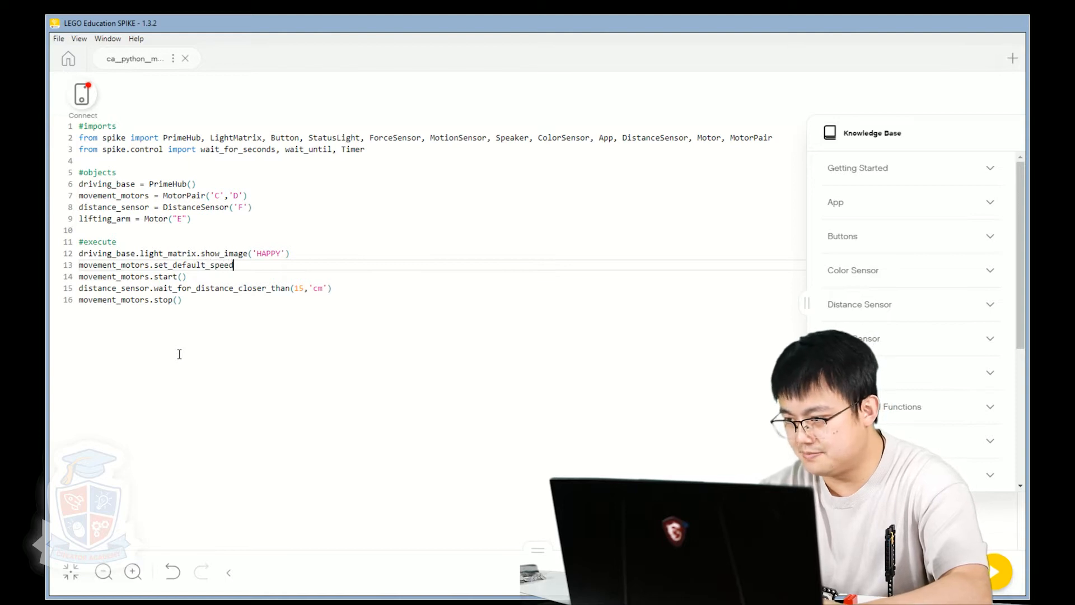
text((20))
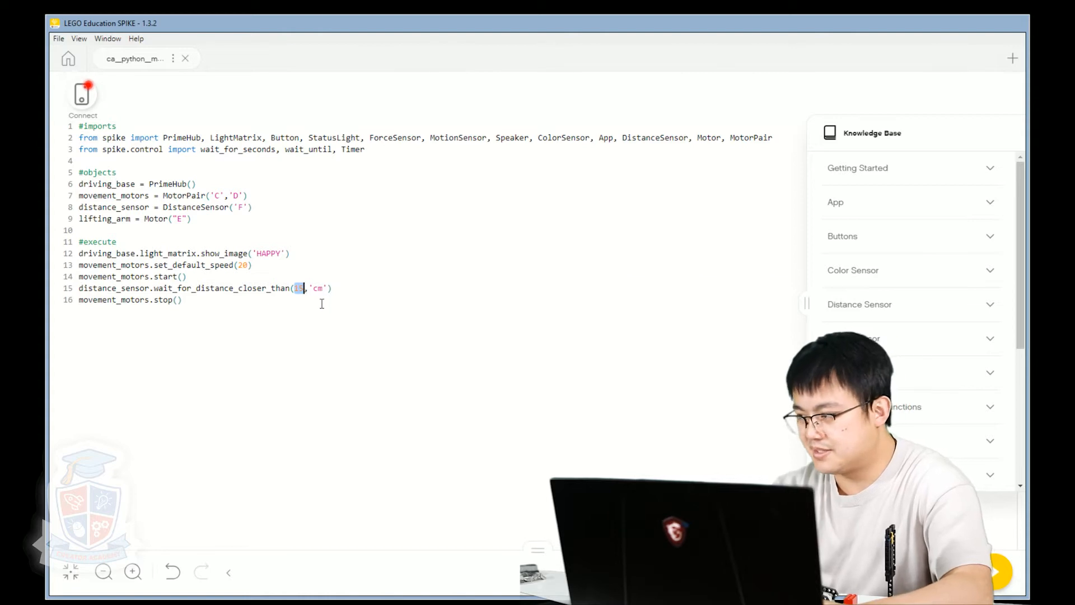
text(10)
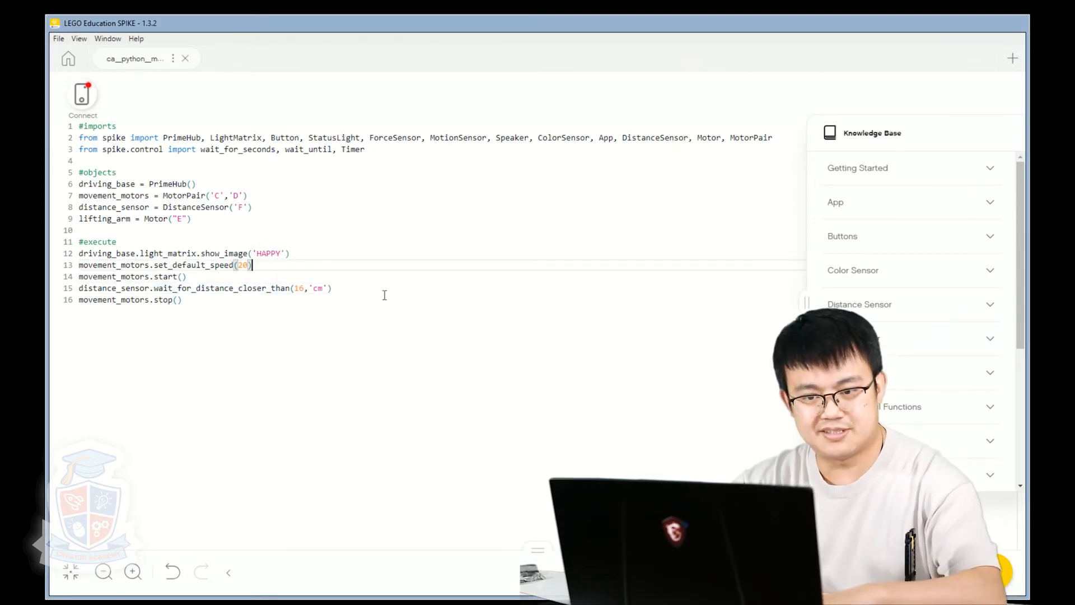
Insert lifting_arm.run_for_seconds(1, -20) on a new line before the motors start.
key(Enter)
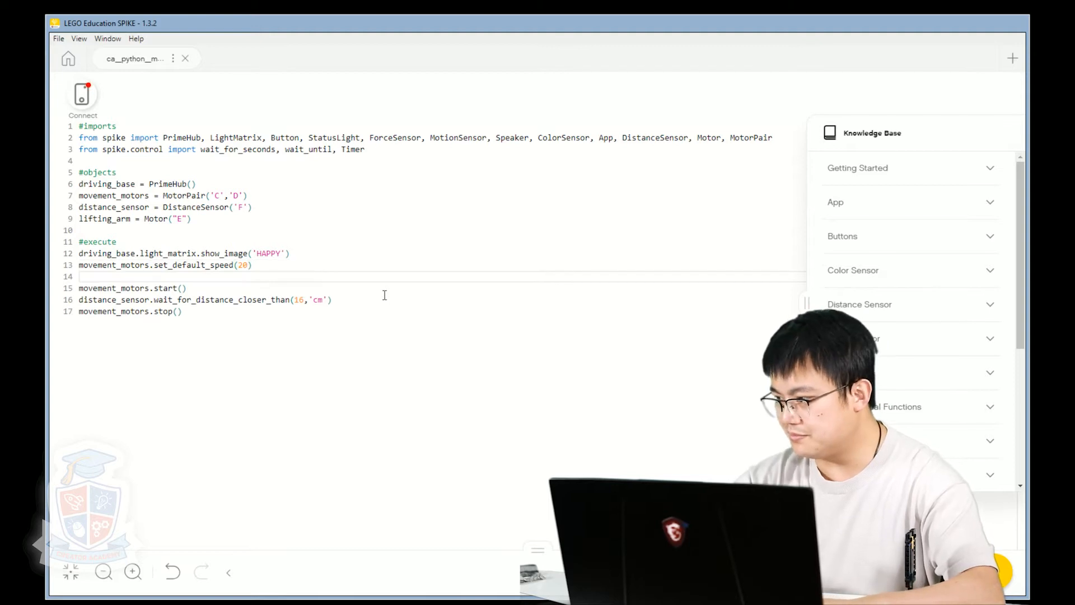
text(lifting_arm.)
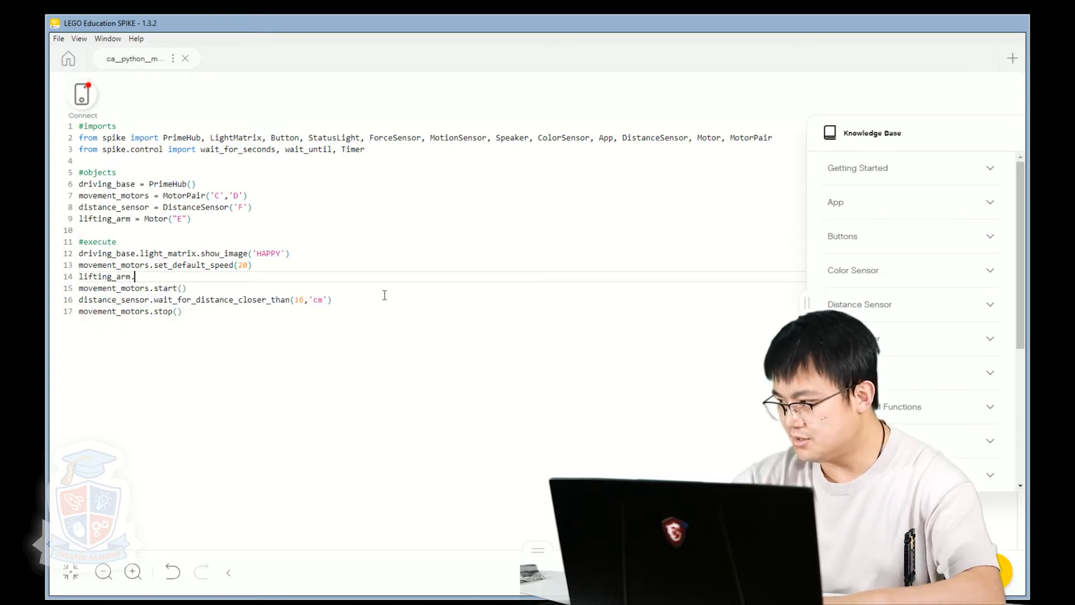
text(run_fo)
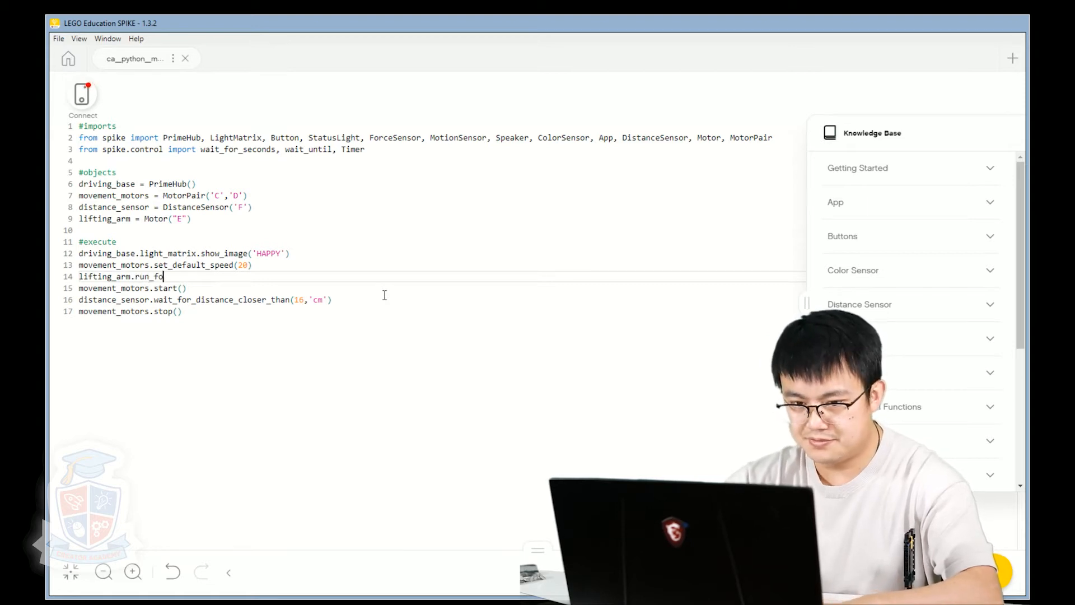
text(r_second)
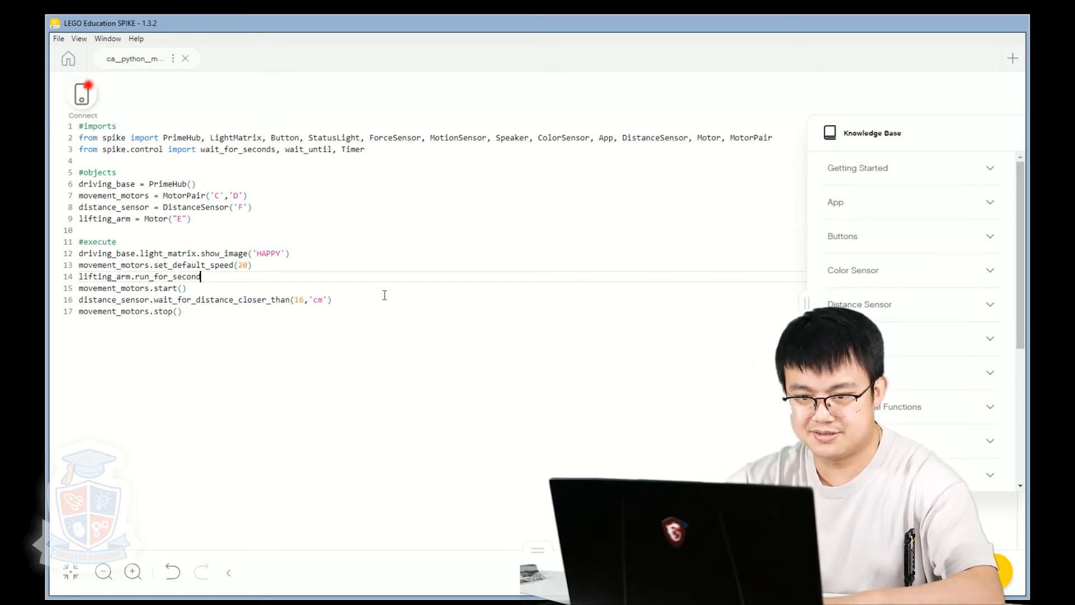
text(s())
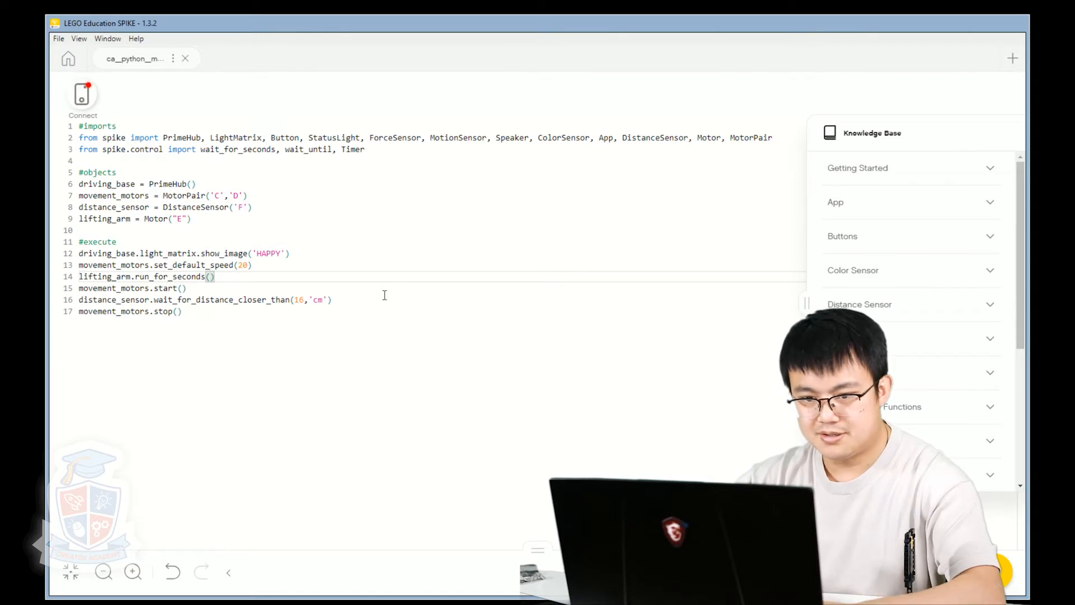
text(1)
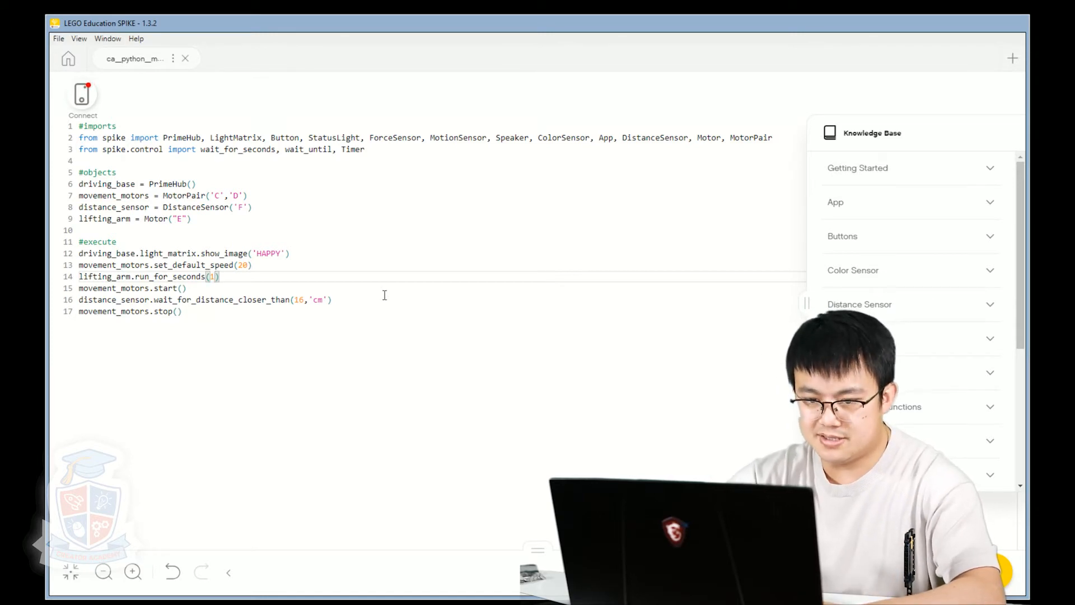
text(, -)
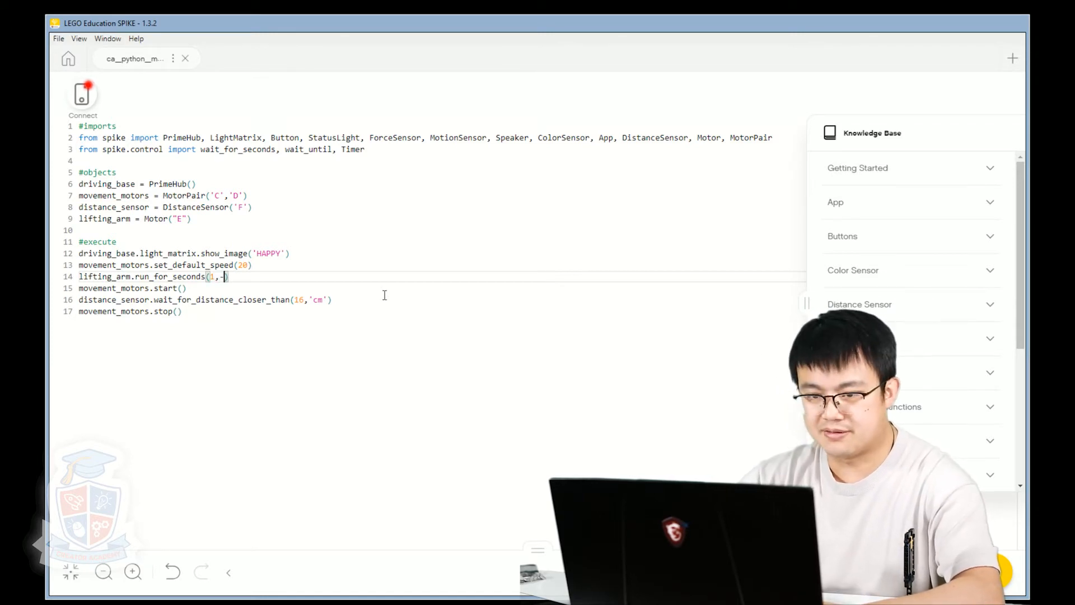
text(20)
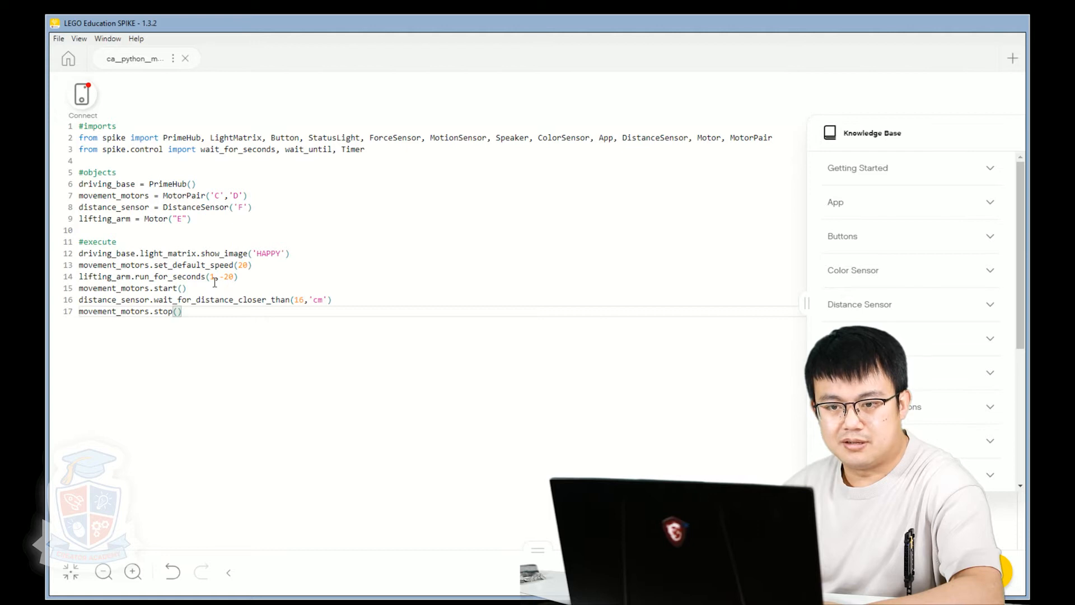
mouse_move(309, 301)
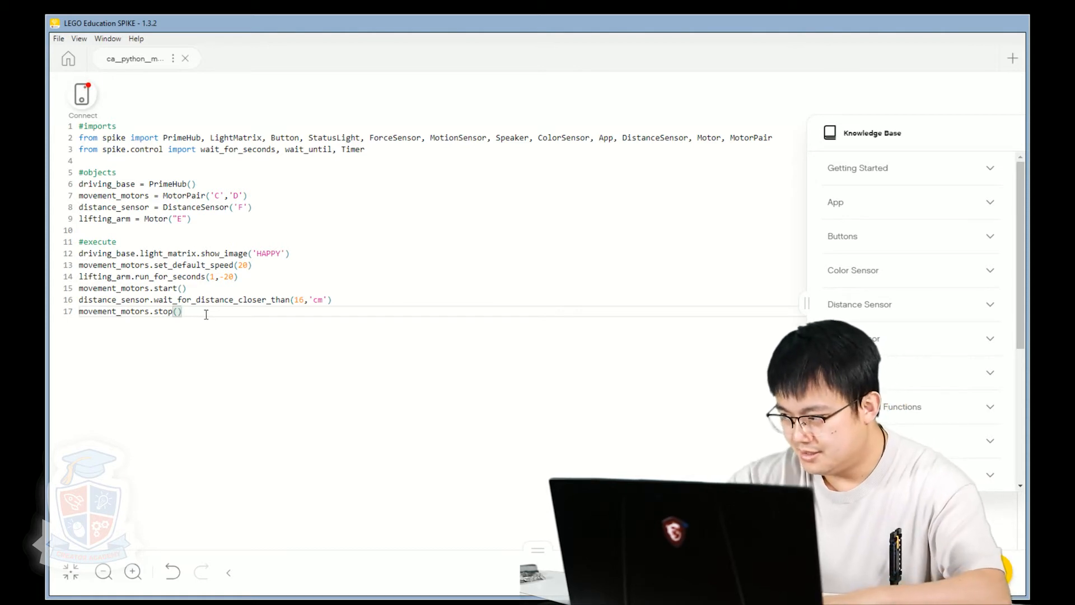
Add lifting_arm.run_for_seconds(1,20) after movement_motors.stop() and start a new line.
key(Enter)
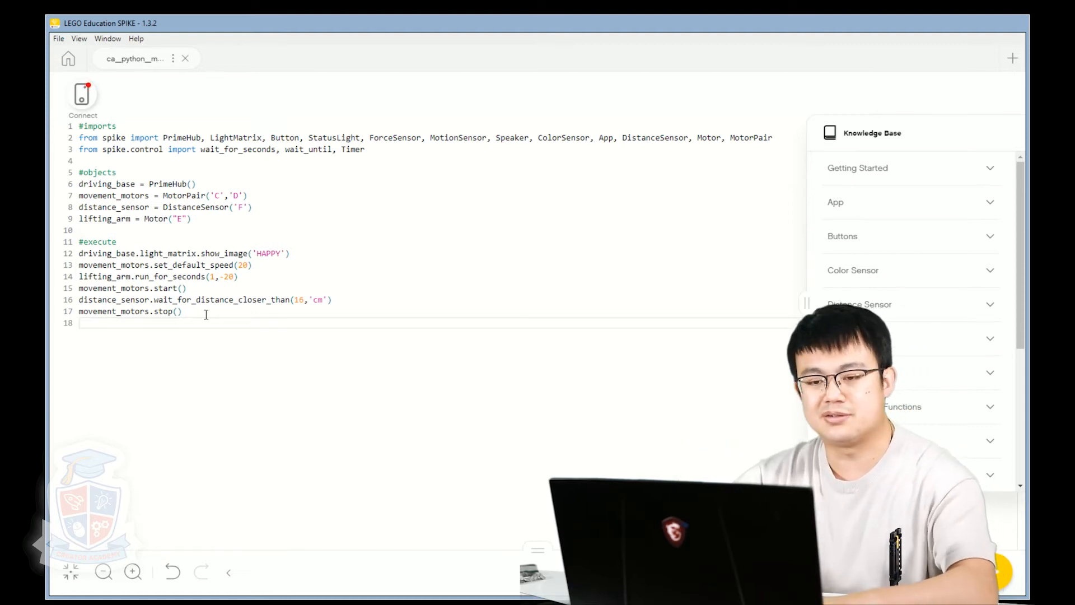
text(li)
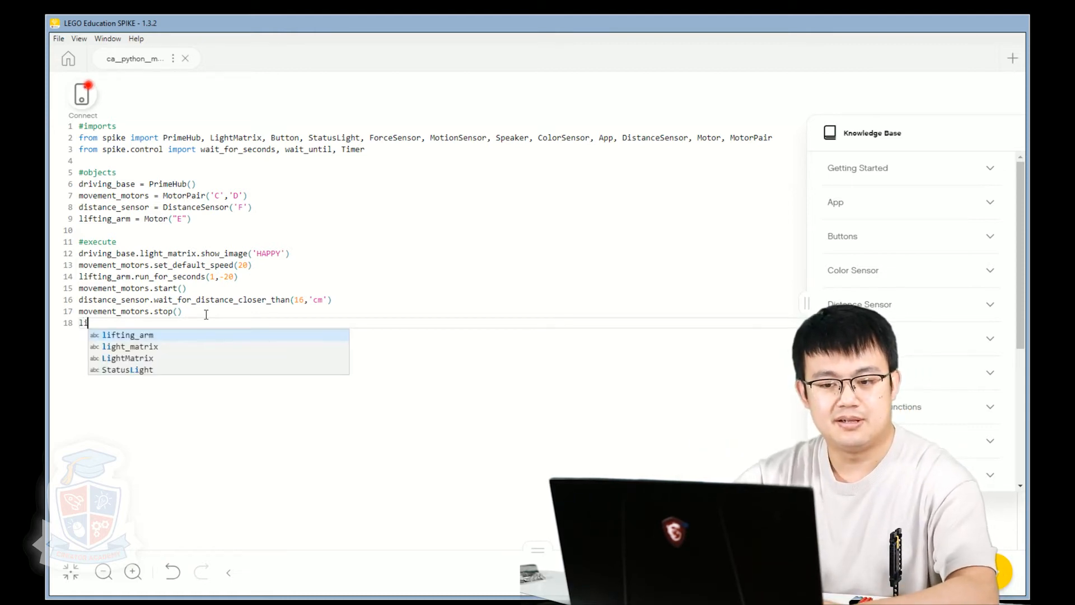
text(fting_arm.run)
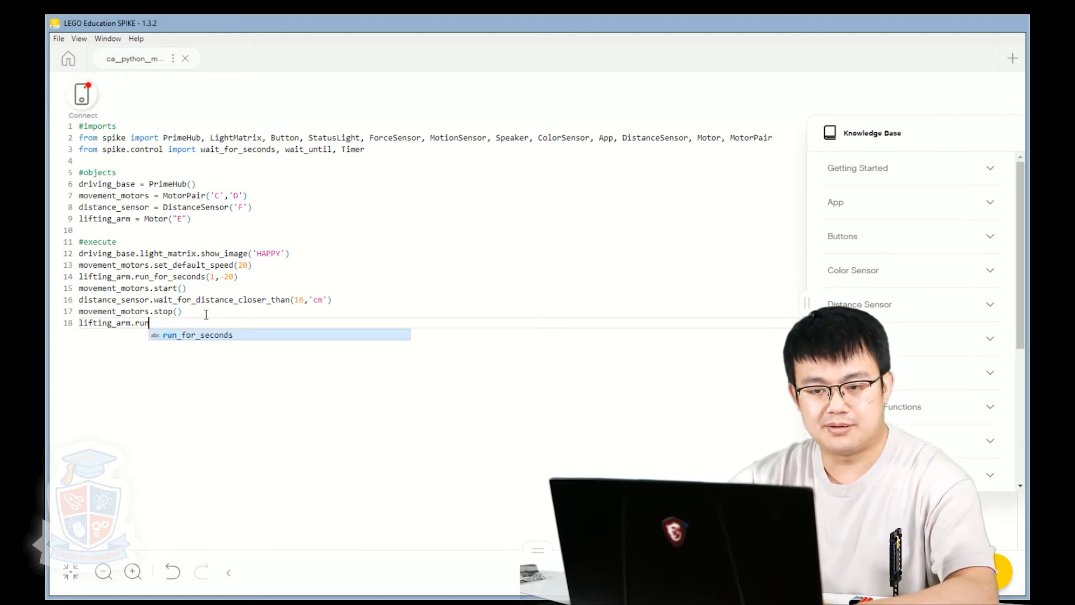
key(Tab)
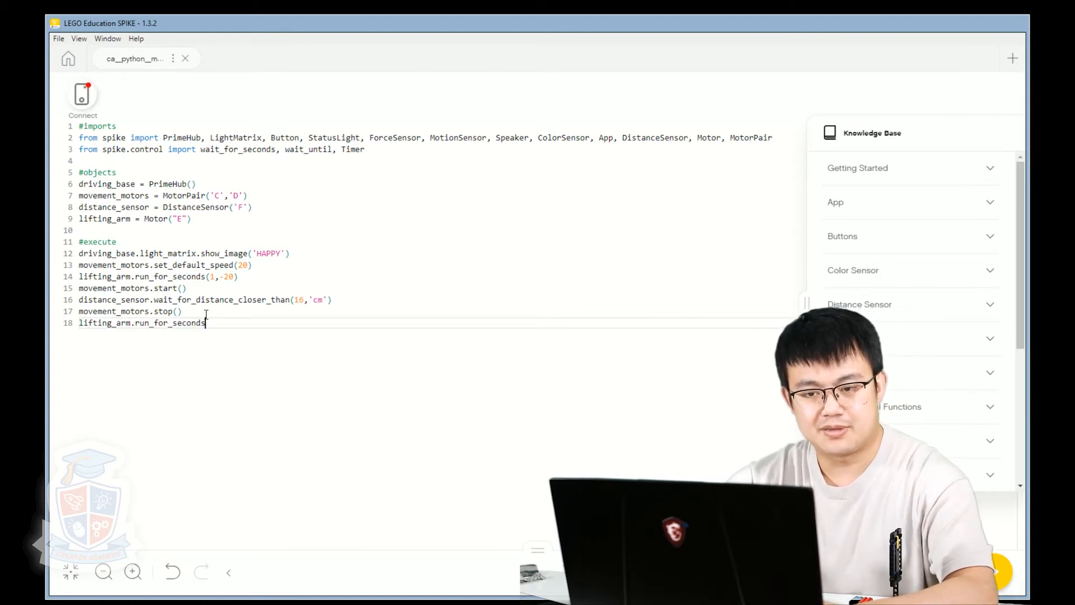
text((1))
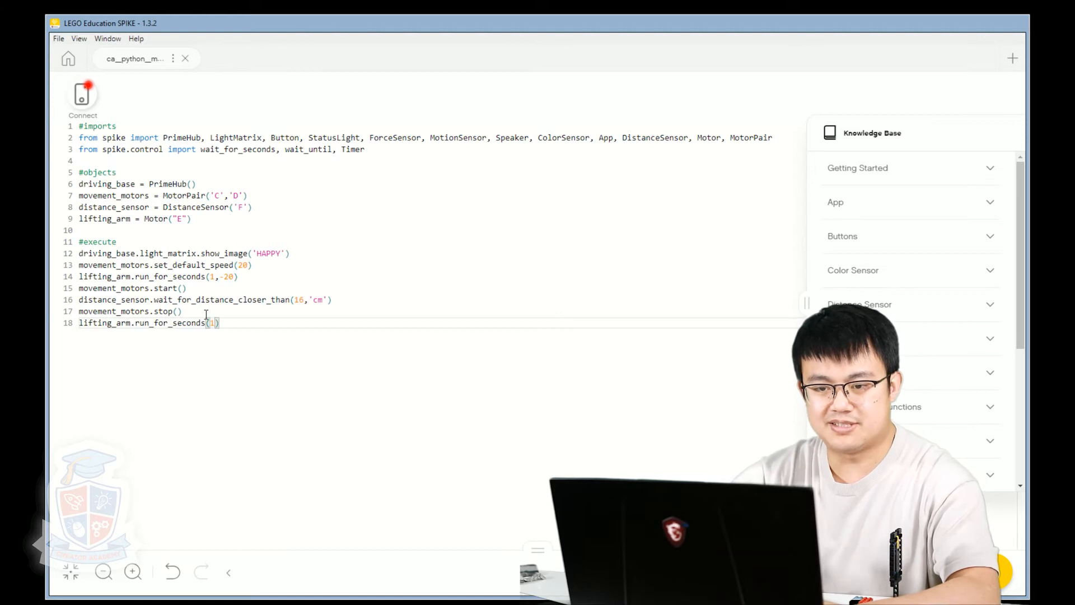
text(,20)
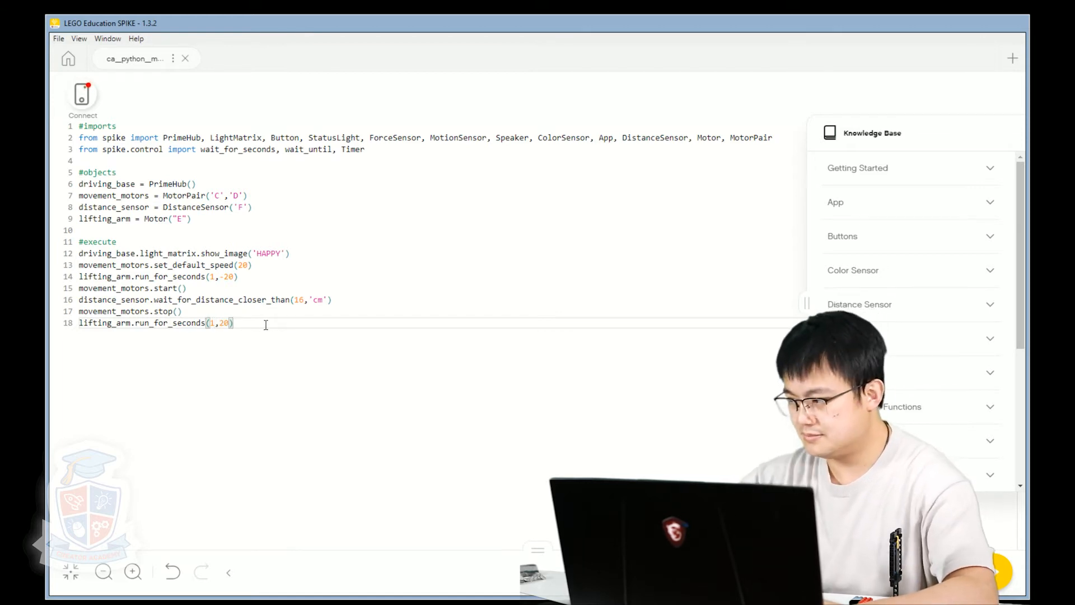
key(Enter)
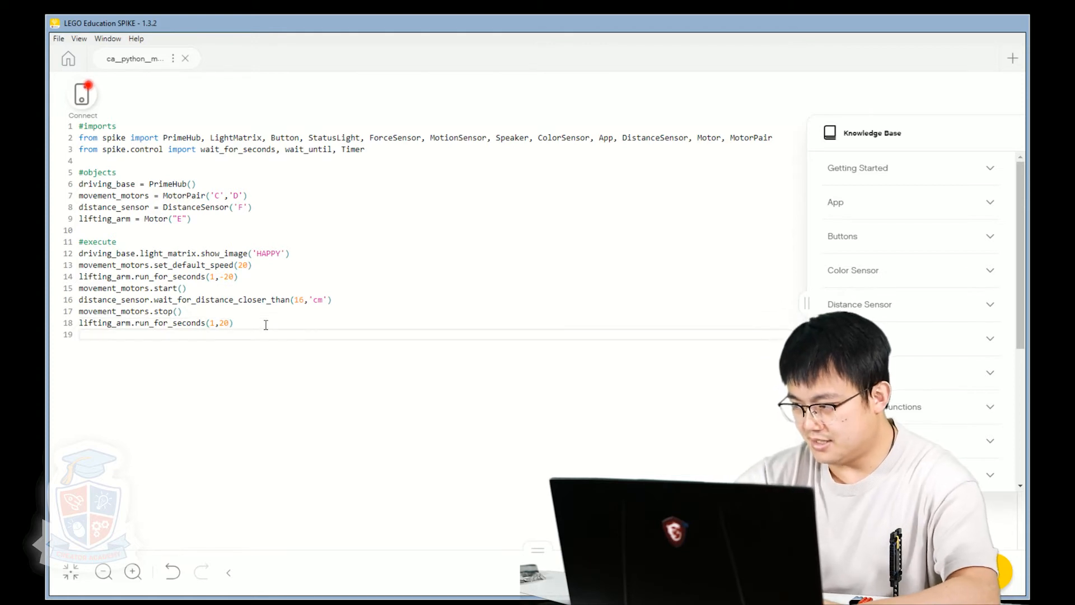
Add movement_motors.move(7,'cm',0) to drive forward 7 cm, correcting the last argument from 20 to 0.
text(movement_motors.)
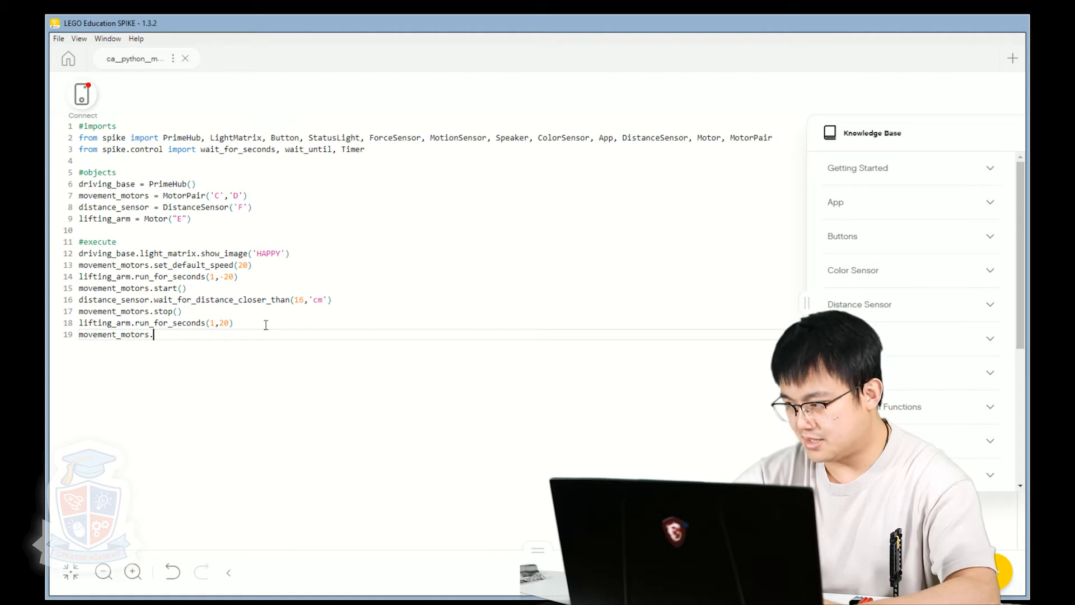
text(move)
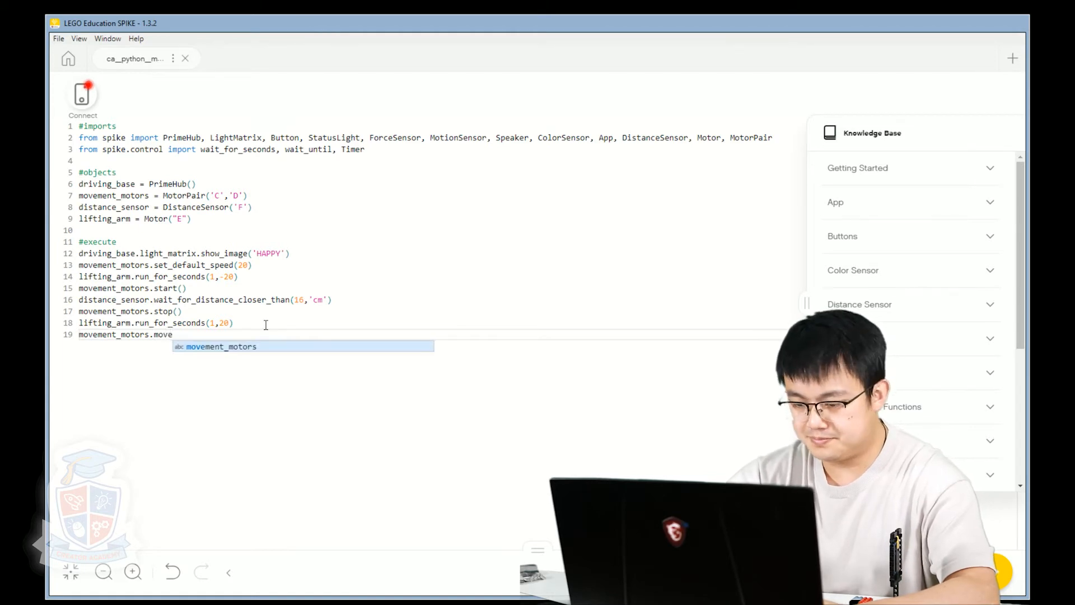
key(Escape)
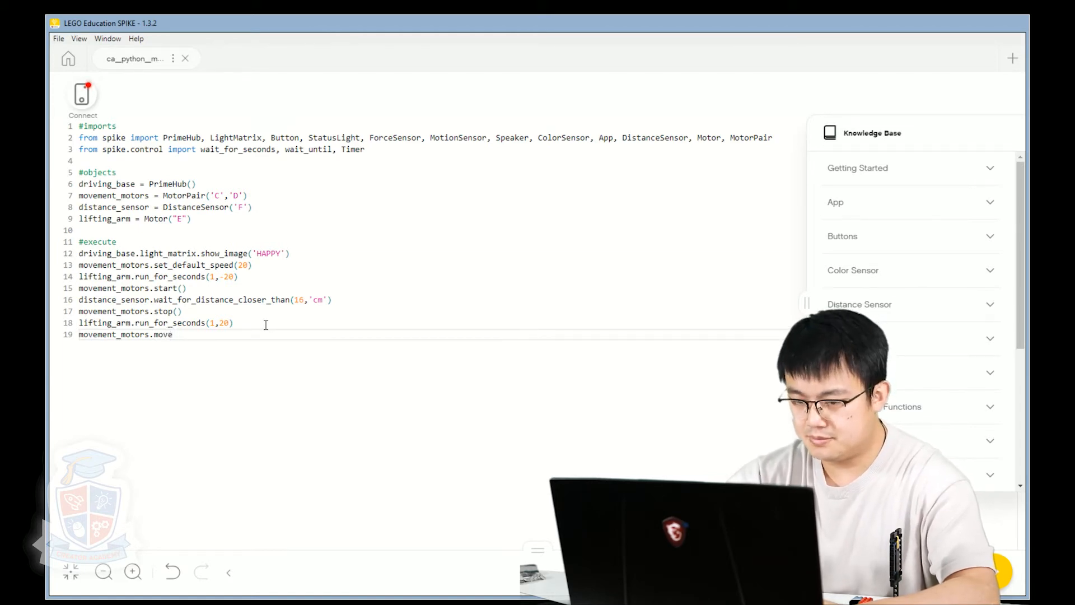
text(())
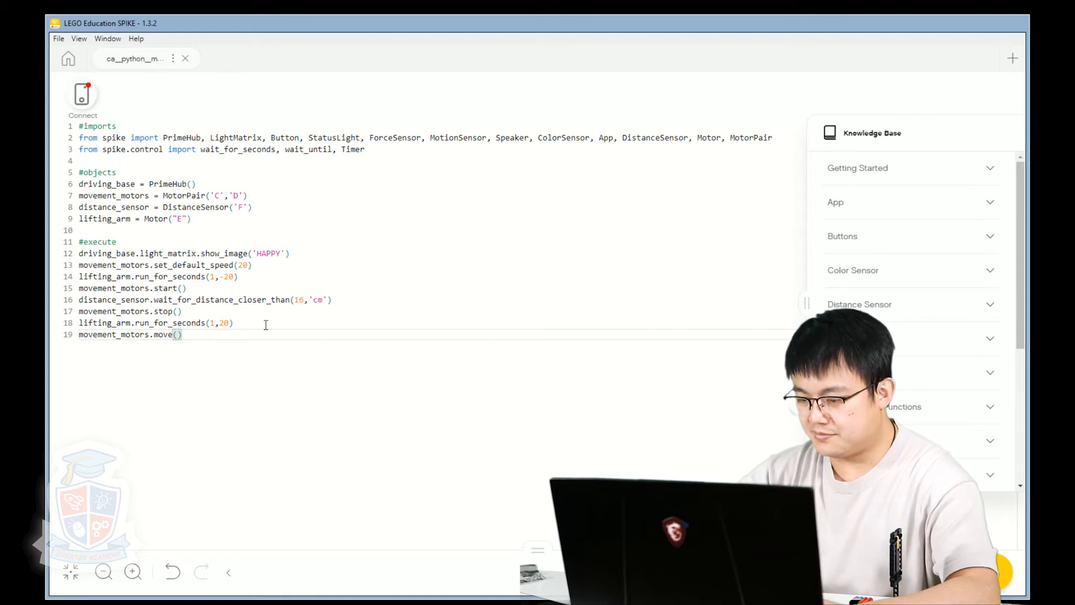
text(7, ')
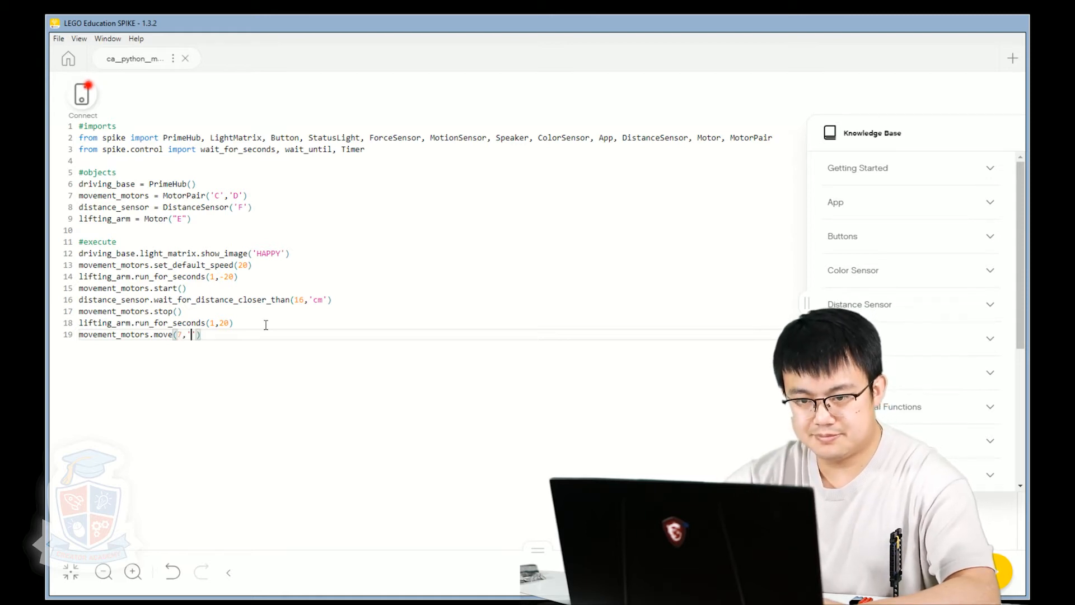
text(cm)
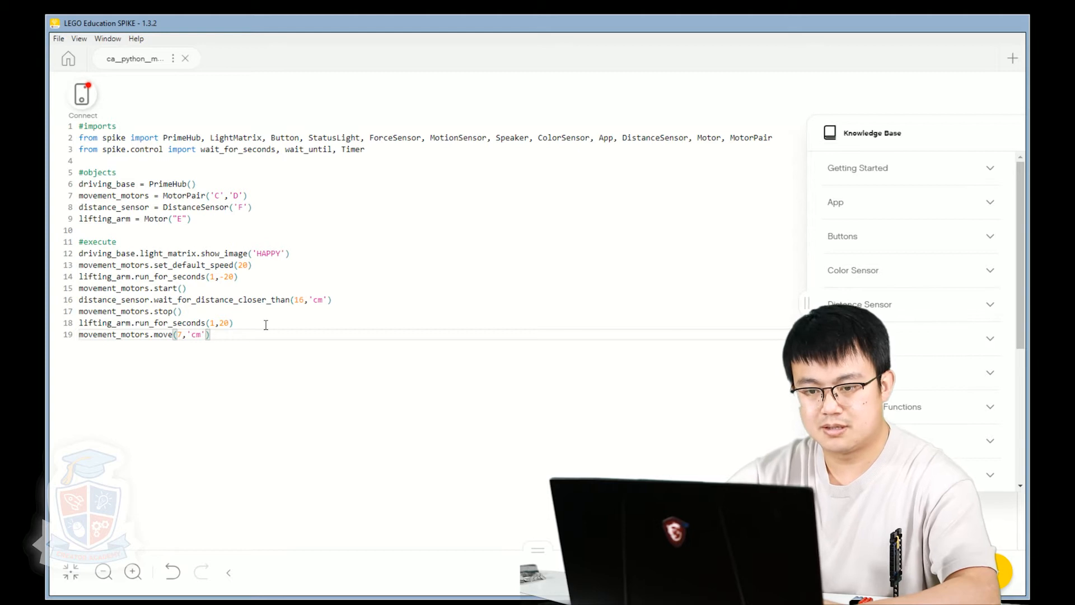
text(,)
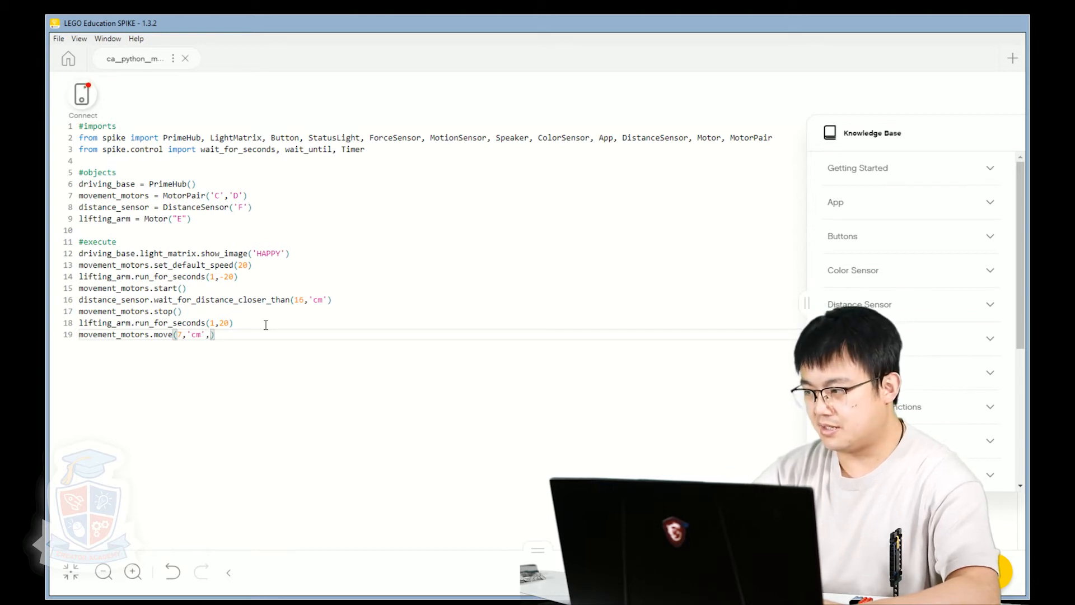
text(20)
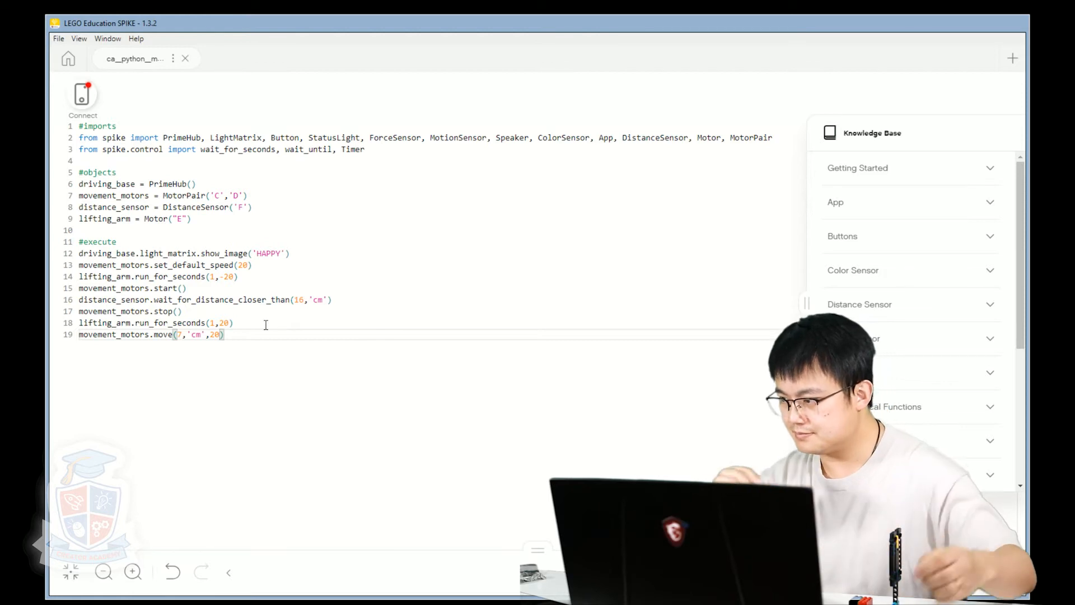
key(BackSpace)
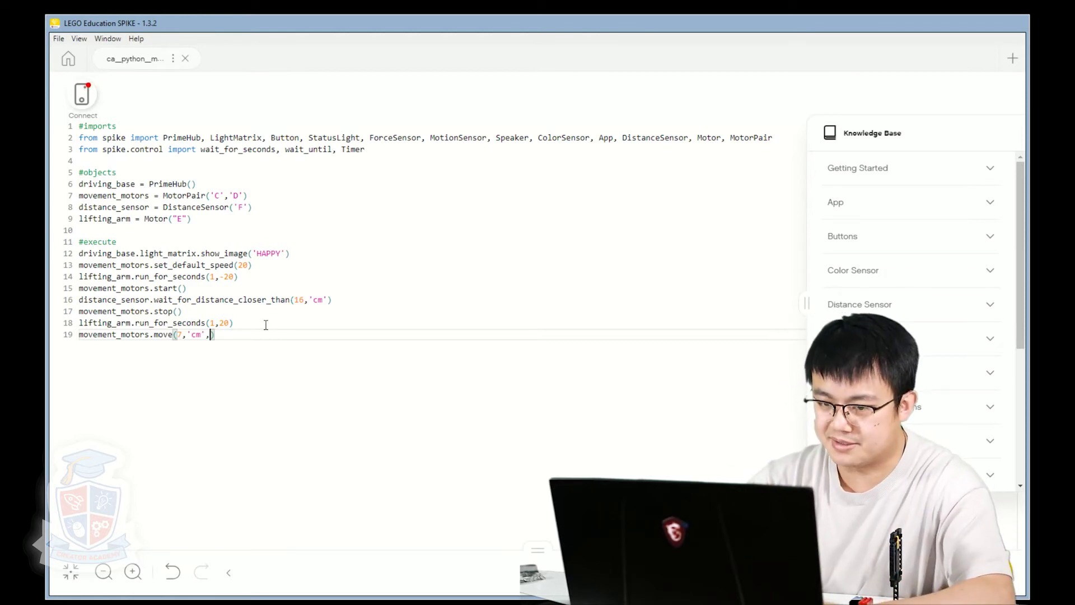
text(0)
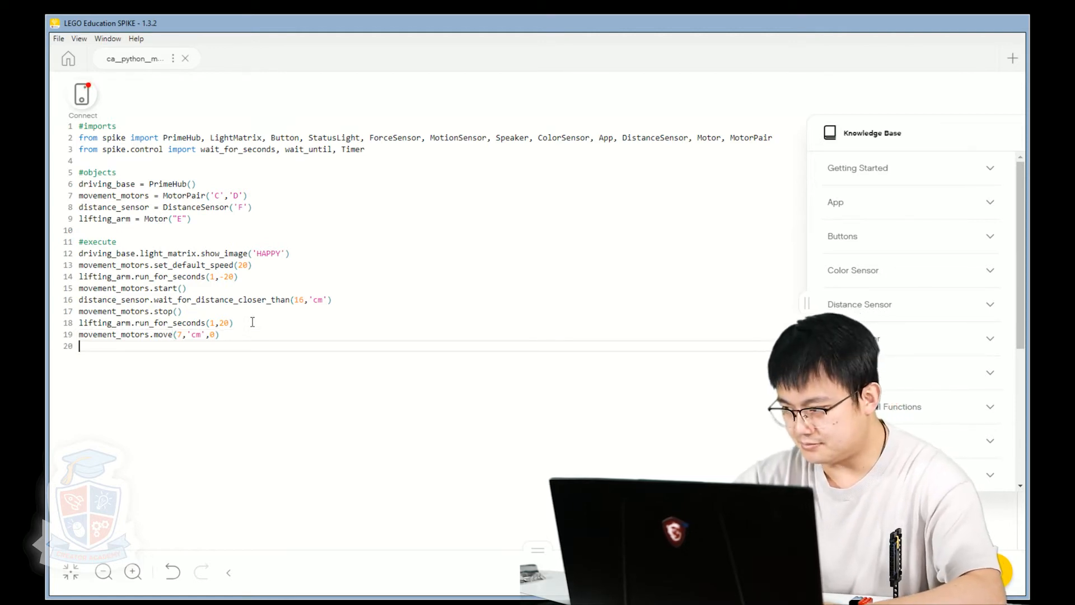
Add lifting_arm.run_for_seconds(1,-20) to lower the arm again.
text(l)
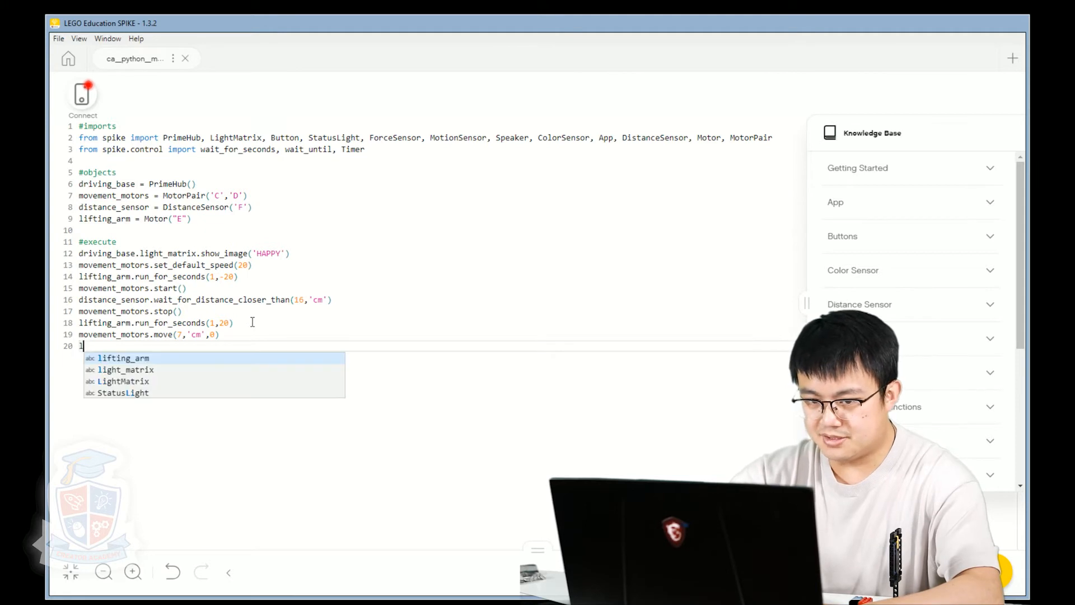
click(124, 358)
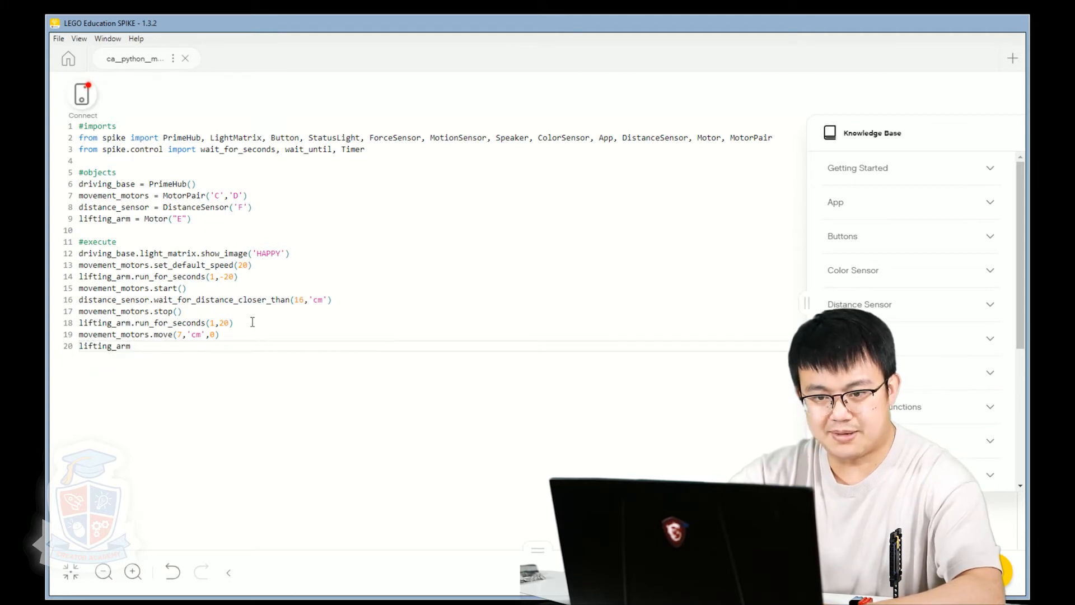
text(.run_for_seconds()
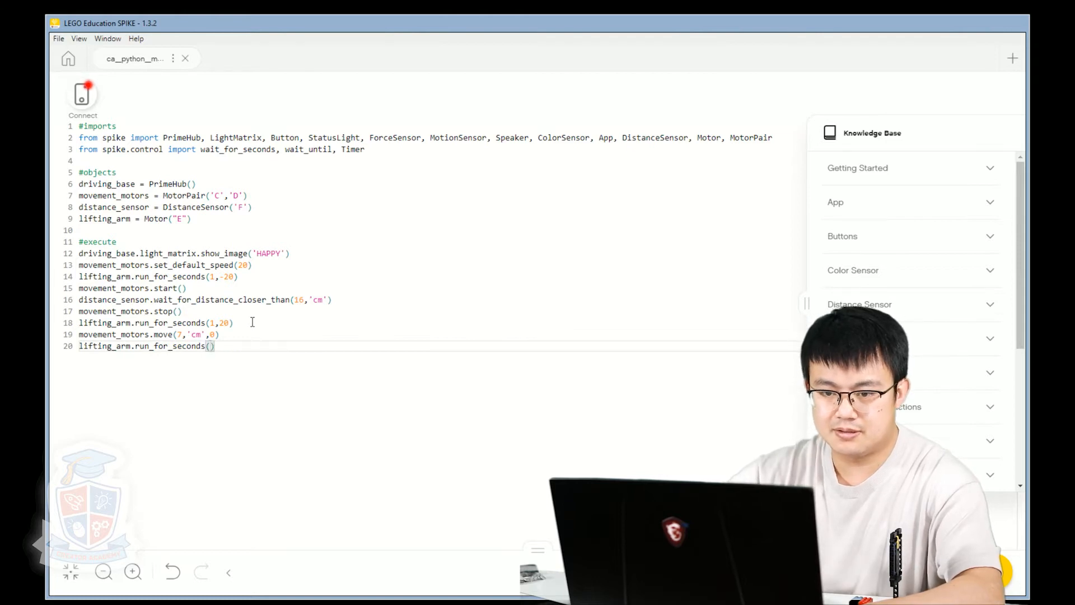
text(1,)
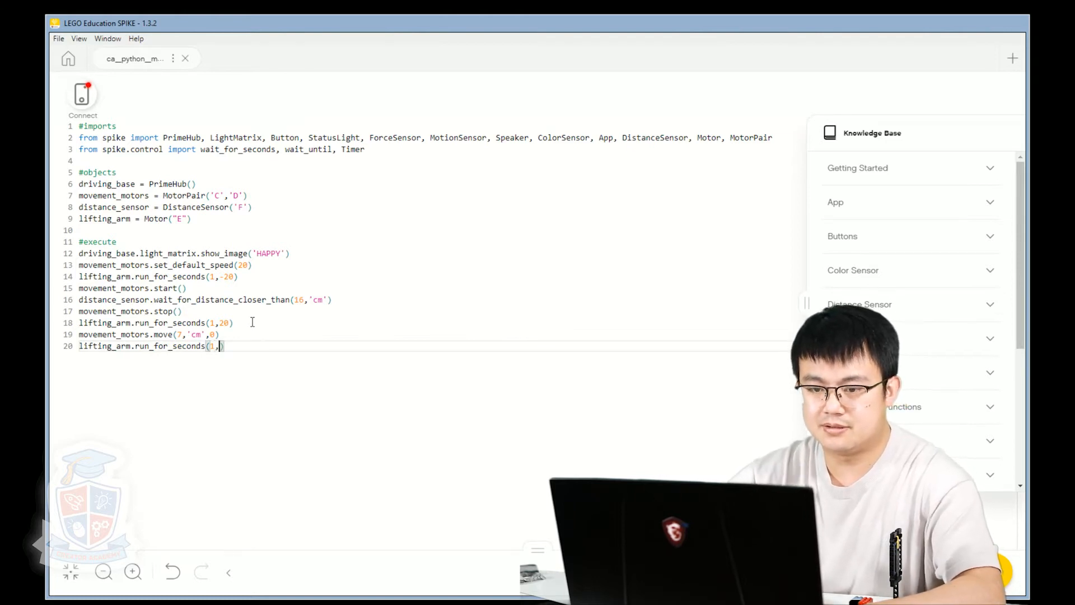
text(-20)
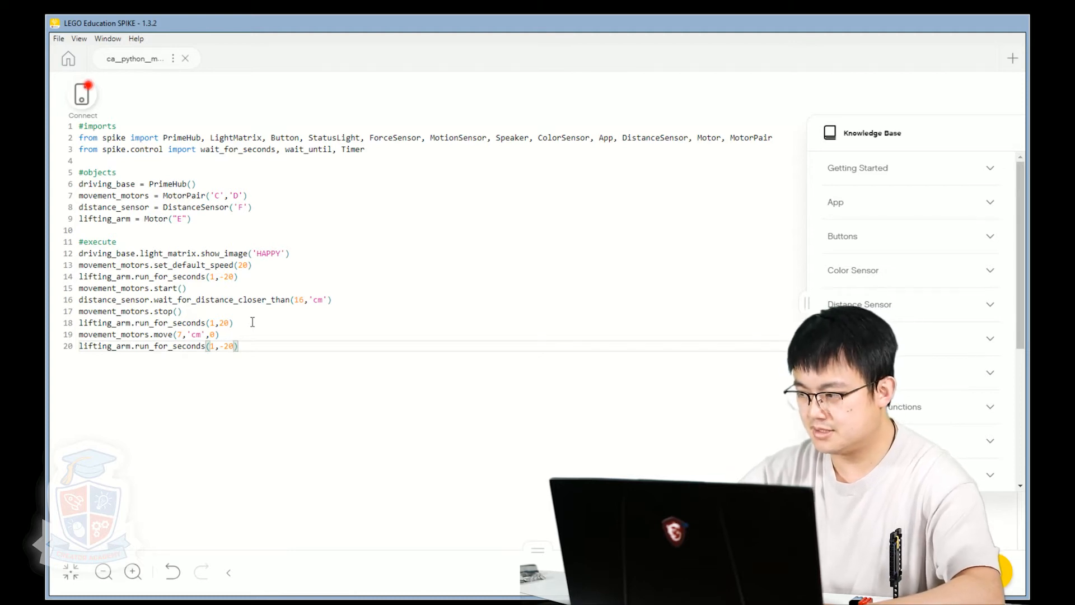
key(Enter)
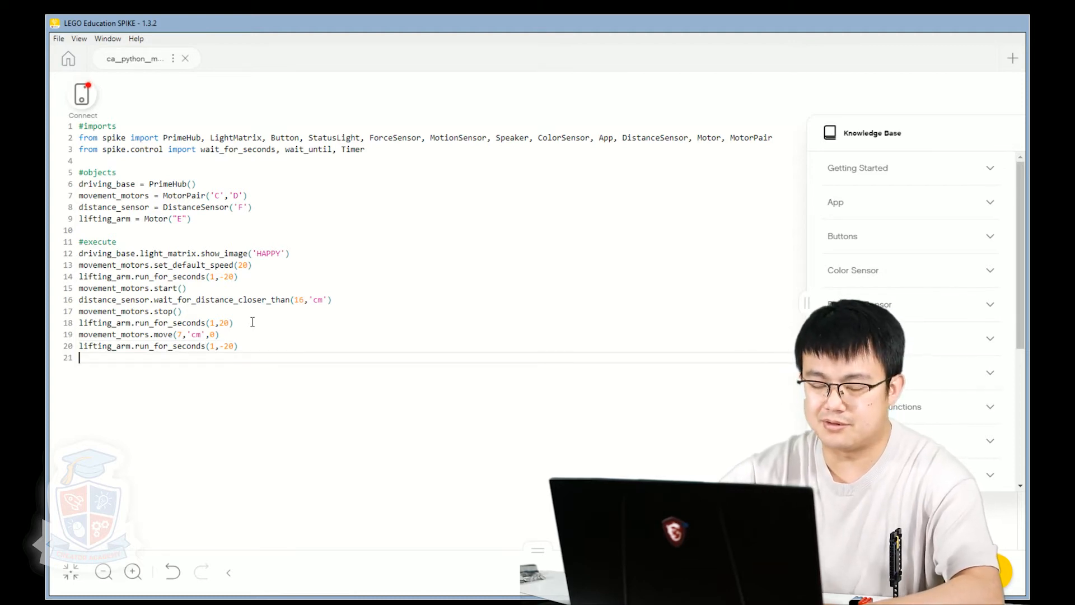
Add movement_motors.move(-7,'cm',0) to drive the robot back 7 cm.
text(mo)
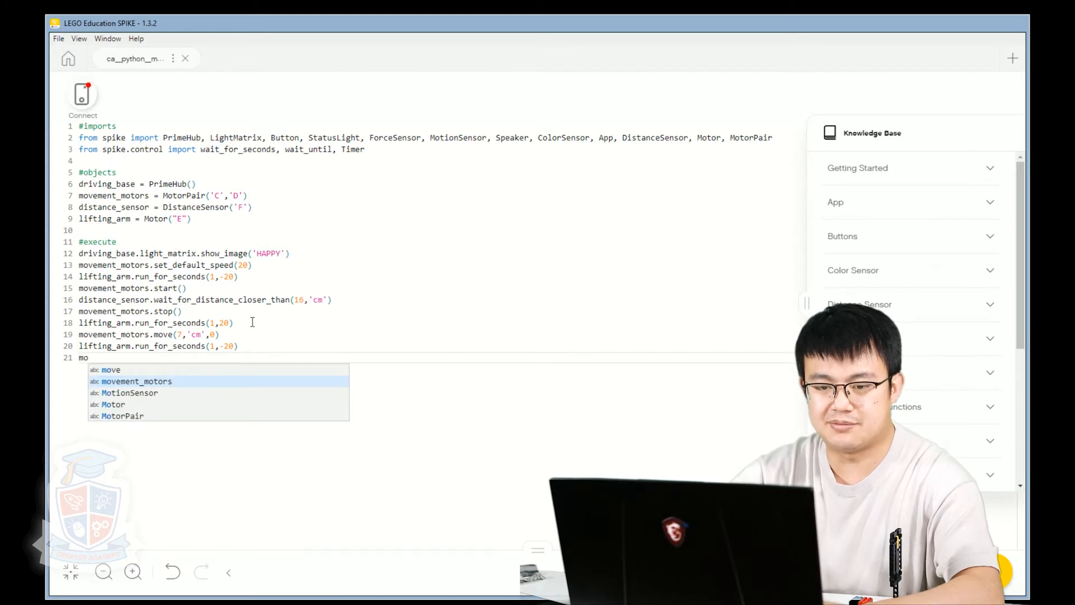
text(movement_motors.)
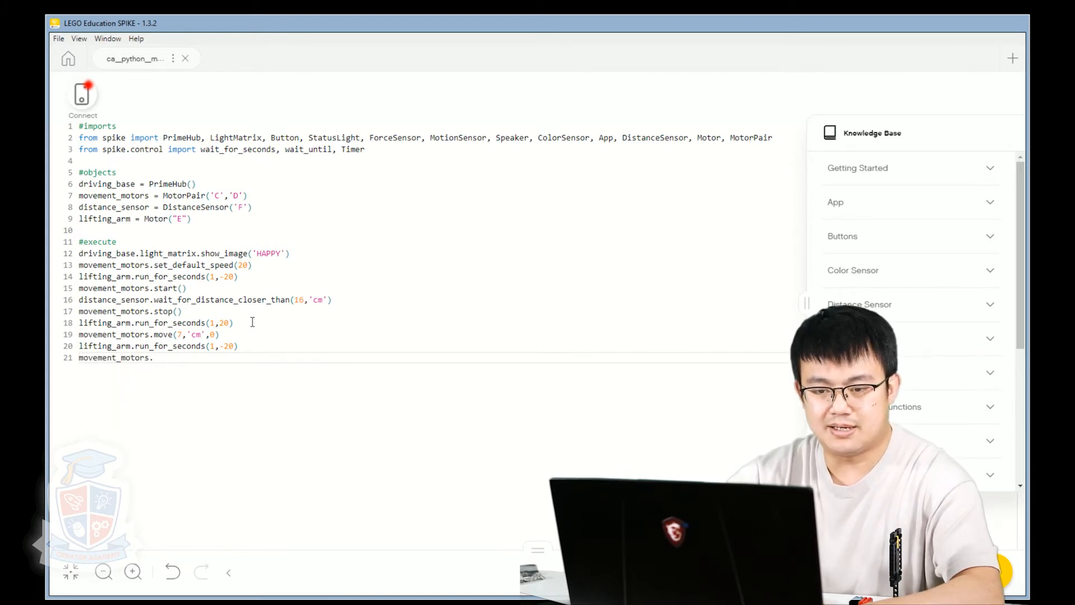
text(mo)
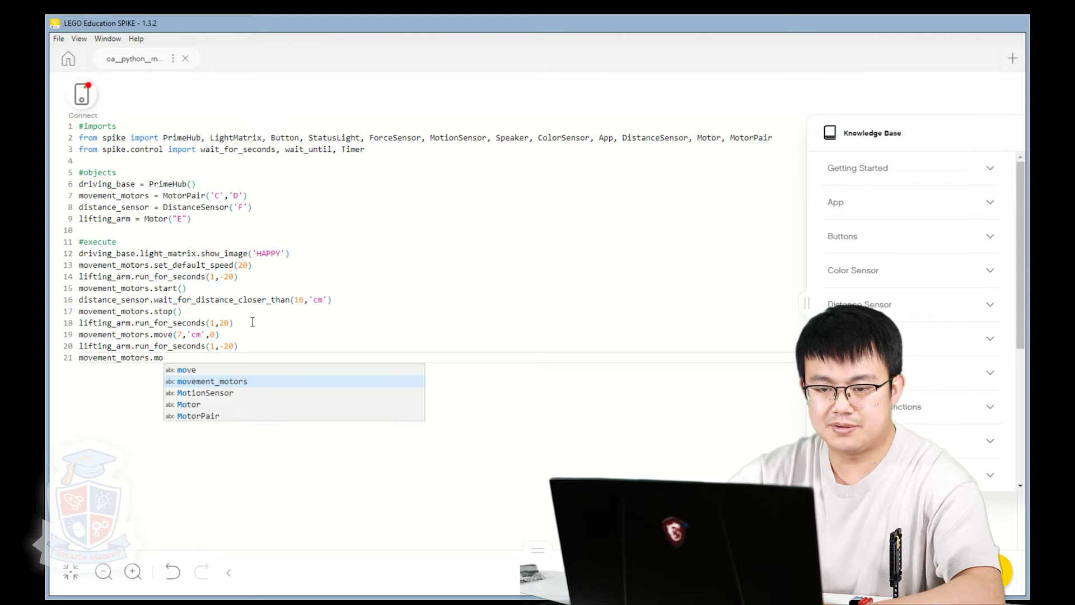
text(ve()
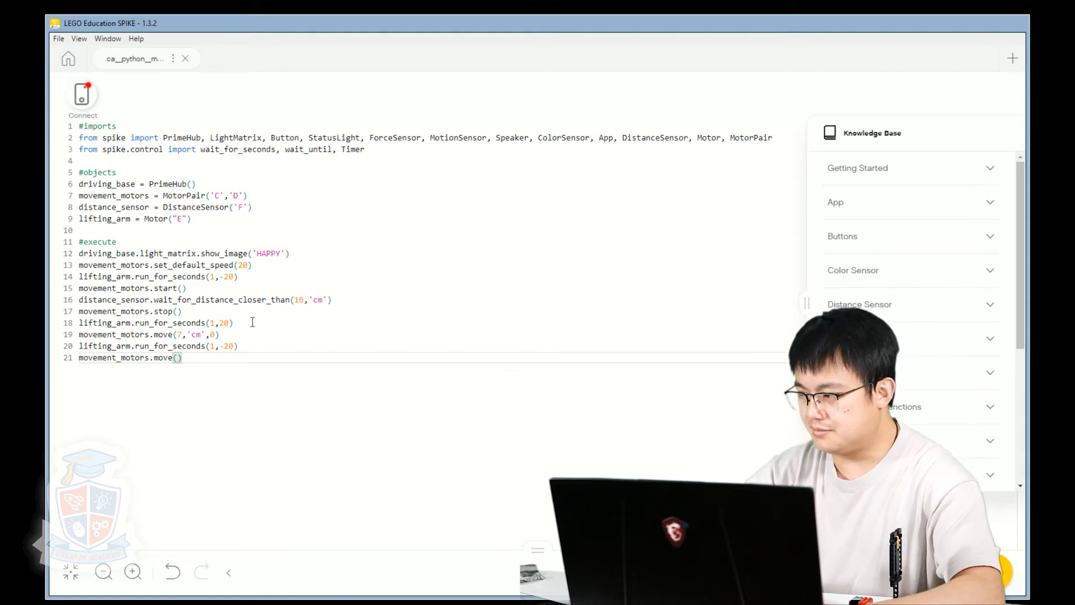
text(-7,)
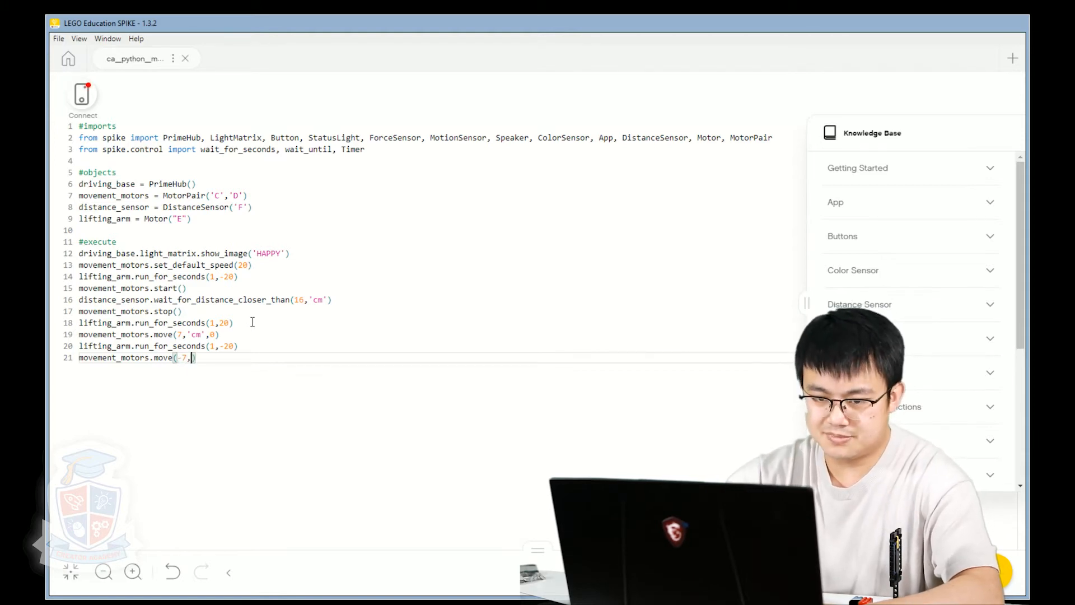
text('cm')
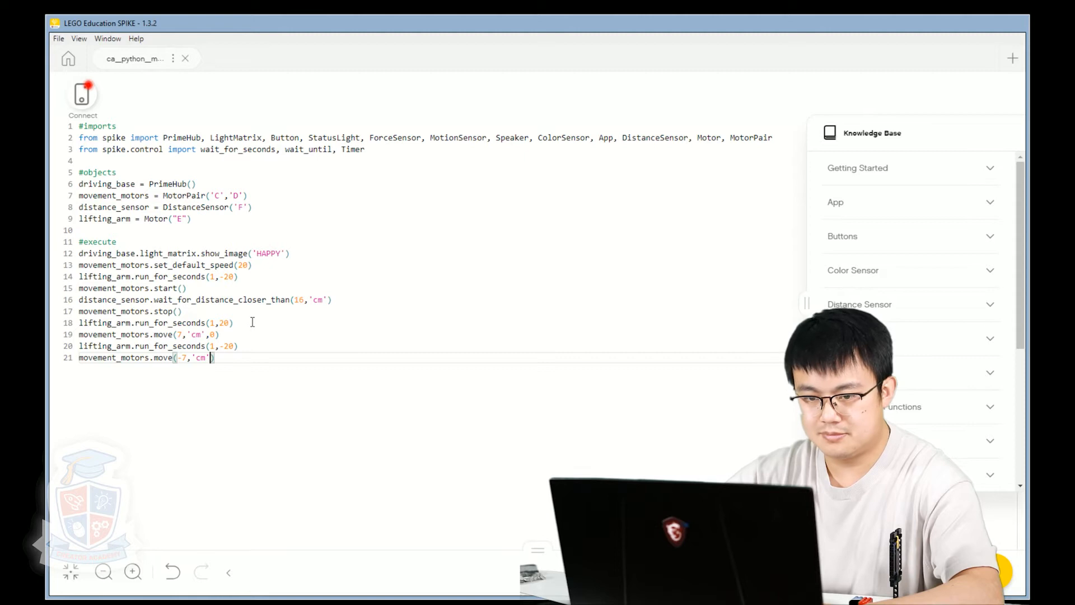
text(,)
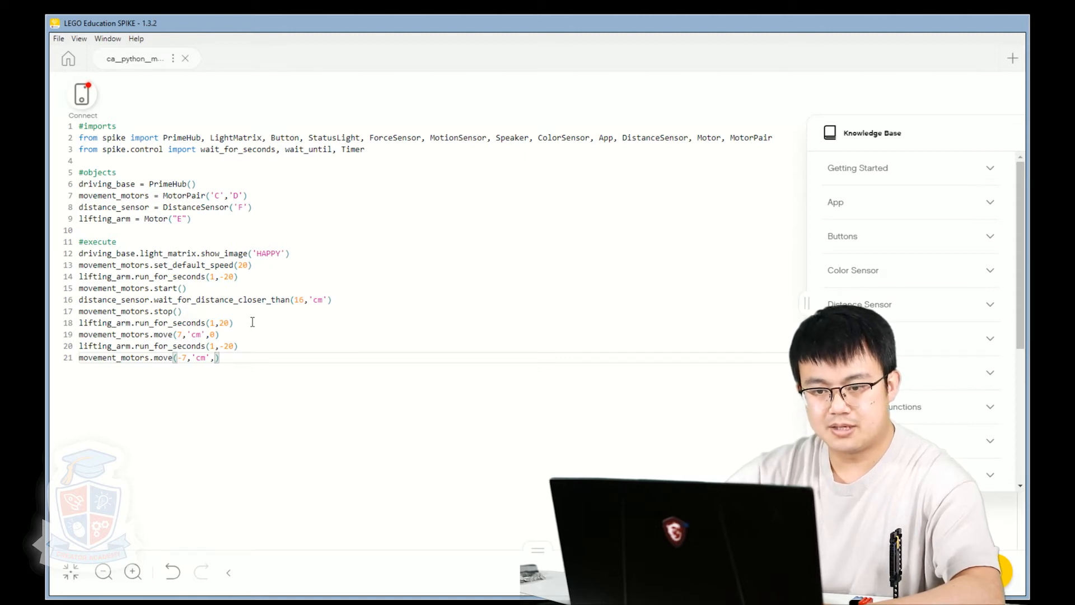
text(0)
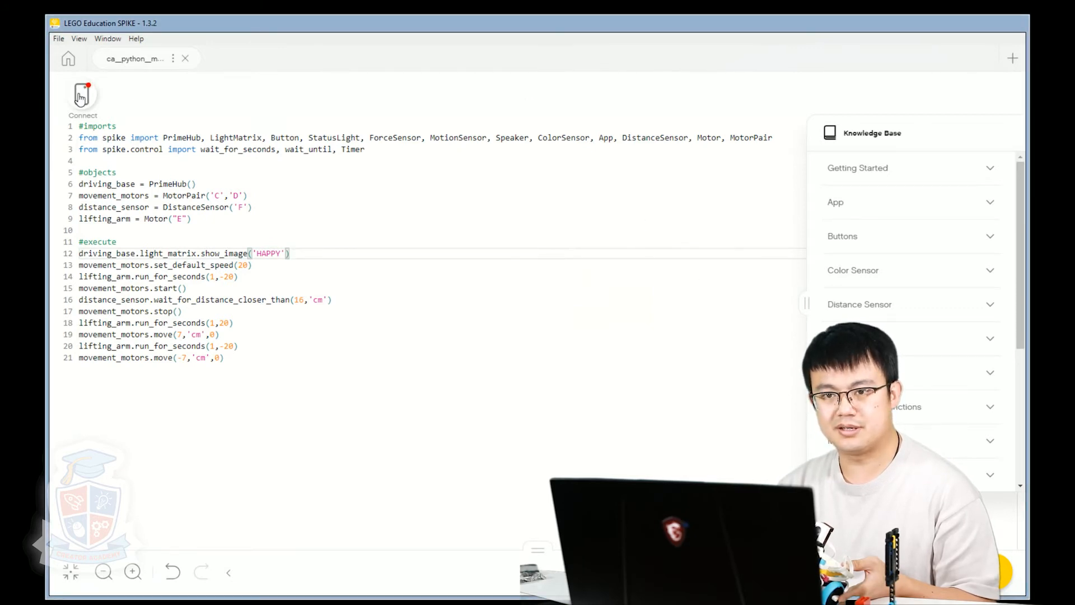
Connect to the first listed Hub so live motor and sensor readings appear.
click(83, 94)
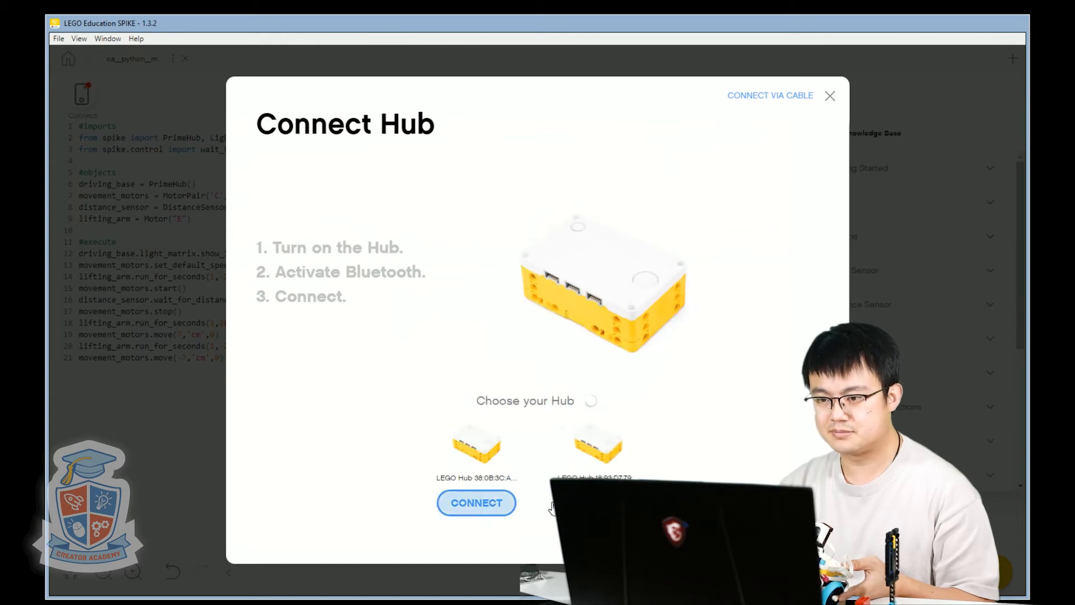
click(476, 502)
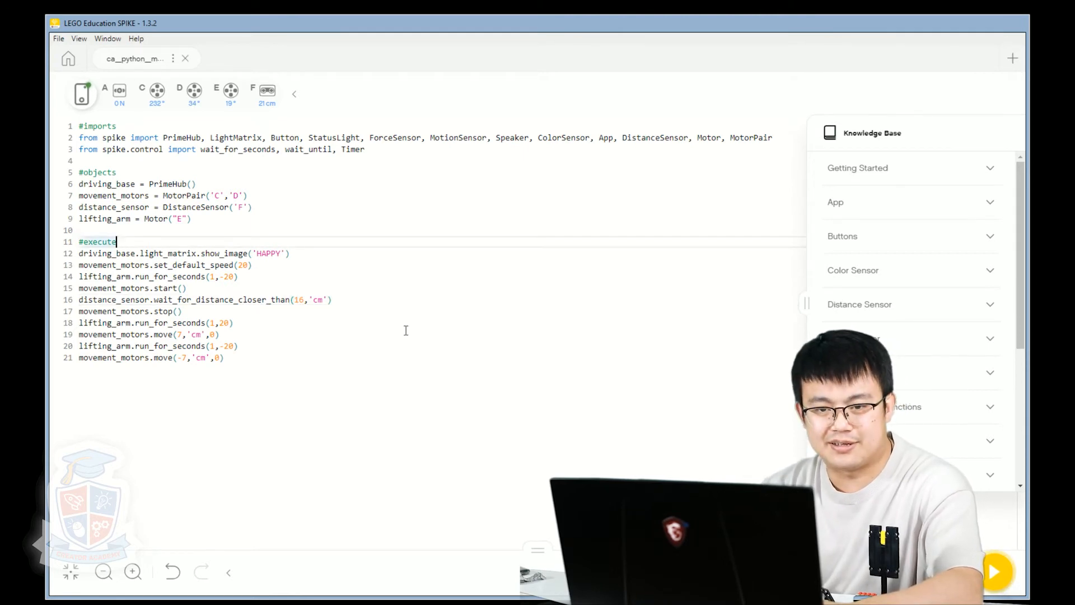
Wrap the execute block's command lines in triple quotes so they no longer run.
key(Enter)
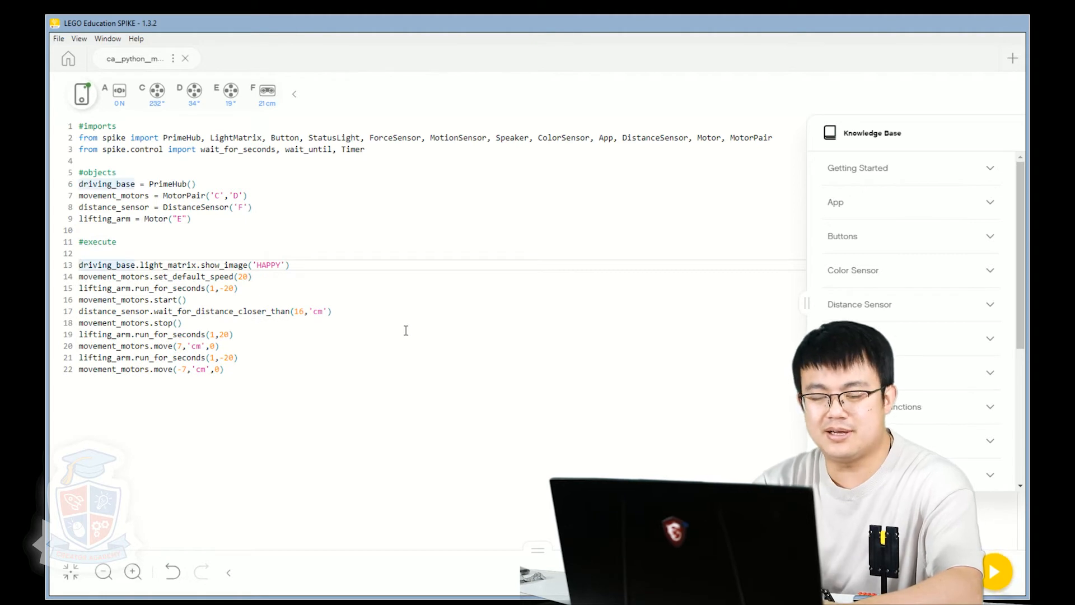
text(#)
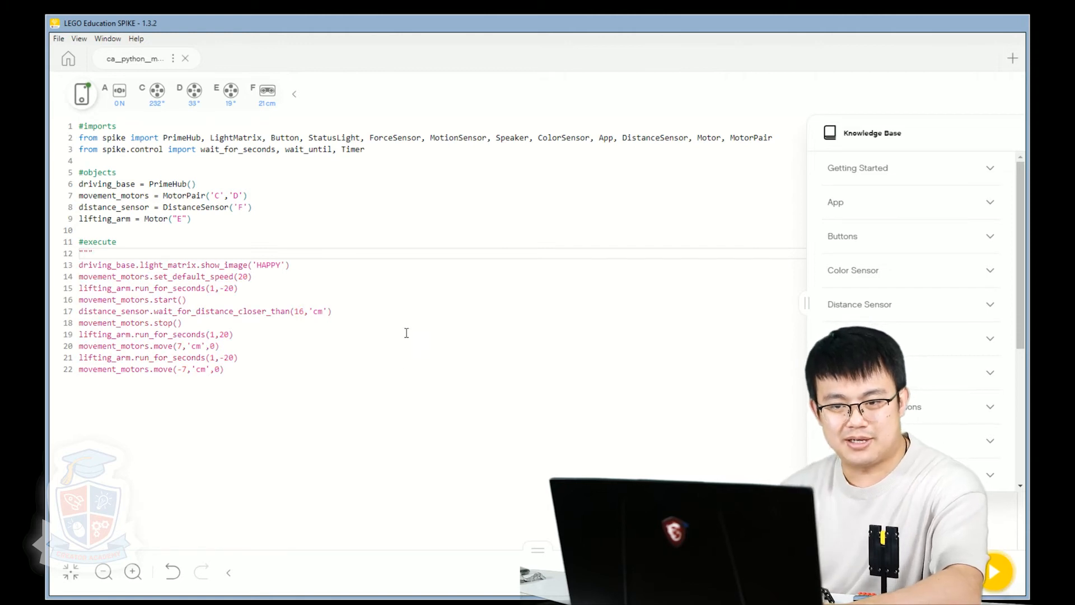
click(224, 370)
text(""")
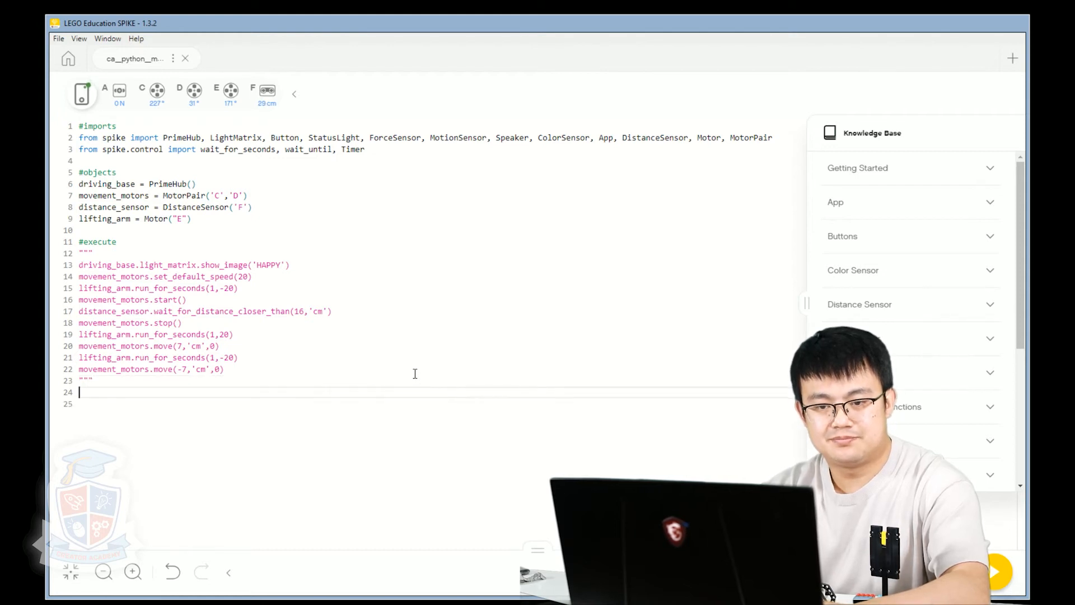
Write lifting_arm.run_for_rotations(0.2,20) below the quoted block and start a '#' comment above it.
text(lifting_arm)
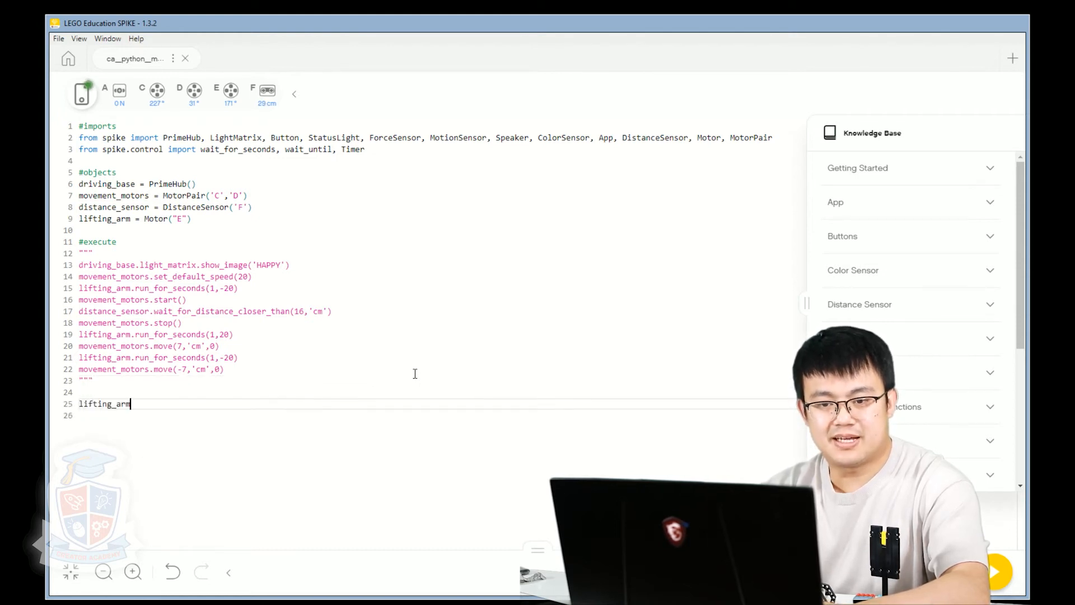
text(.m)
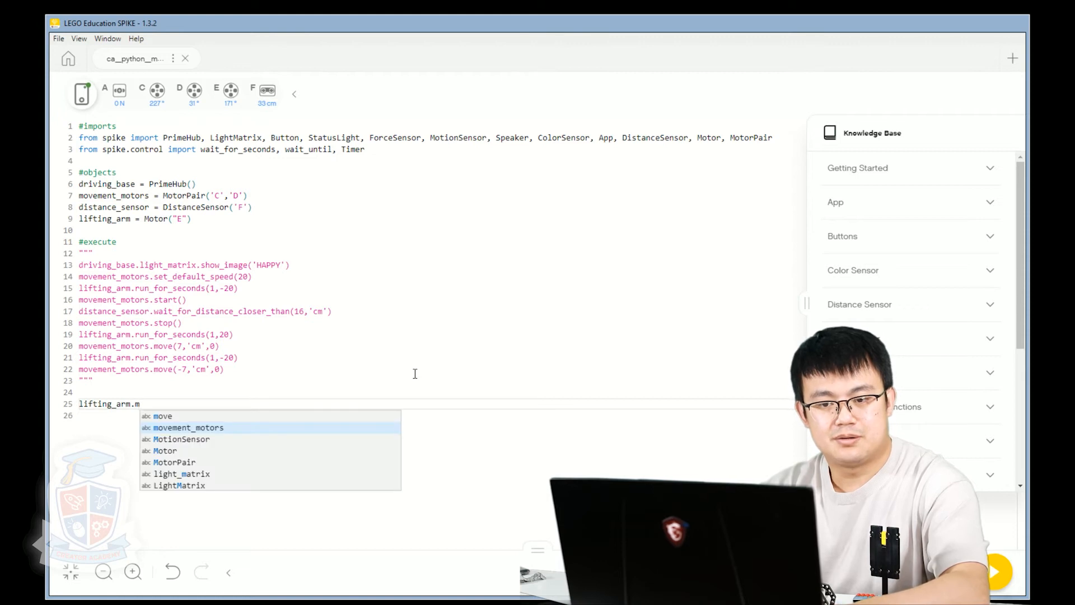
text(run_for)
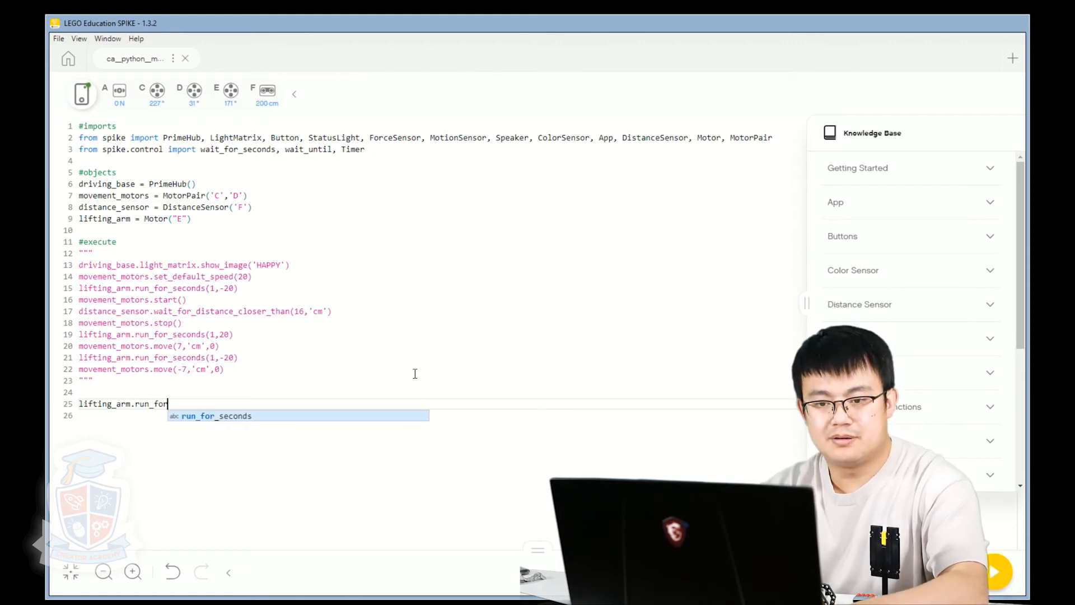
text(_rotation)
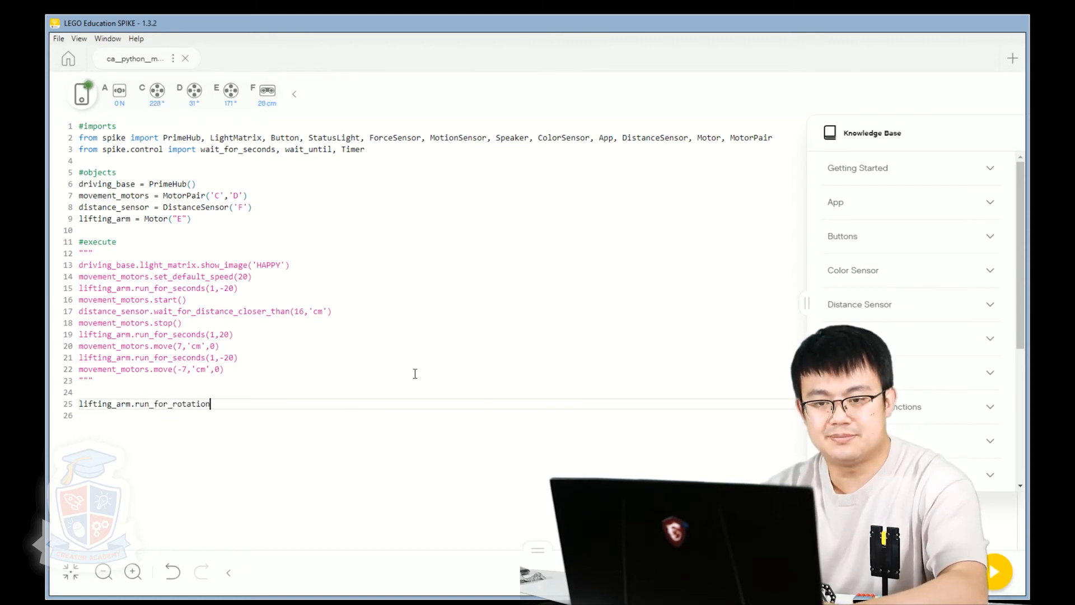
text(s())
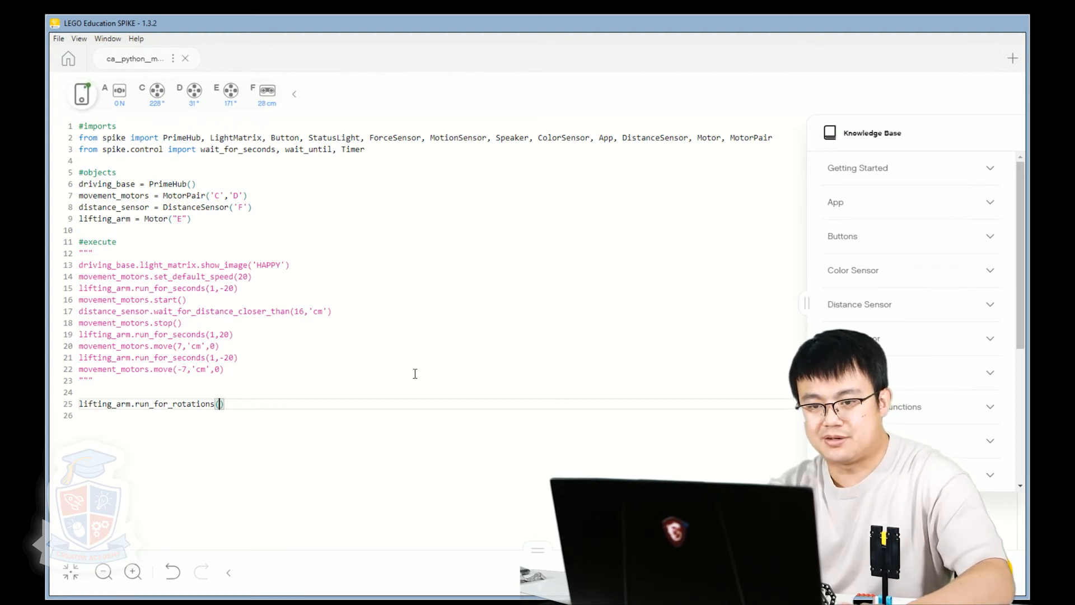
text(0.2)
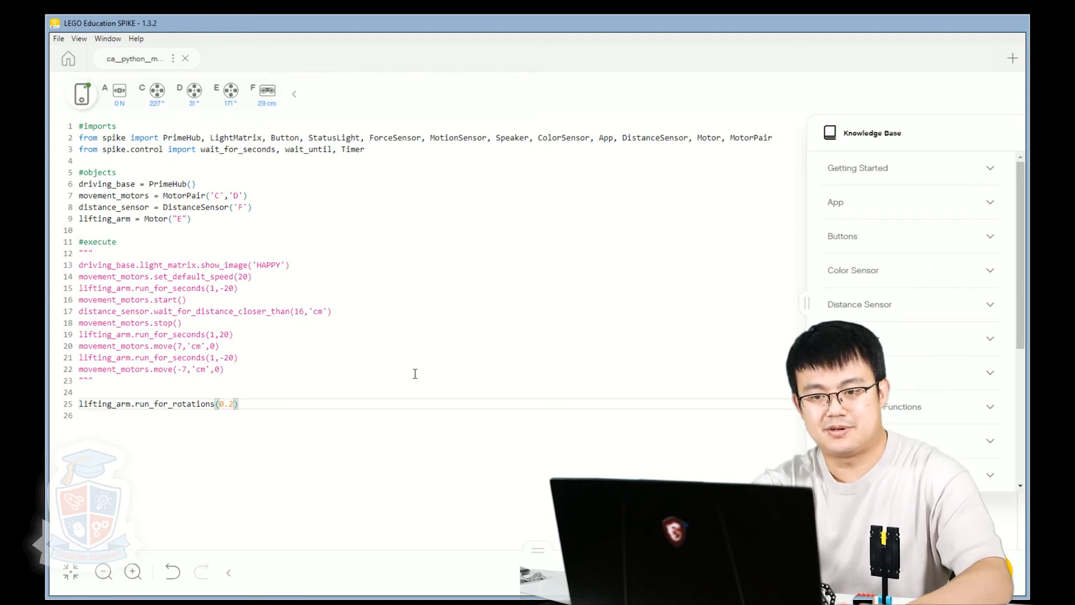
text(,)
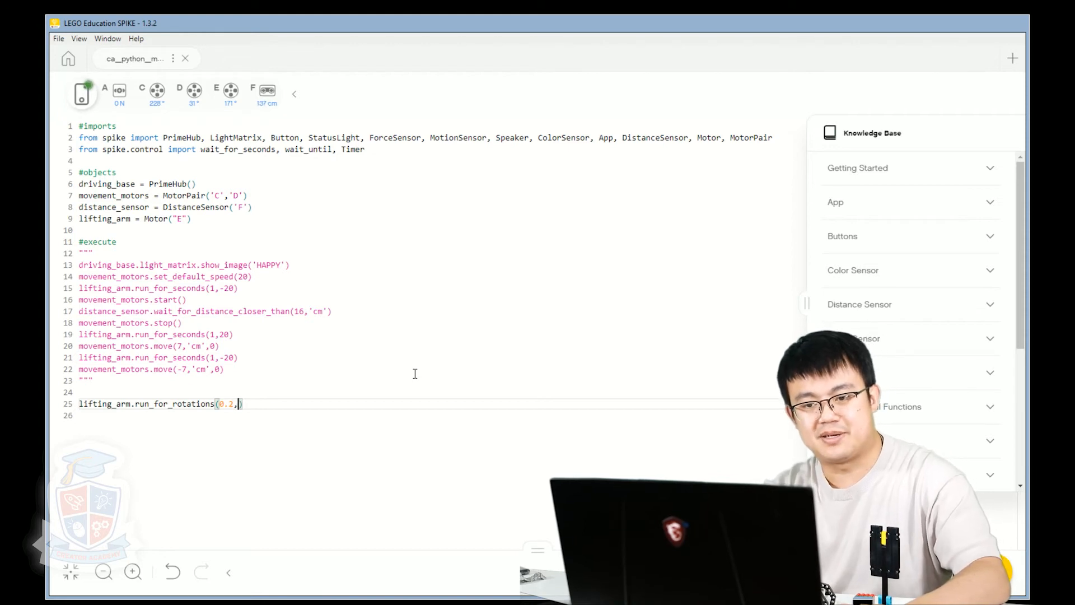
text(20)
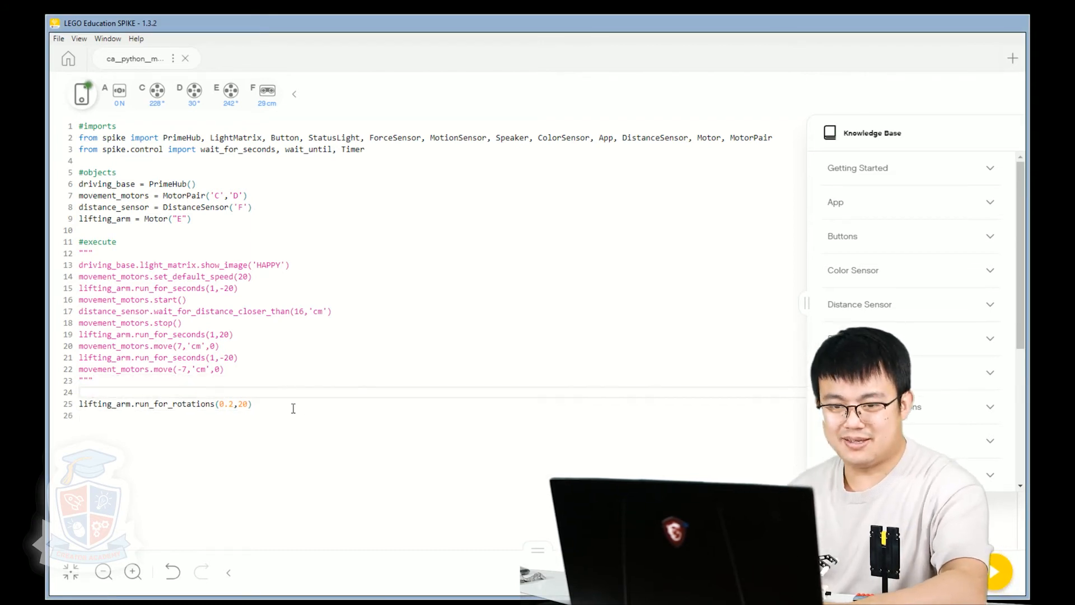
text(#)
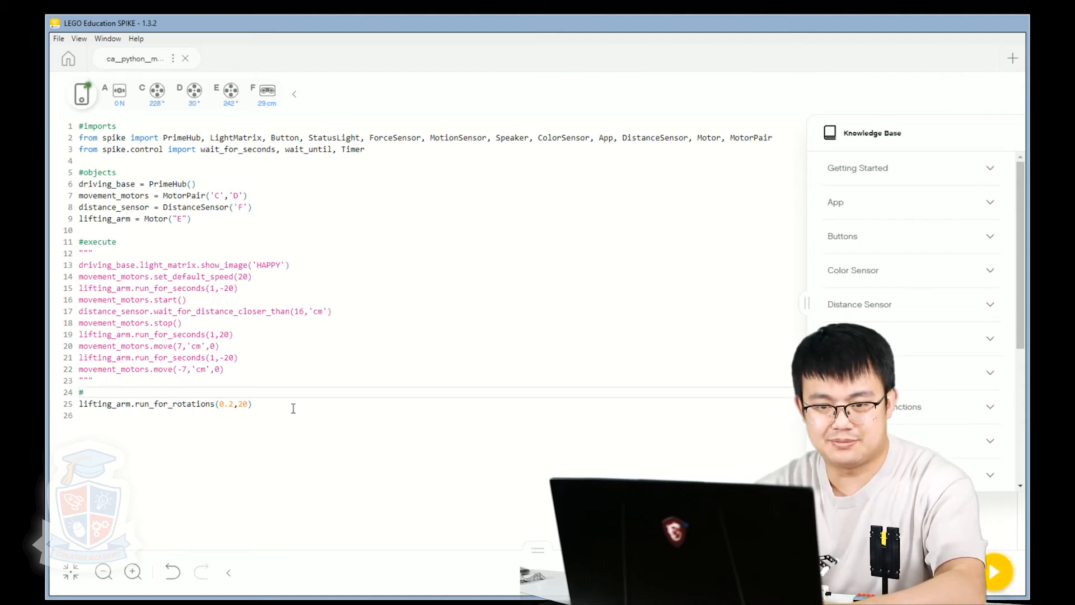
Comment '#move motor with rotations' over the call, enclose it in triple quotes, leave blank lines after.
text(move motor with rota)
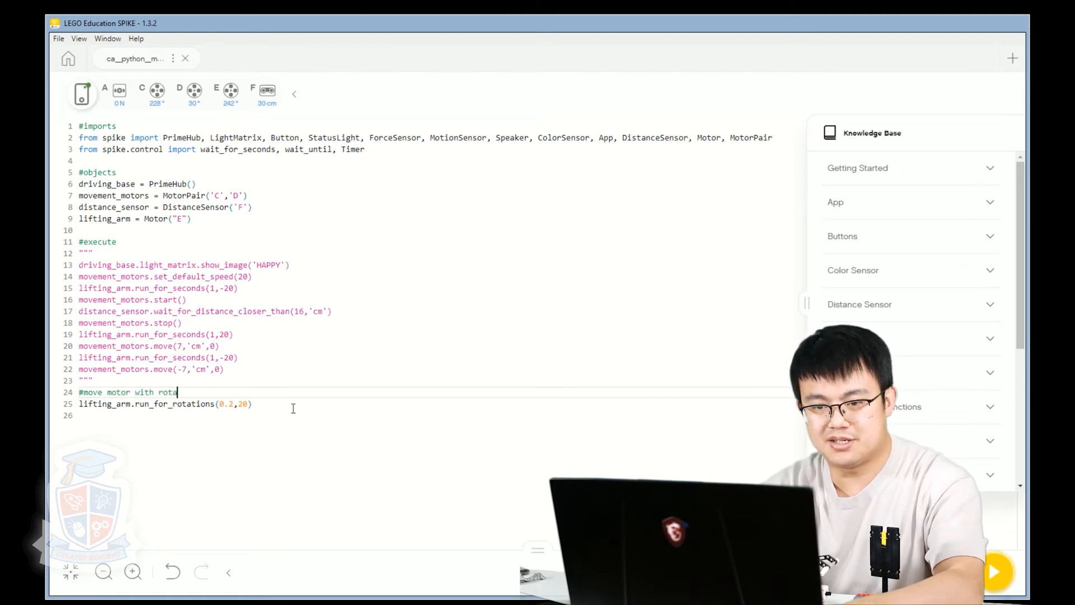
key(Enter)
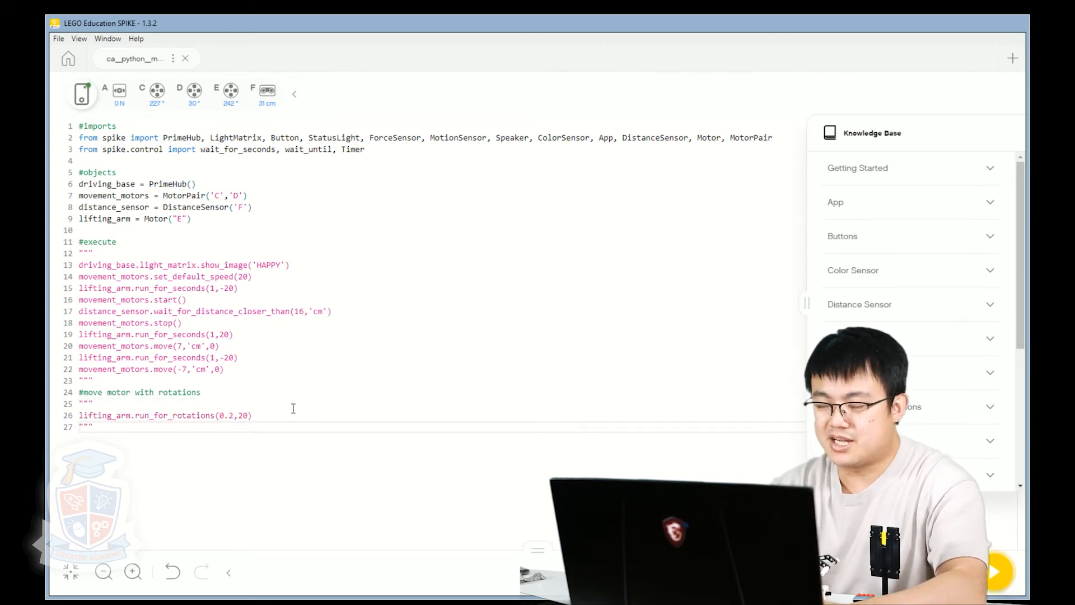
key(Enter)
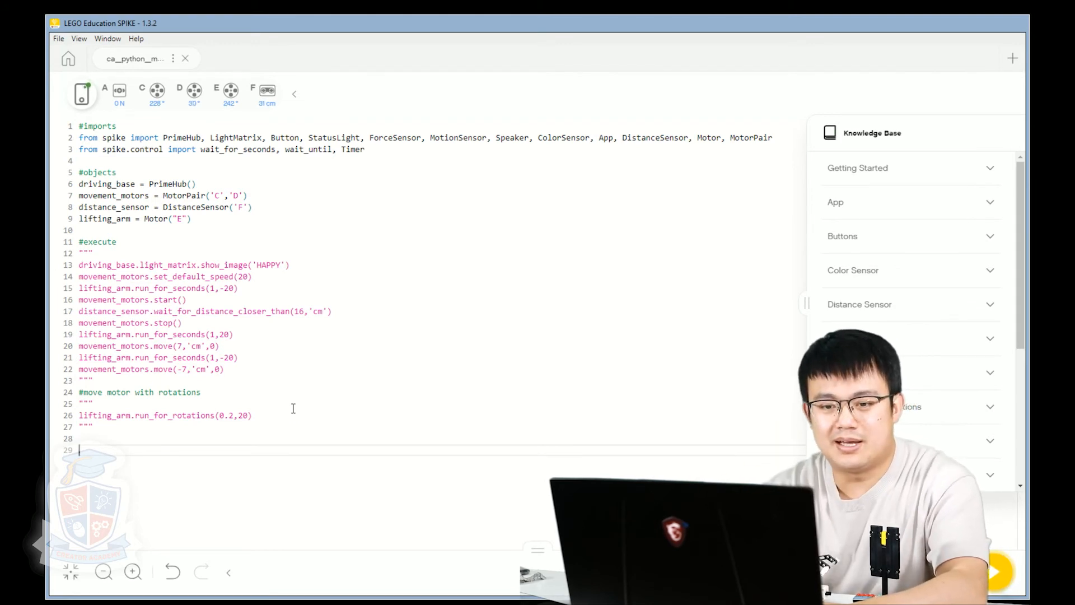
Head a new section '#move motor with degrees' and begin a lifting_arm.run_for_degrees() call.
text(#move motor with)
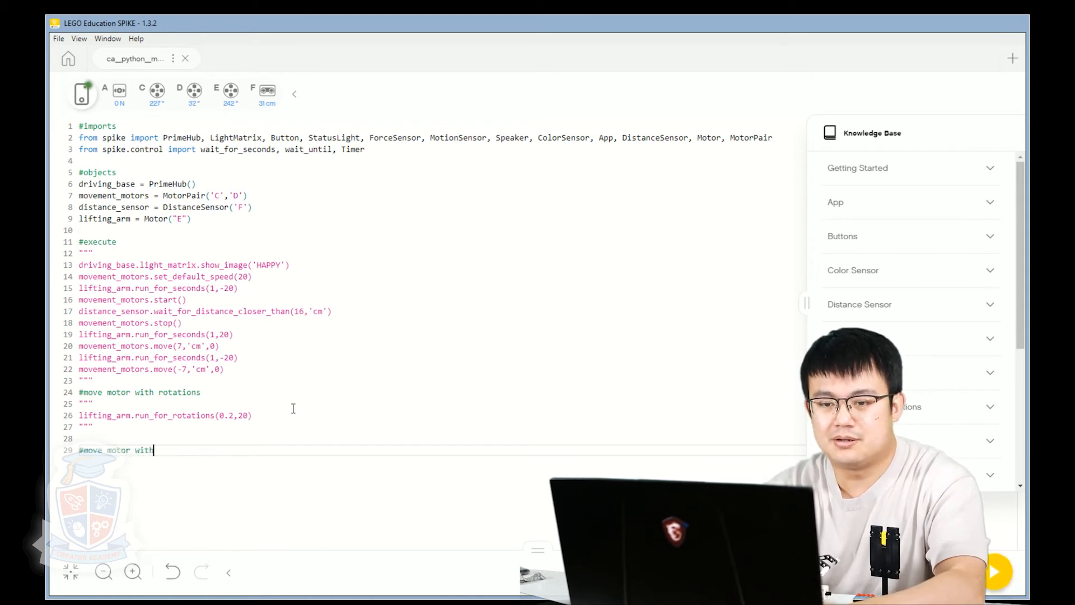
text(degreees)
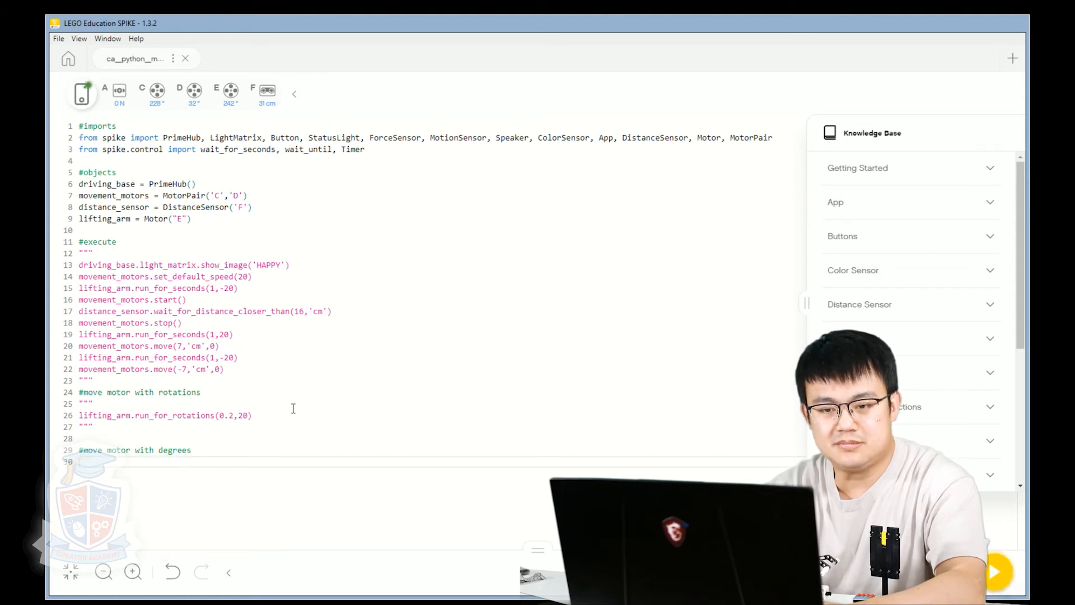
text(lifting_arm)
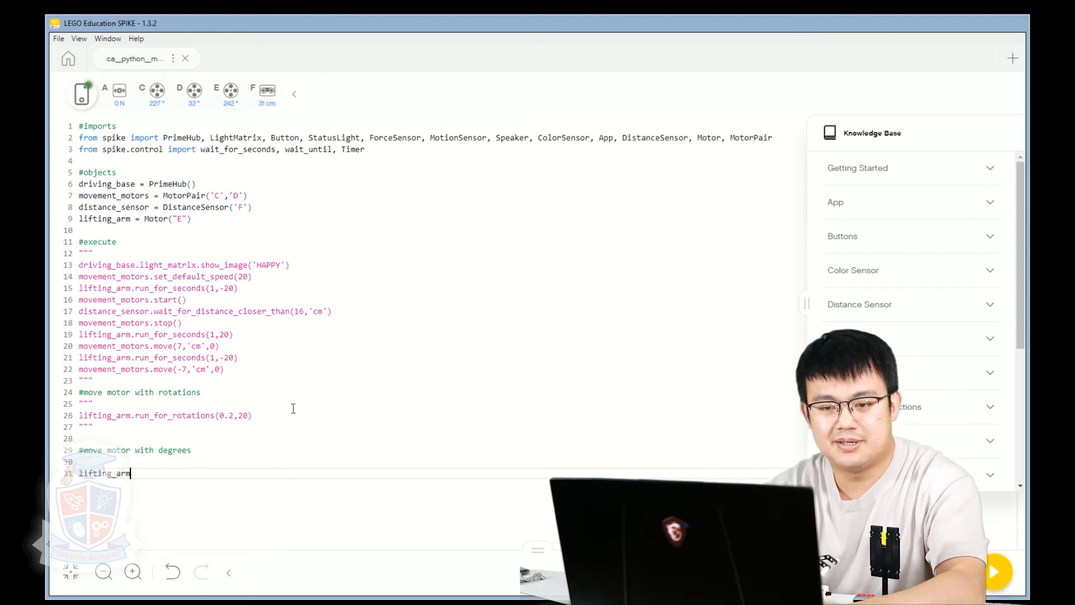
text(.run_for_degrees)
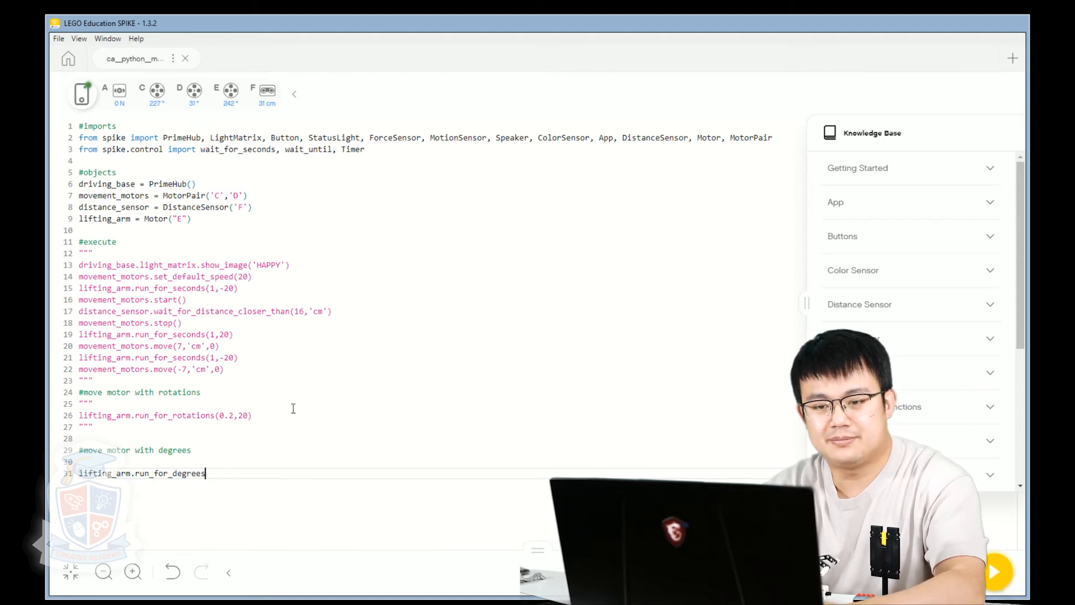
text(())
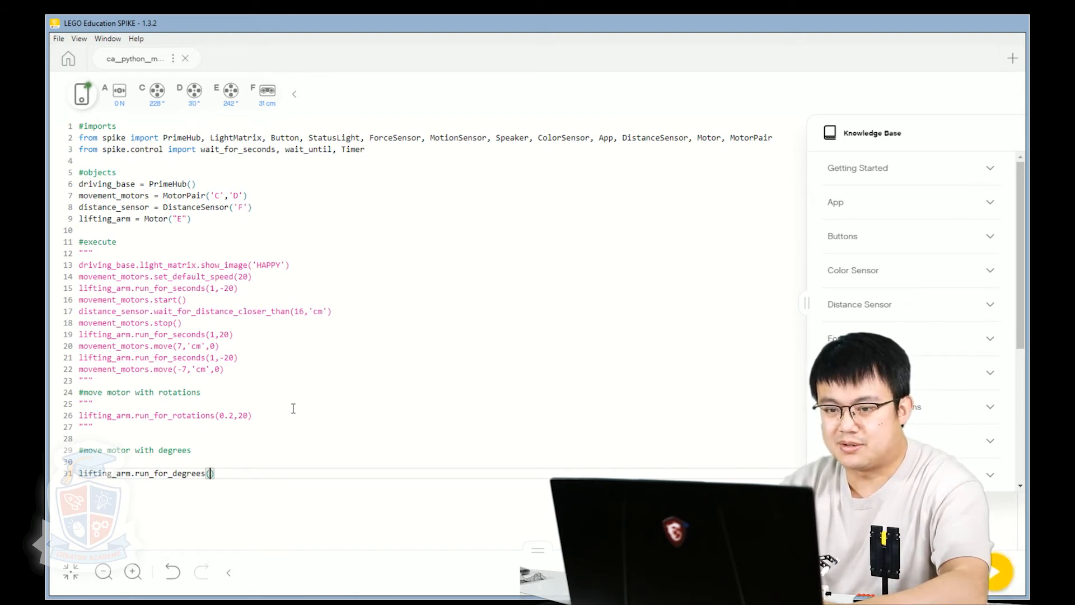
Give run_for_degrees the arguments 40,-20 inside triple quotes and begin the next '#move mot' comment.
text(40)
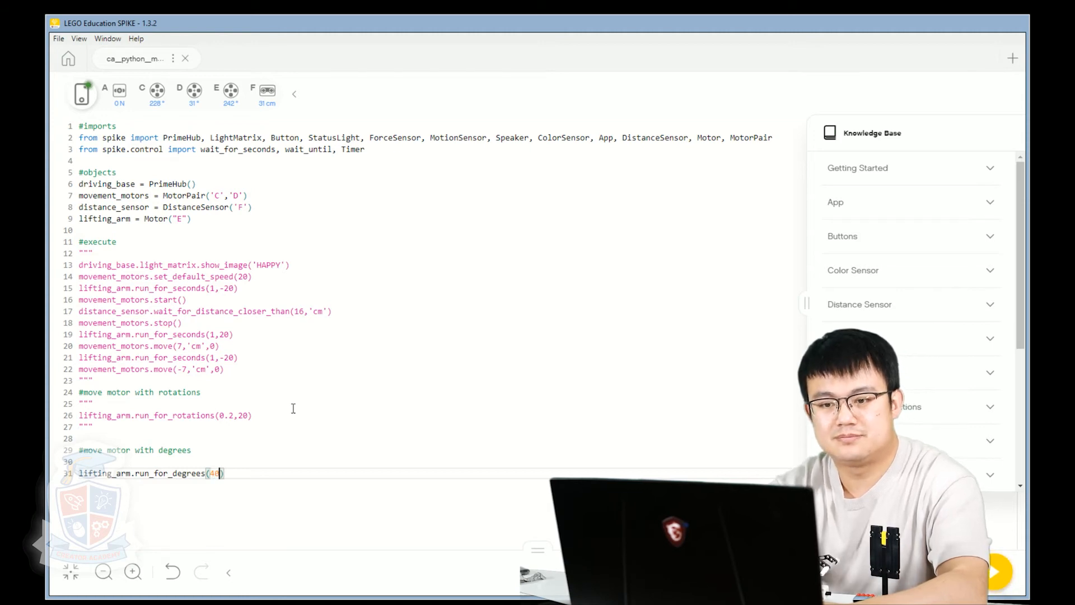
text(,)
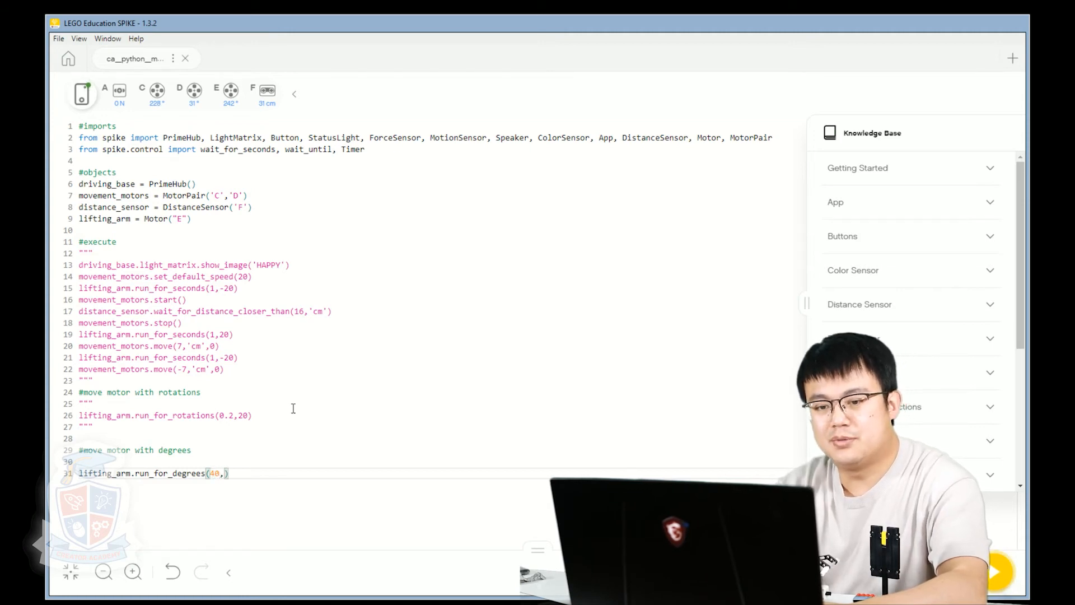
text(-)
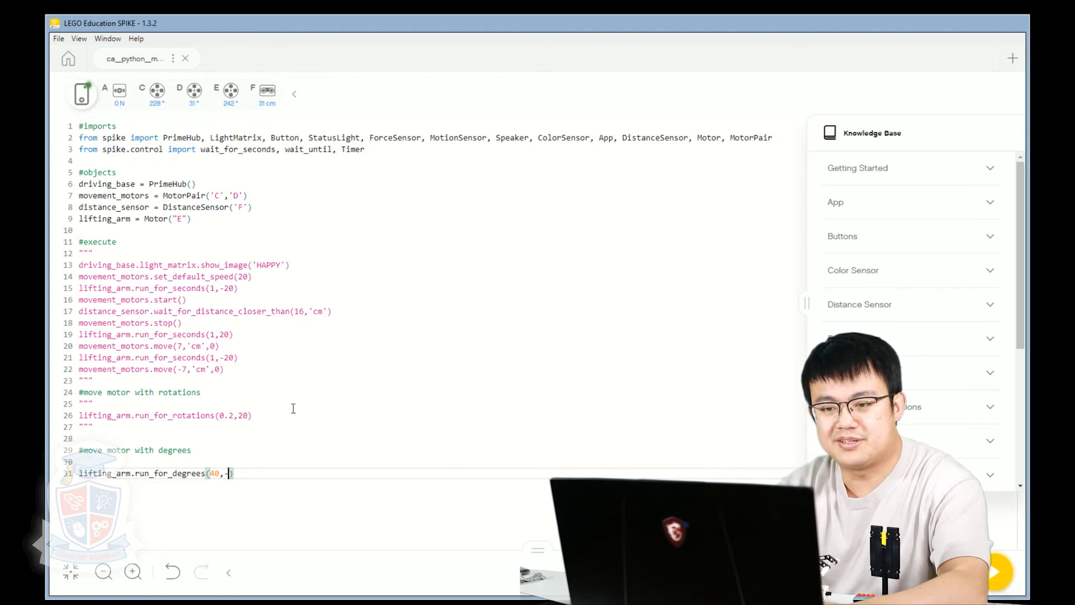
text(20)
text(""")
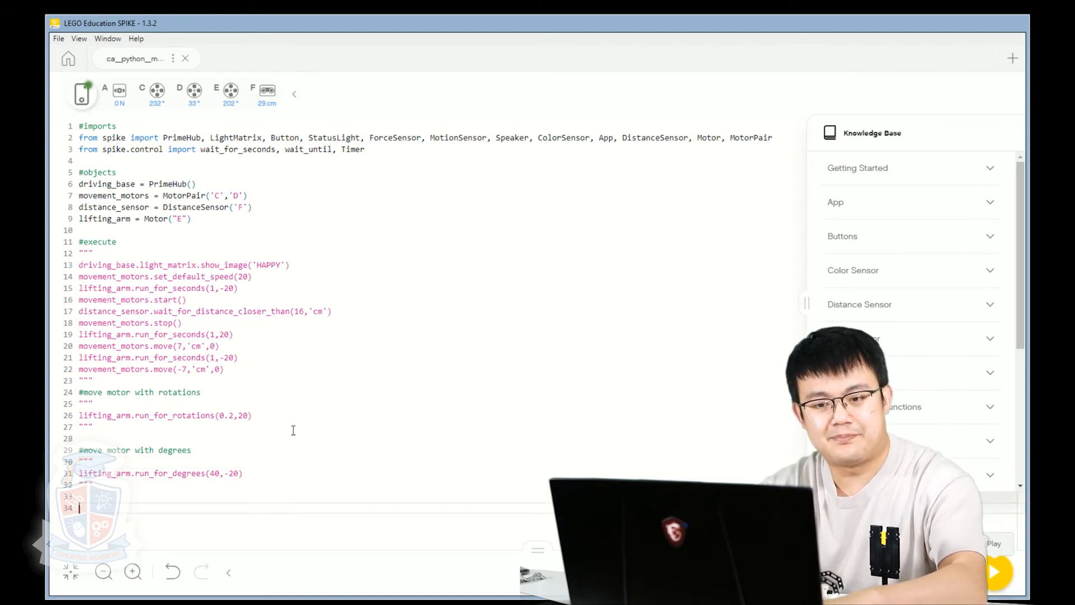
text(#move motor to po)
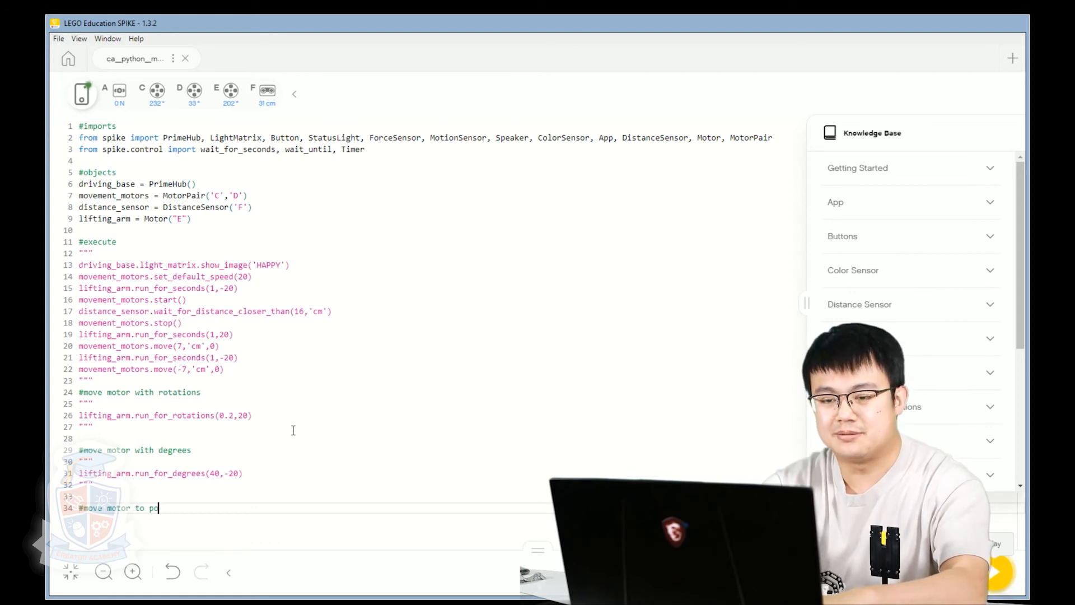
Finish the '#move motor to position' comment and begin a lifting_arm.run_to_position call.
text(sition)
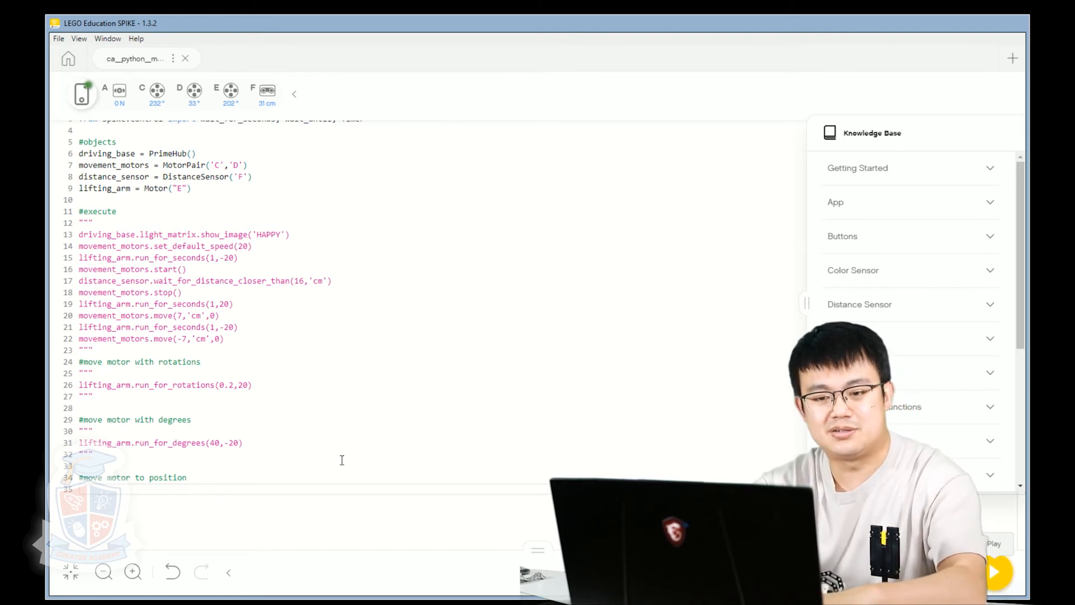
text(lifting_arm.)
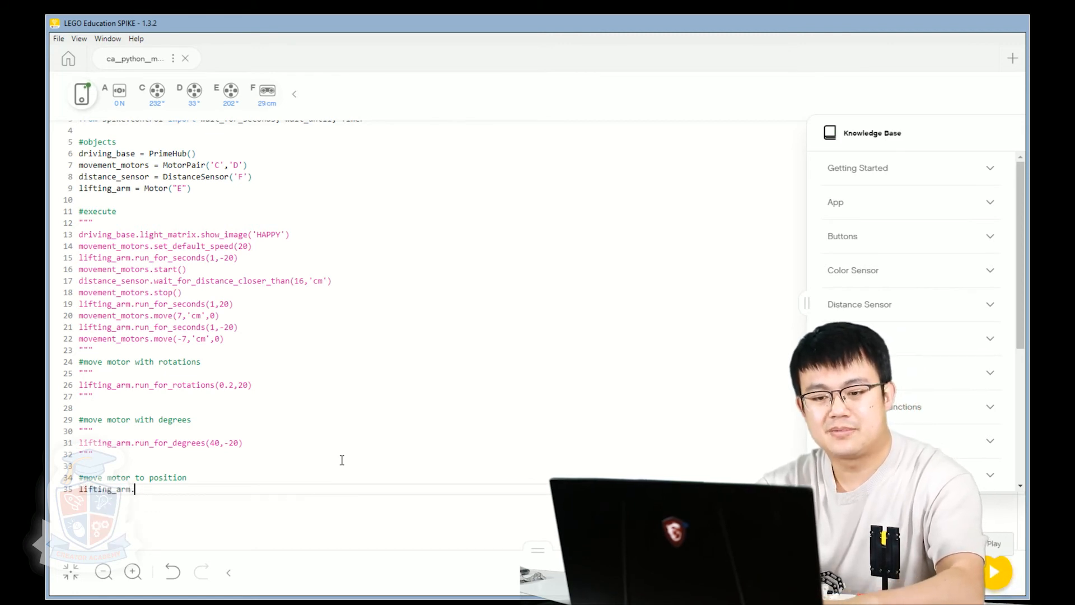
text(run)
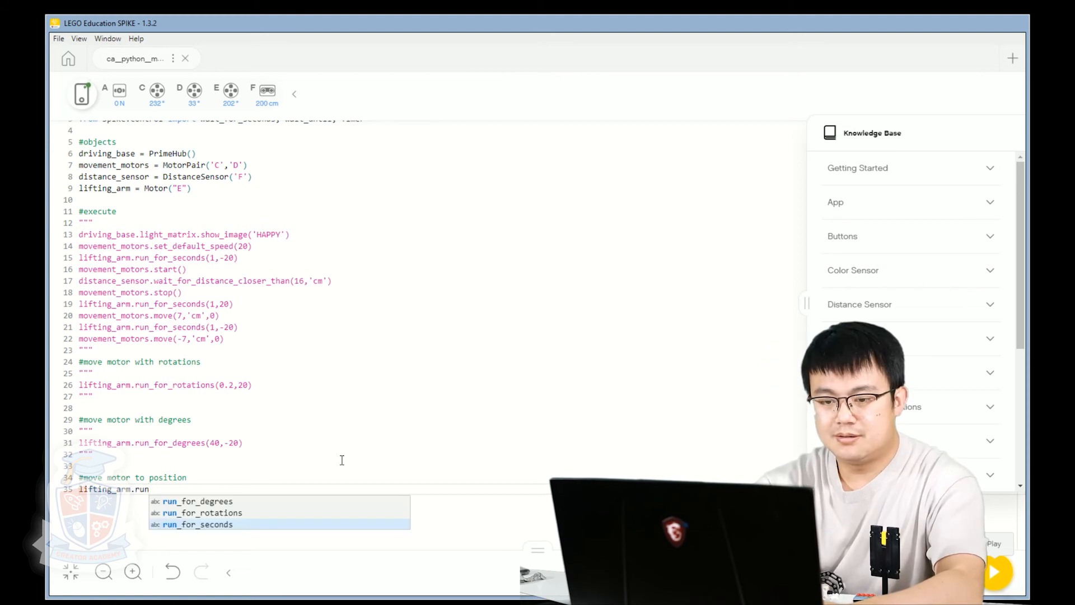
text(_to_position()
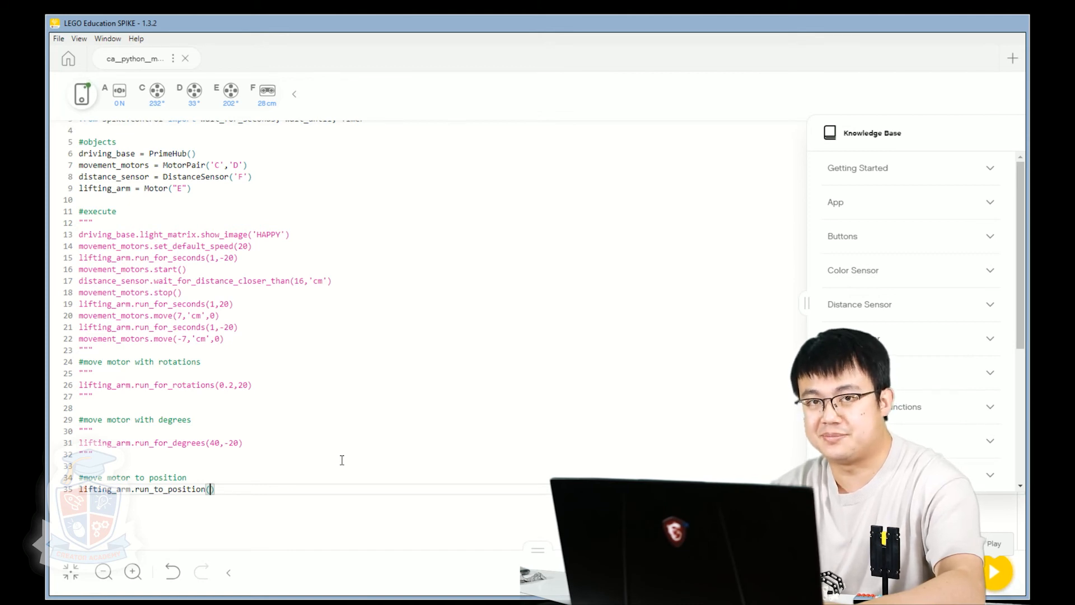
Fill run_to_position with 0, "shortest path", 20.
text(0)
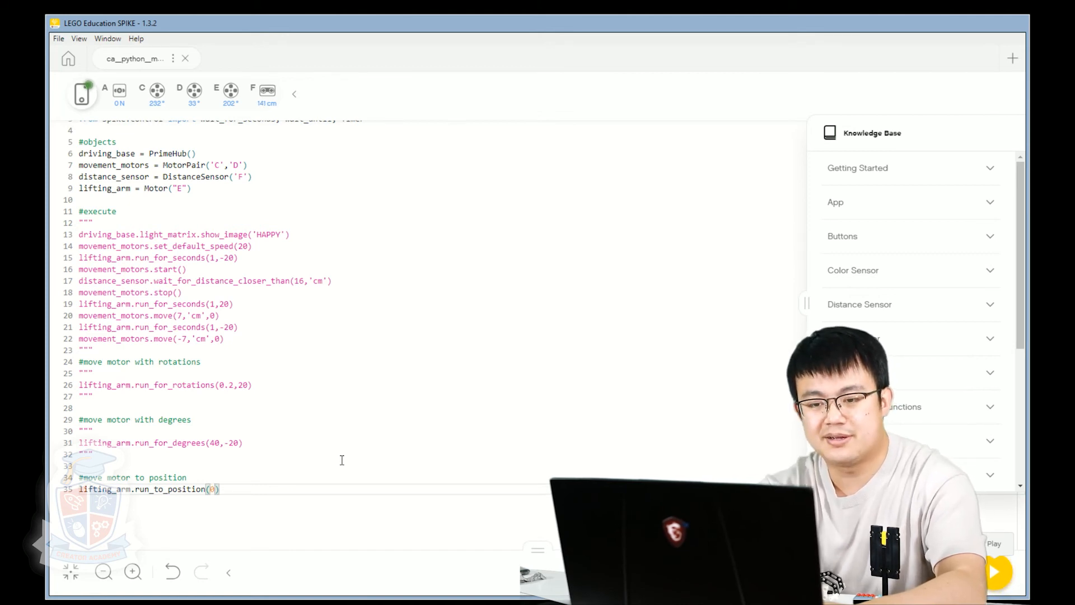
text(,)
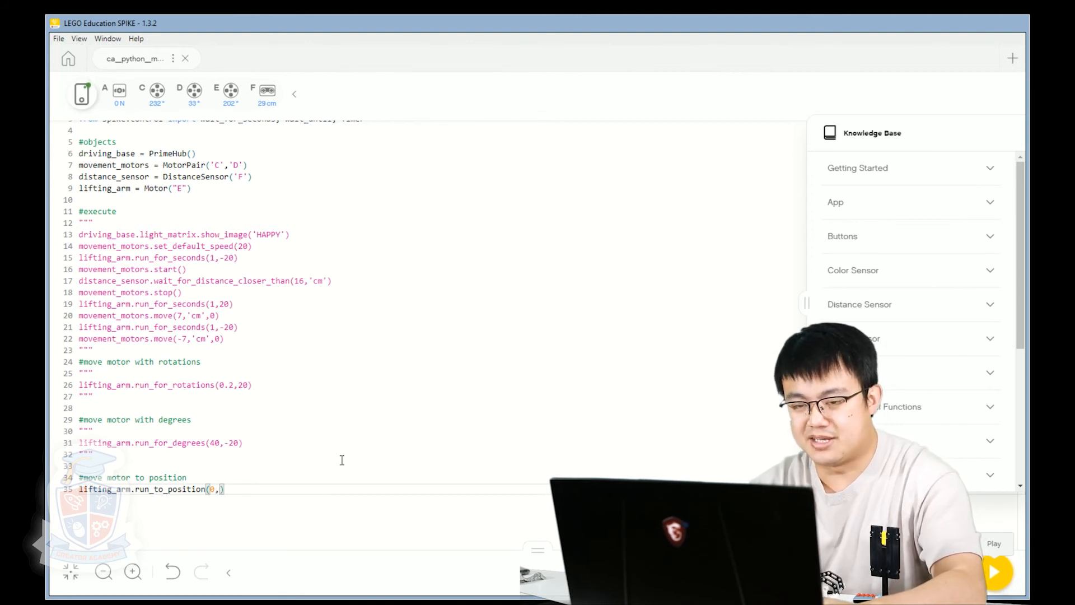
text("short")
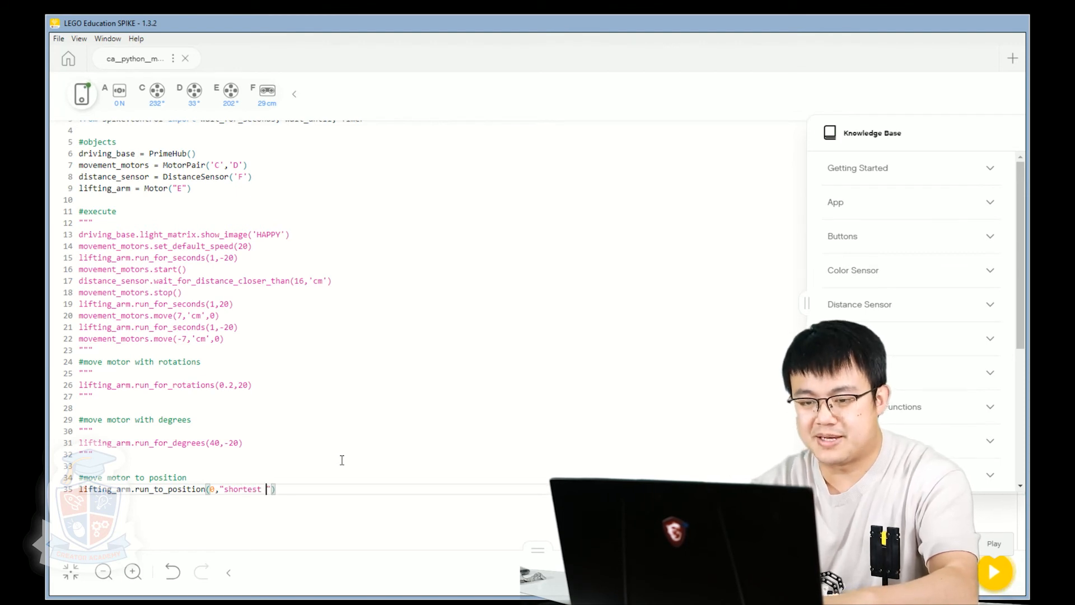
text(path)
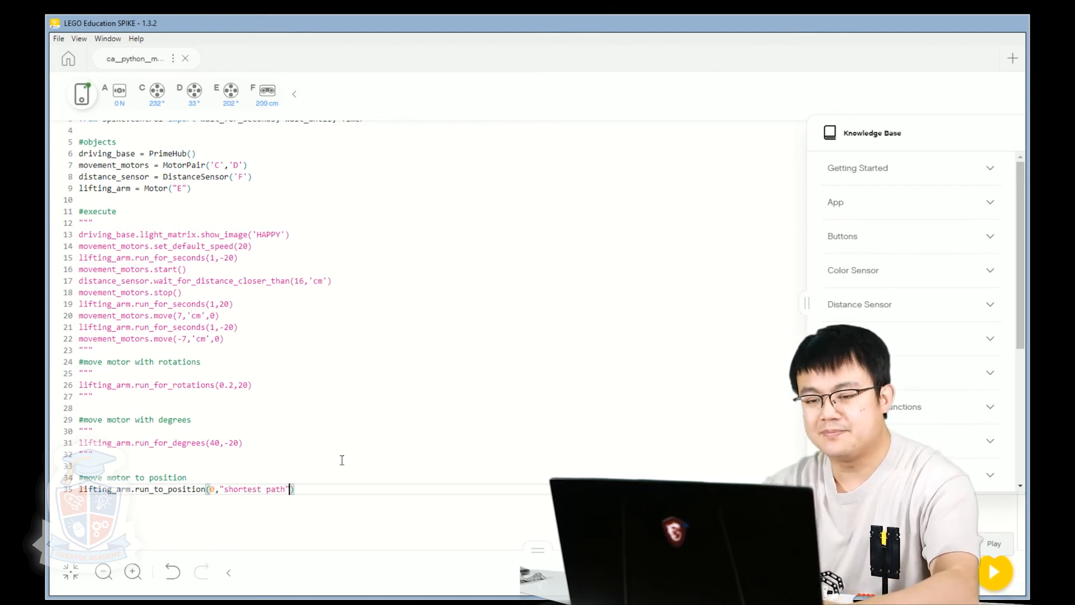
text(,)
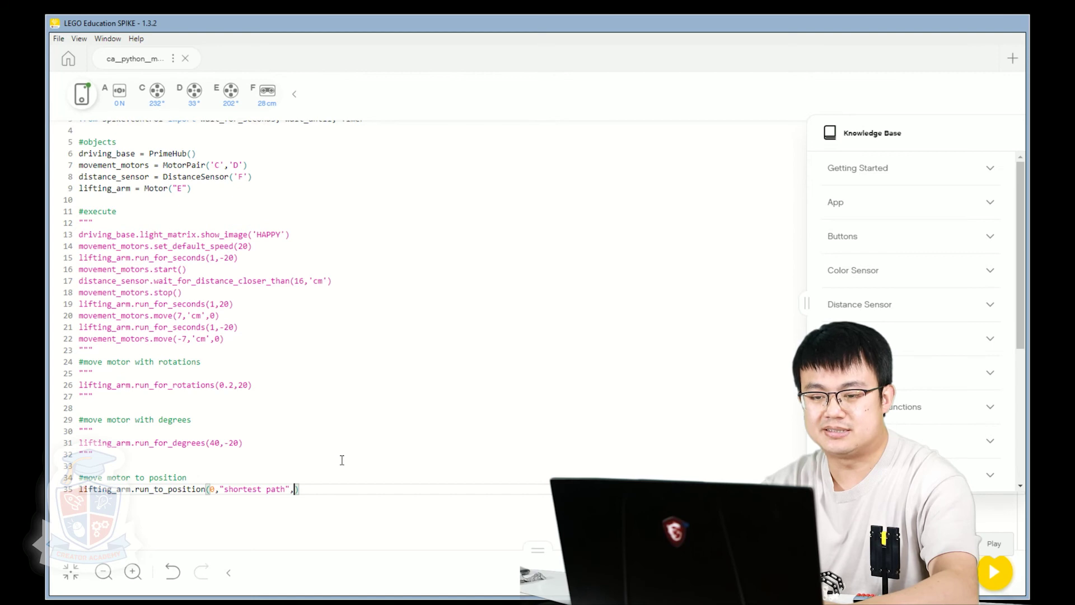
text(20)
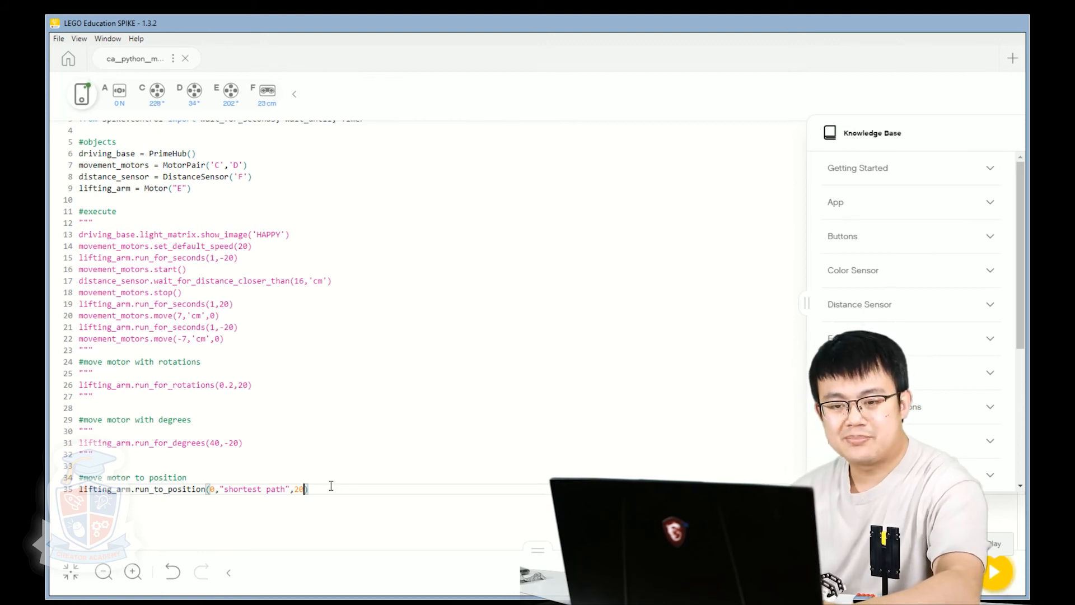
Add the comment #you can substitute 'shortest path' with 'clockwise' or 'counterclockwise' below the call.
key(Enter)
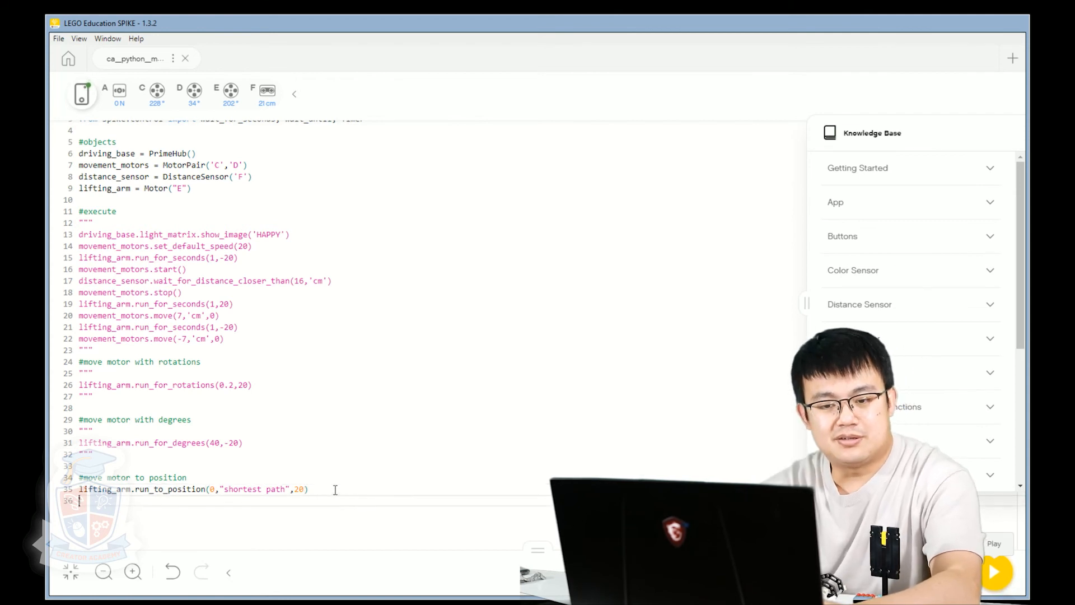
text(#you can)
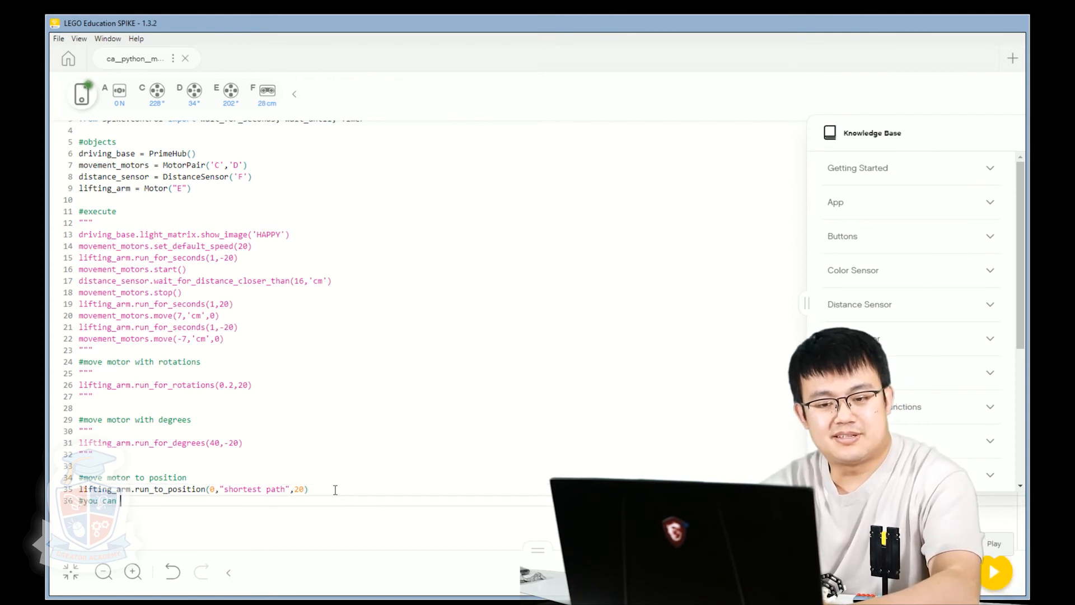
text(substitute 's)
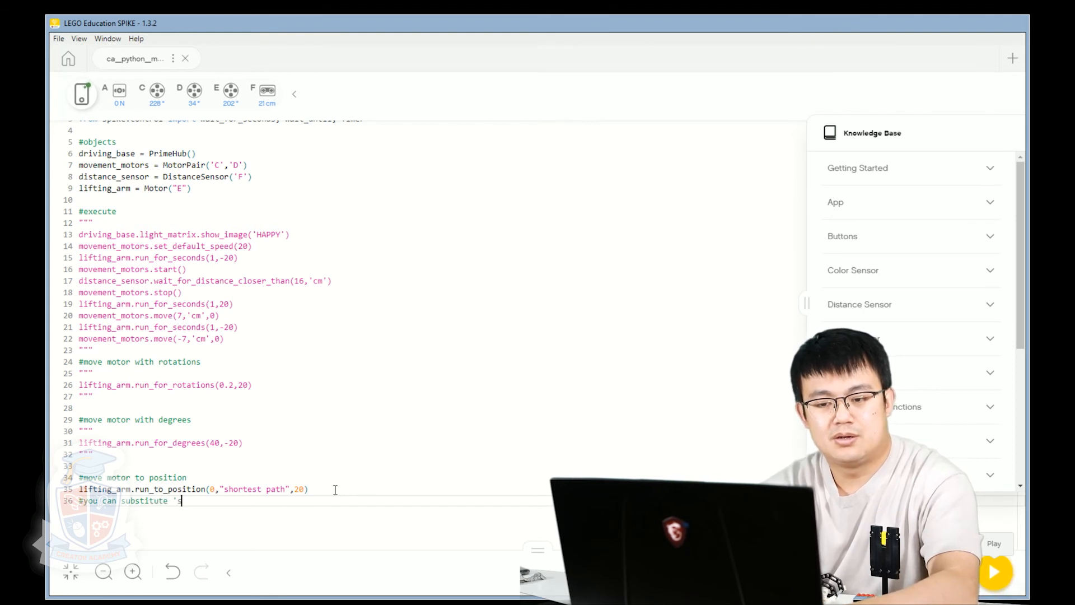
text(hortest path' wi)
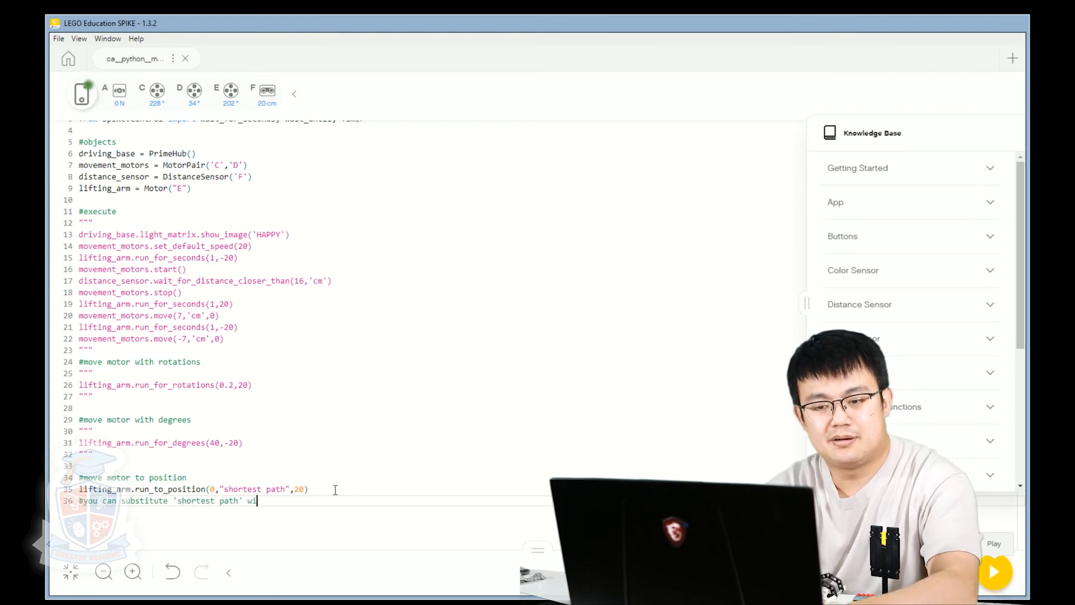
text(th 'clockwi)
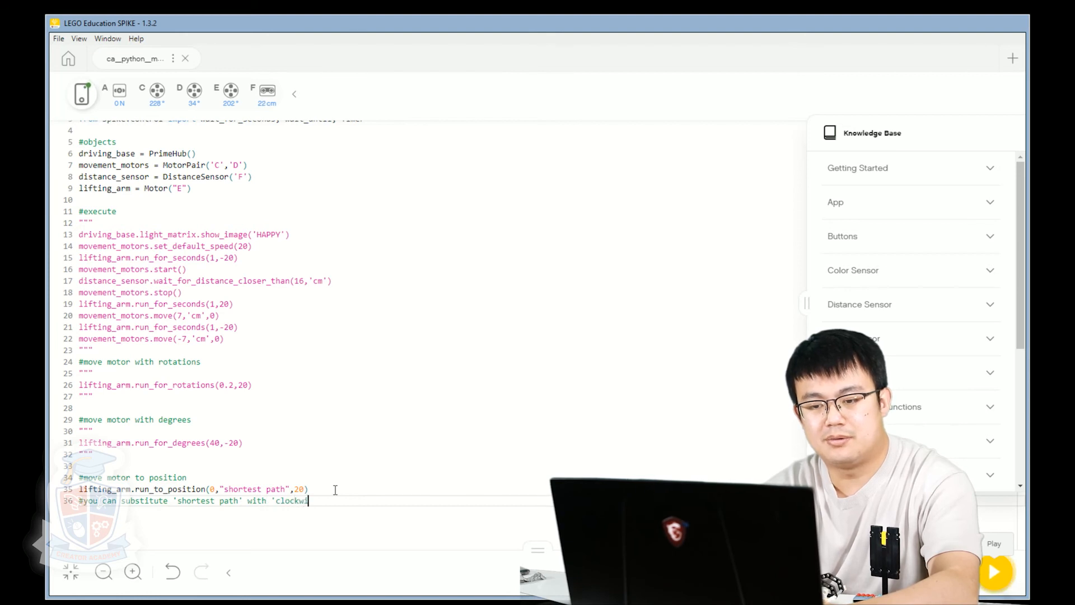
text(e' or ')
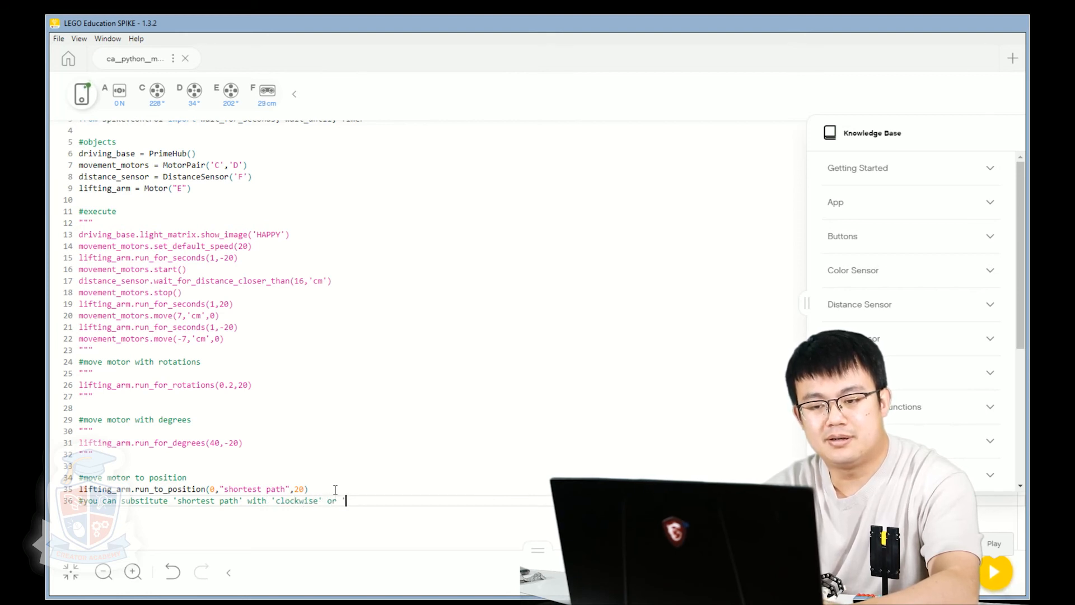
text(counter)
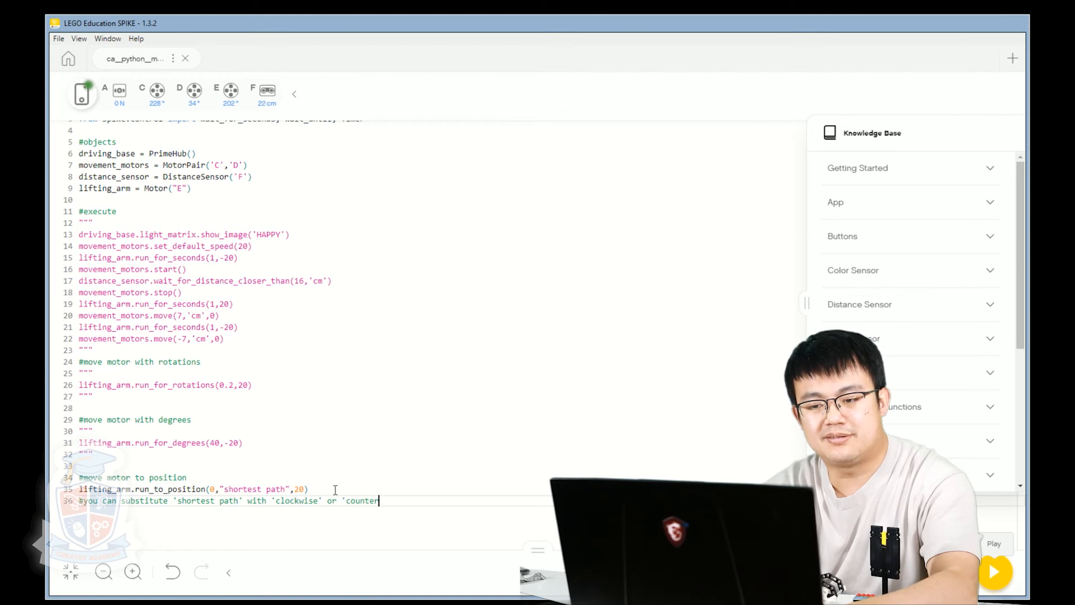
text(clockwise')
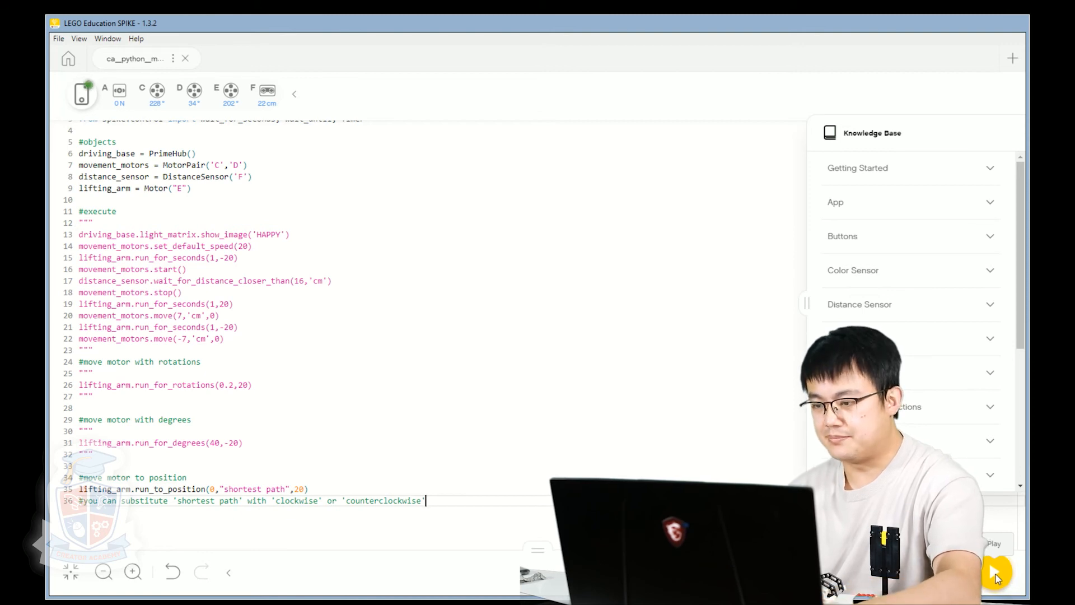
Run the program so motor E returns to position 0.
click(995, 575)
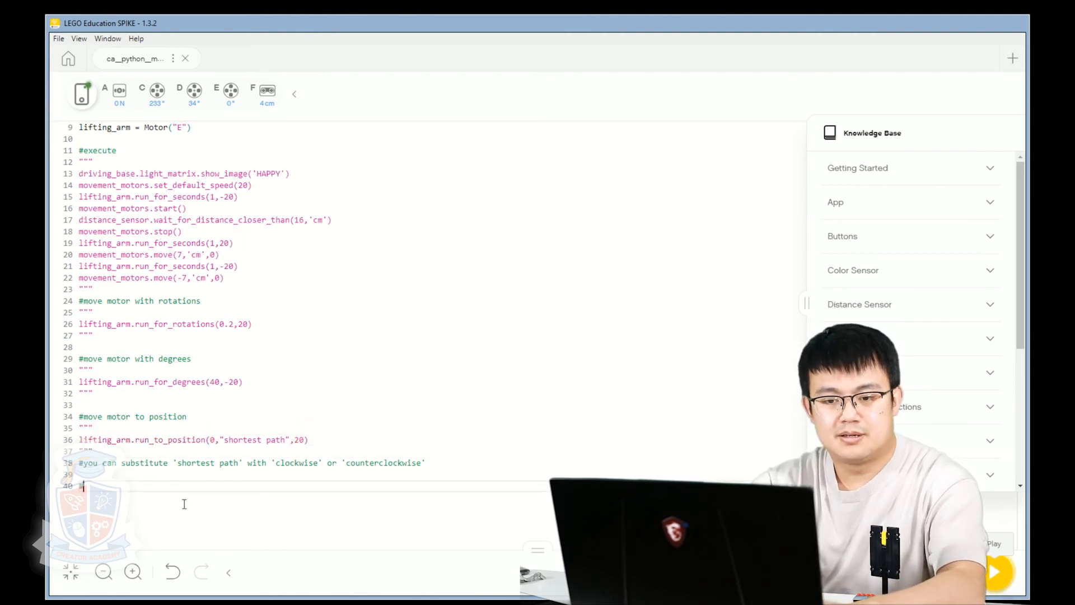
Head a '#move tank' section and begin a movement_motors.move_tank() call.
text(#)
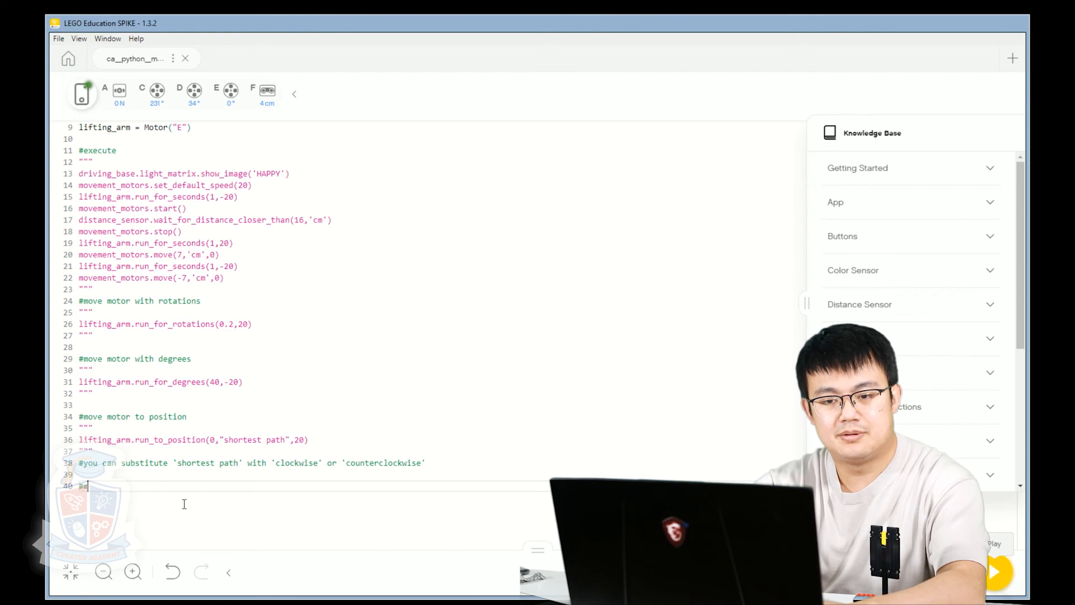
text(move tank)
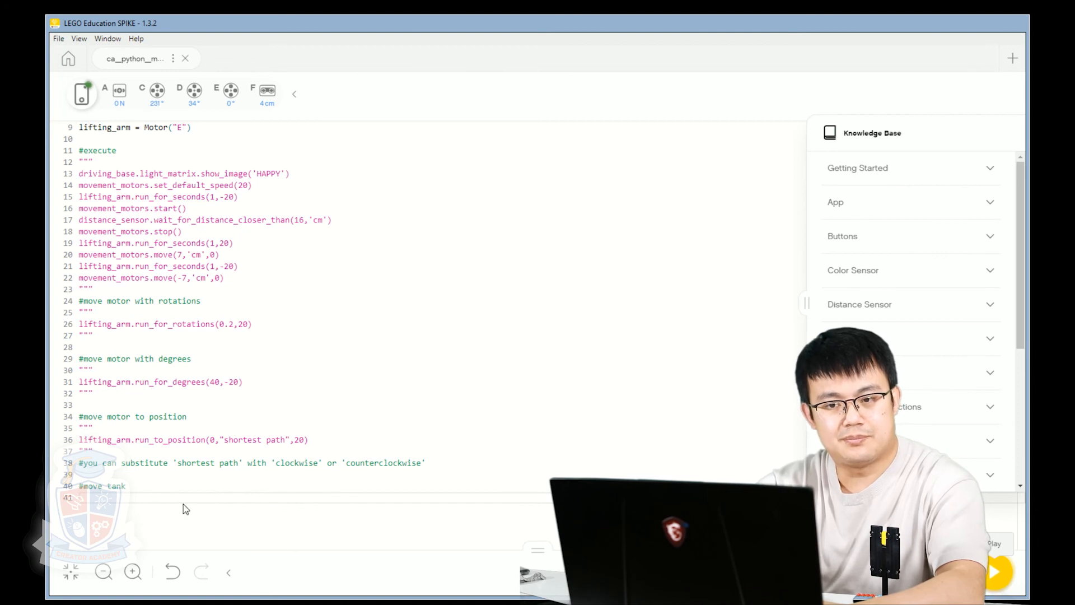
text(movement_motors)
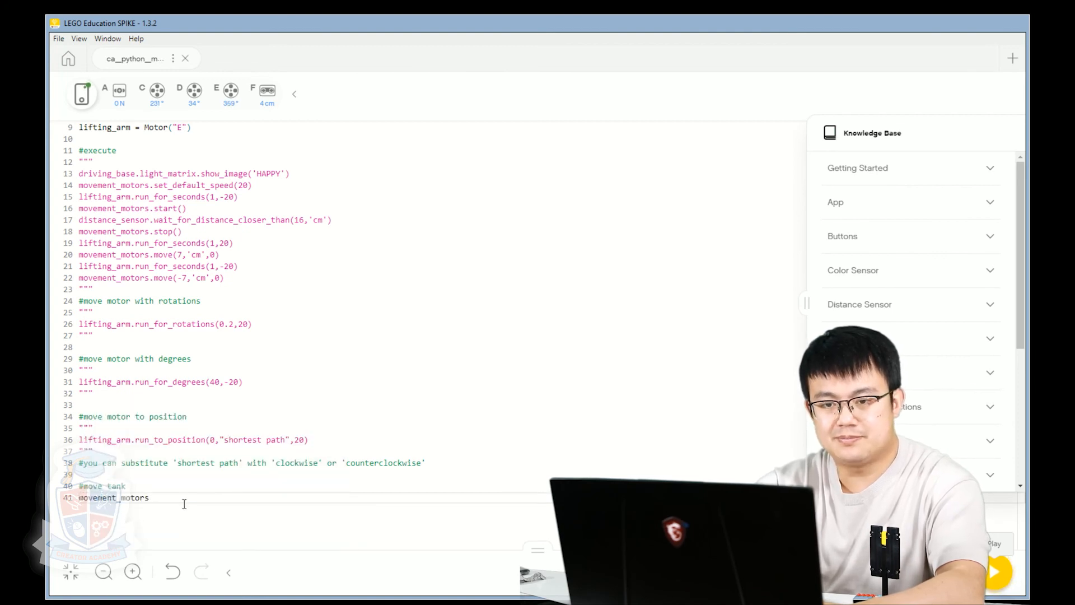
text(.)
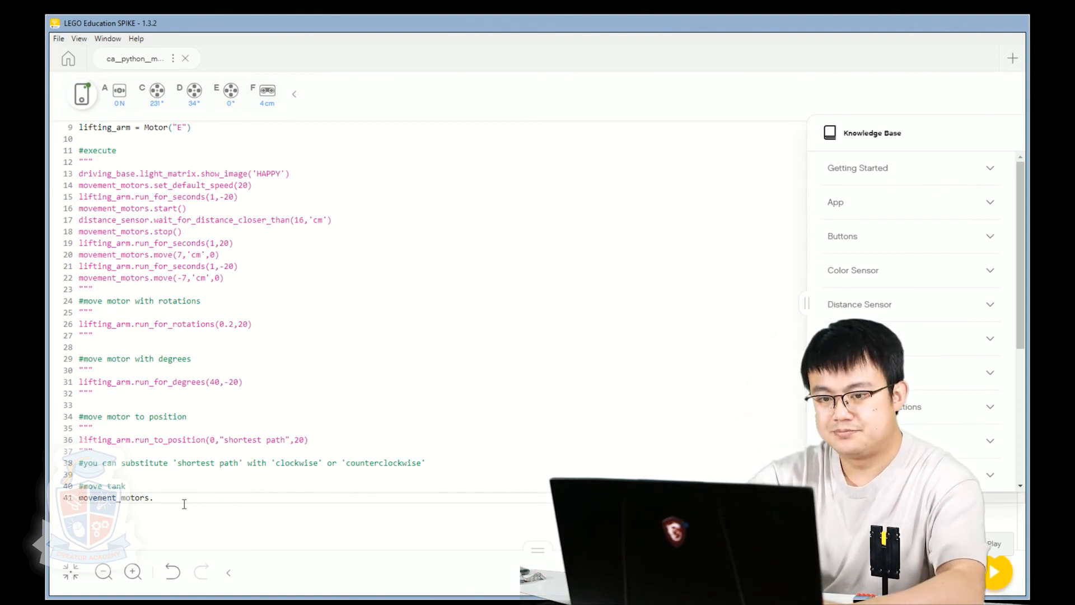
text(move_tank)
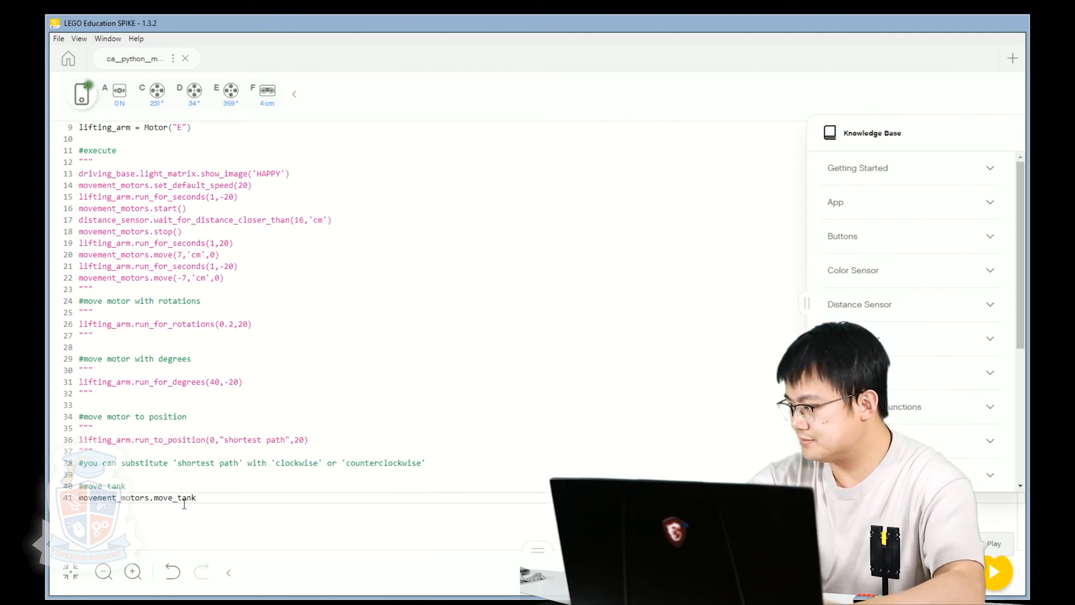
text(())
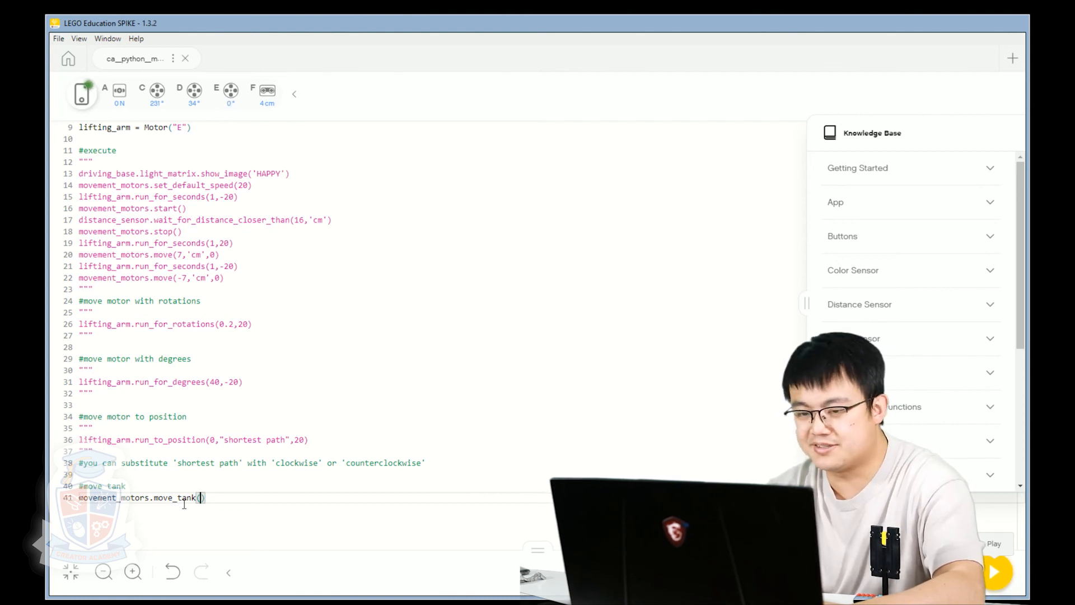
Enter move_tank's first arguments 20, 'cm', 50, leaving the call open.
text(20,)
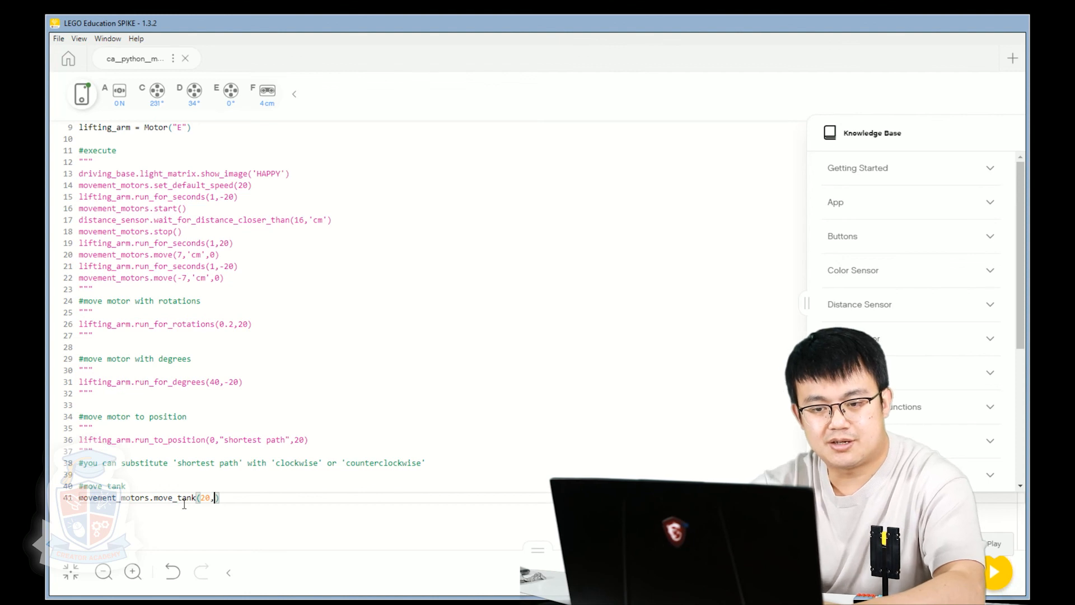
text('cm')
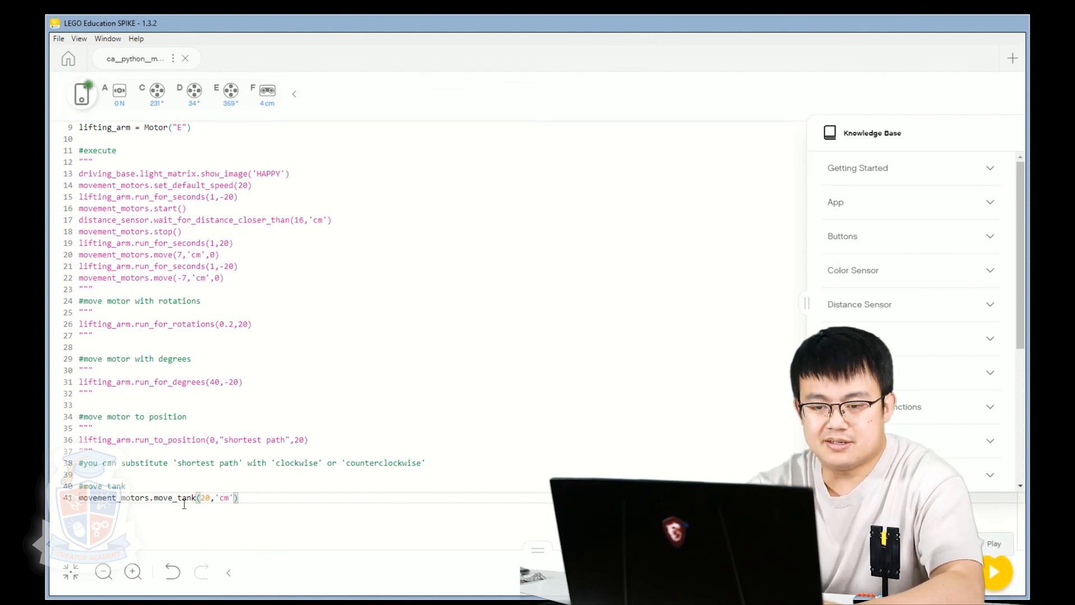
text(,)
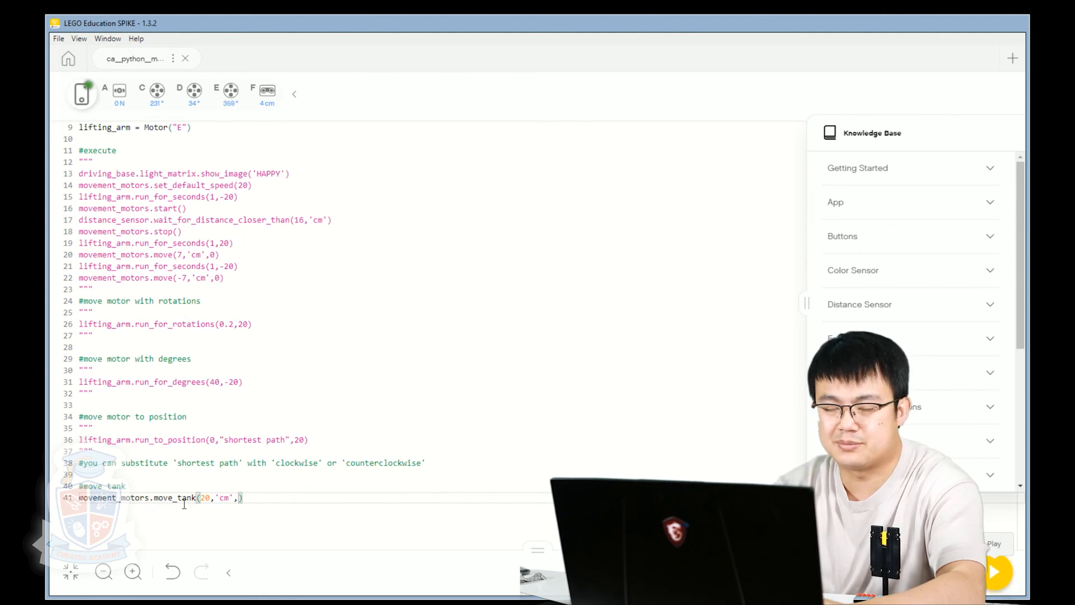
text(50,)
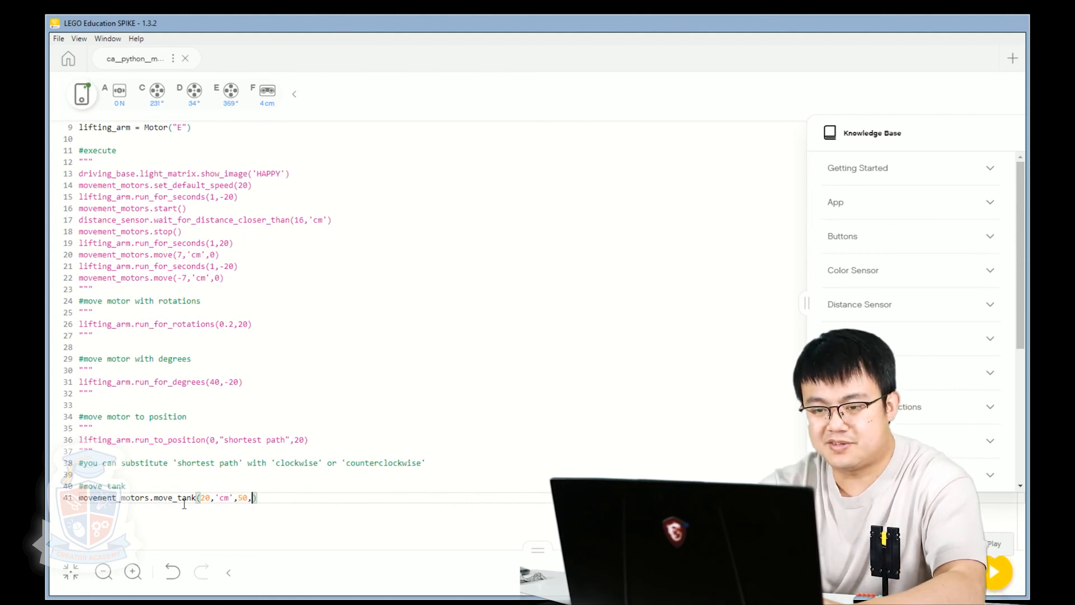